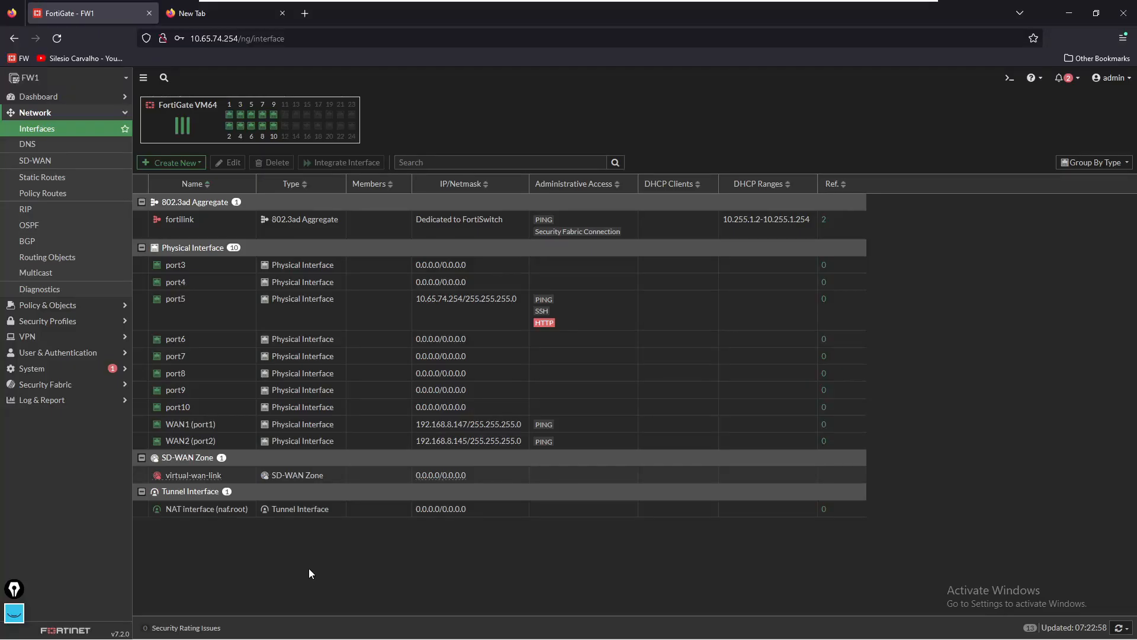
pyautogui.moveTo(232, 446)
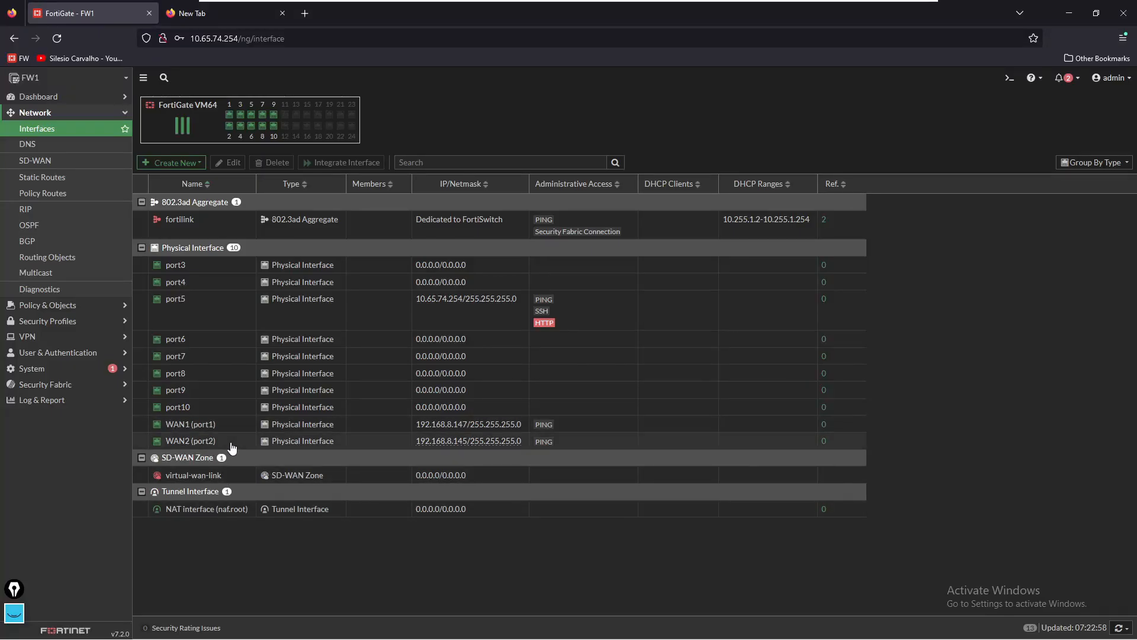
pyautogui.moveTo(449, 433)
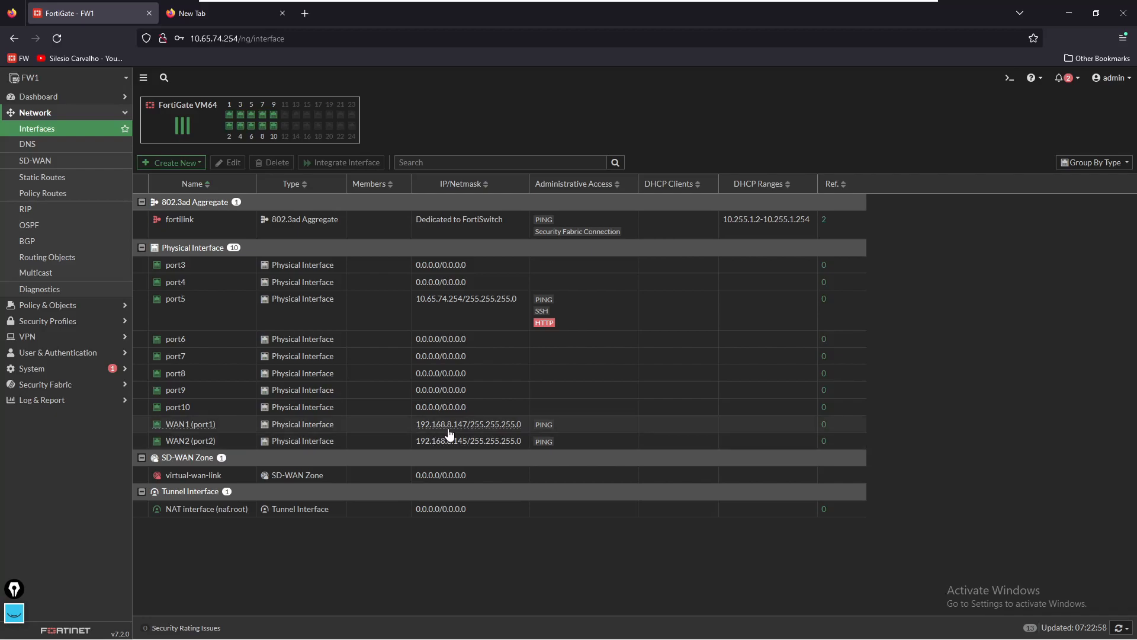
pyautogui.moveTo(450, 424)
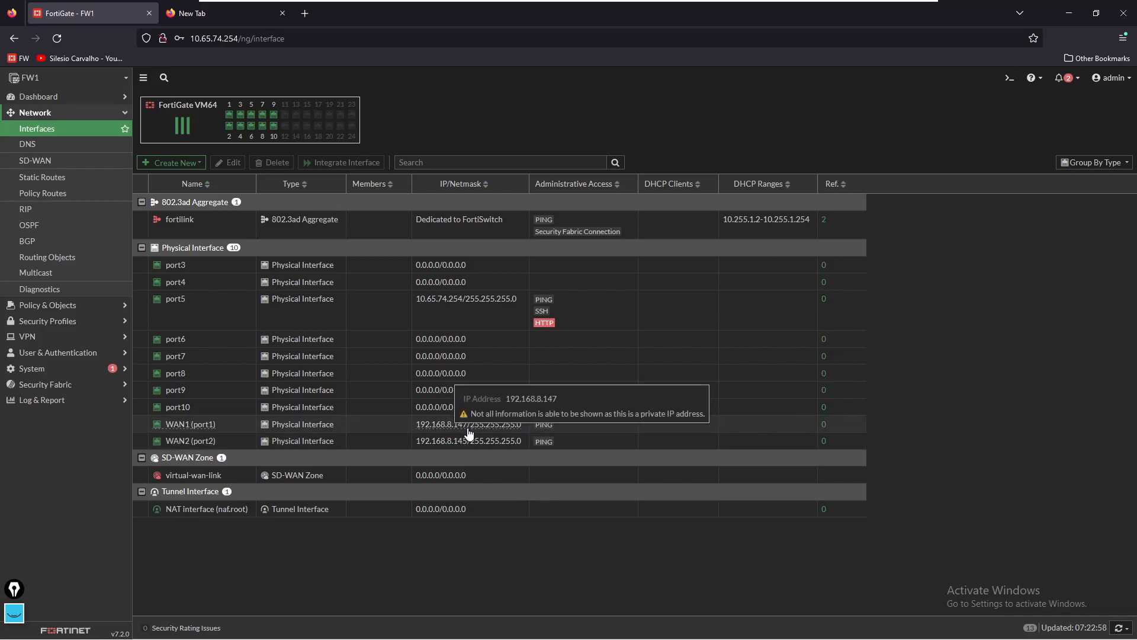
pyautogui.moveTo(517, 427)
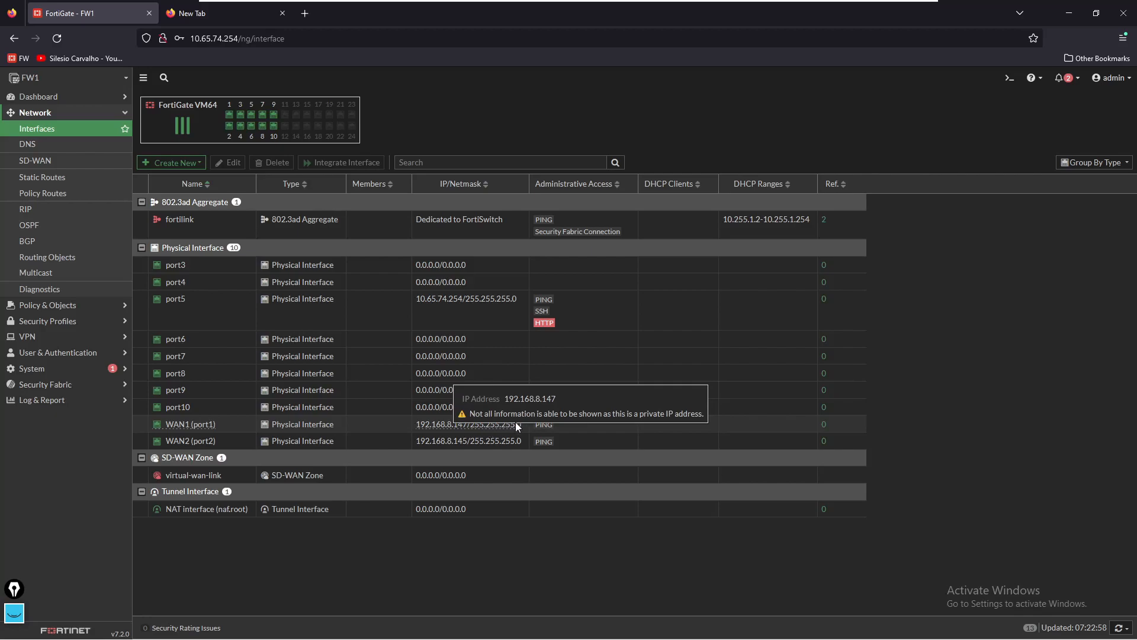
pyautogui.moveTo(466, 449)
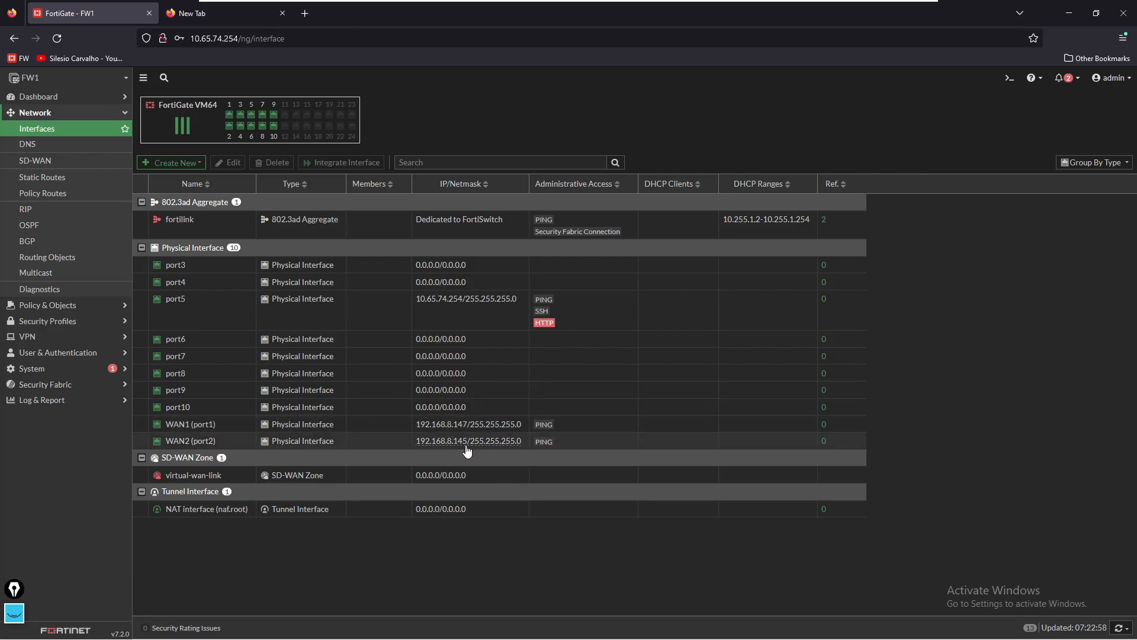
pyautogui.moveTo(468, 440)
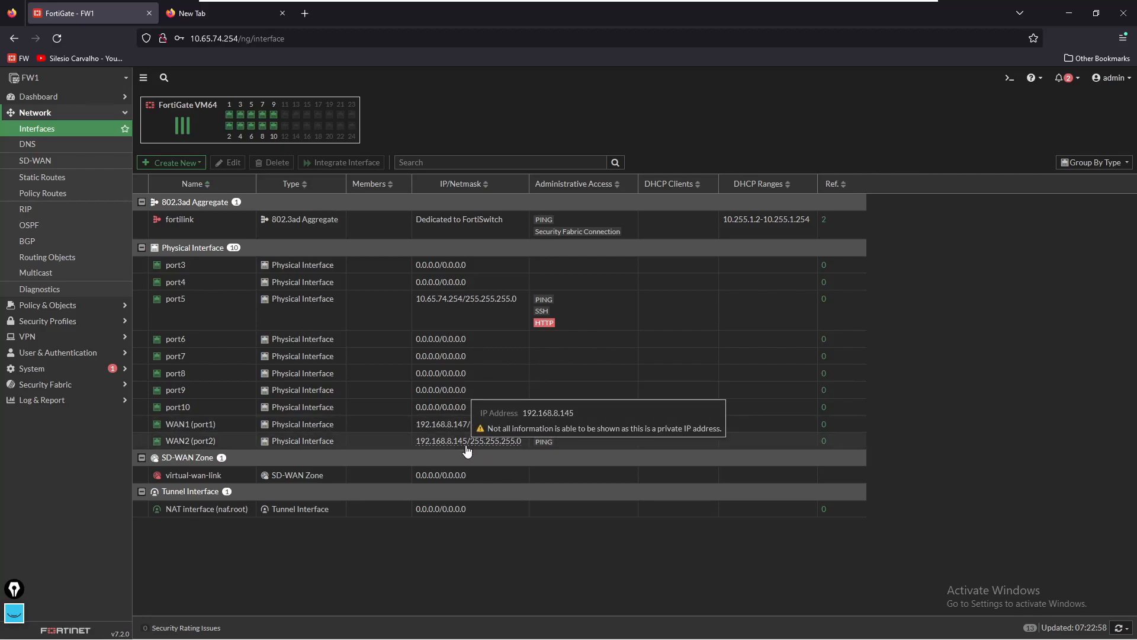
pyautogui.moveTo(468, 440)
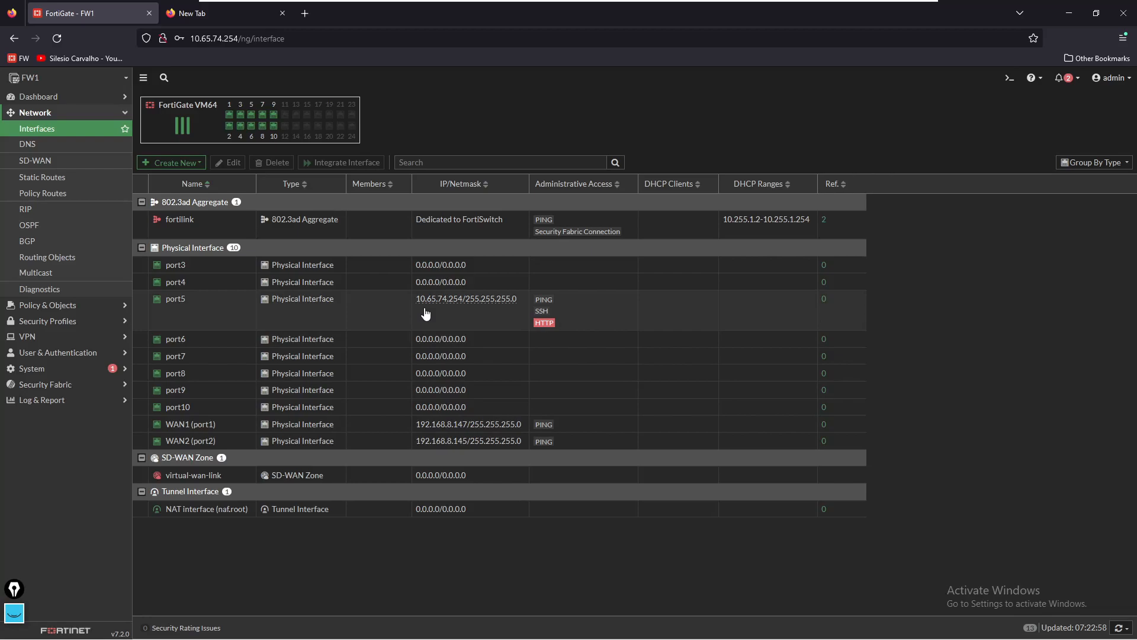
pyautogui.moveTo(453, 310)
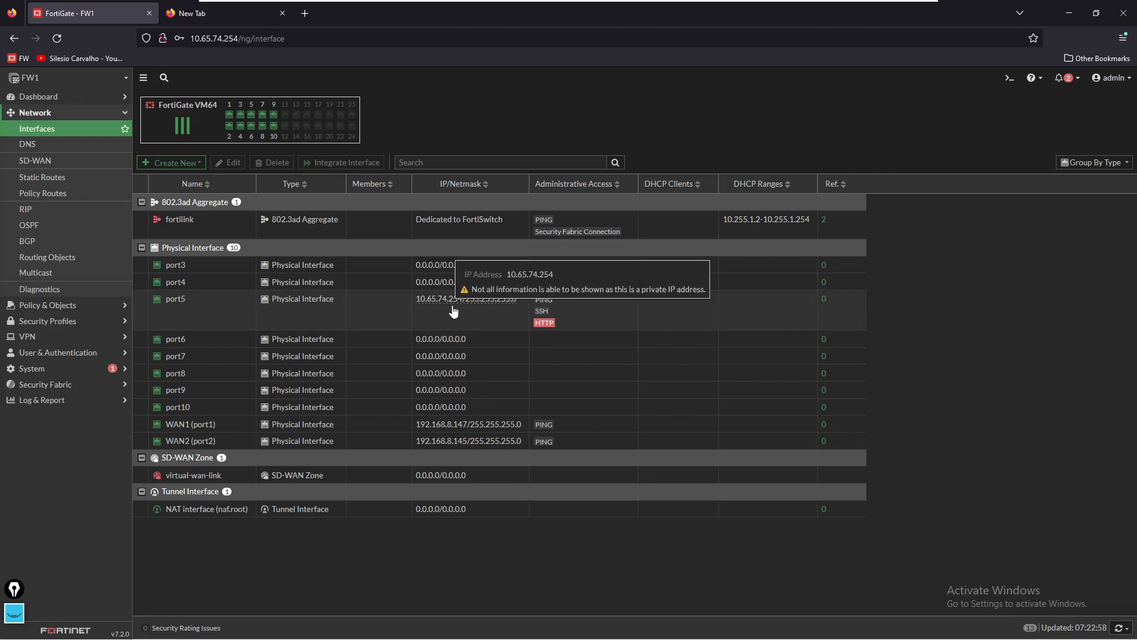
pyautogui.moveTo(453, 298)
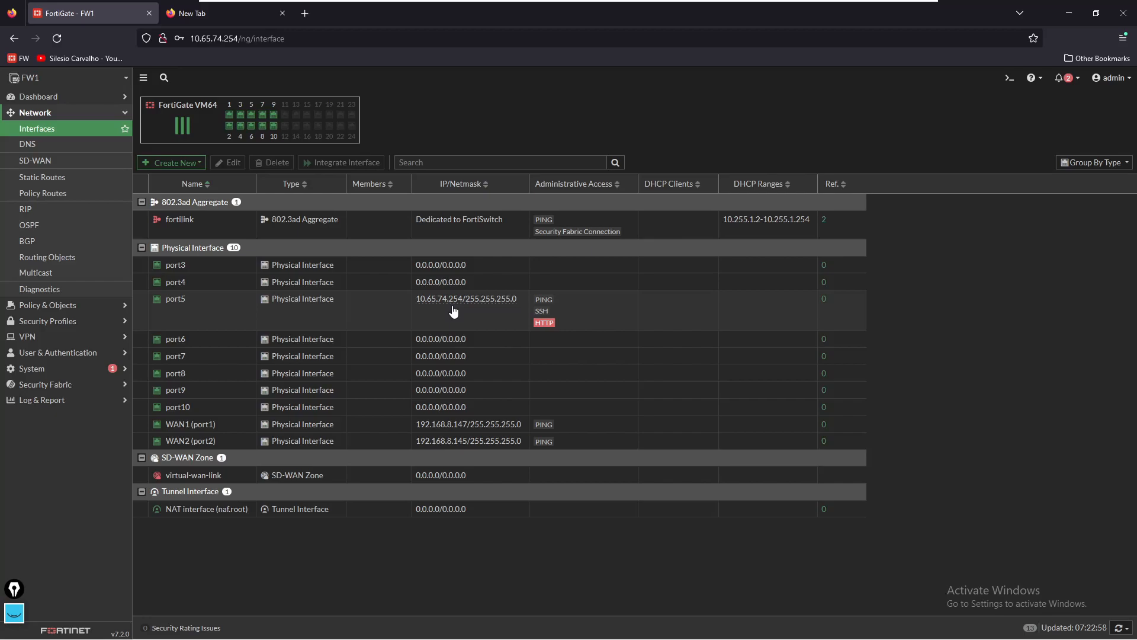
pyautogui.moveTo(48, 320)
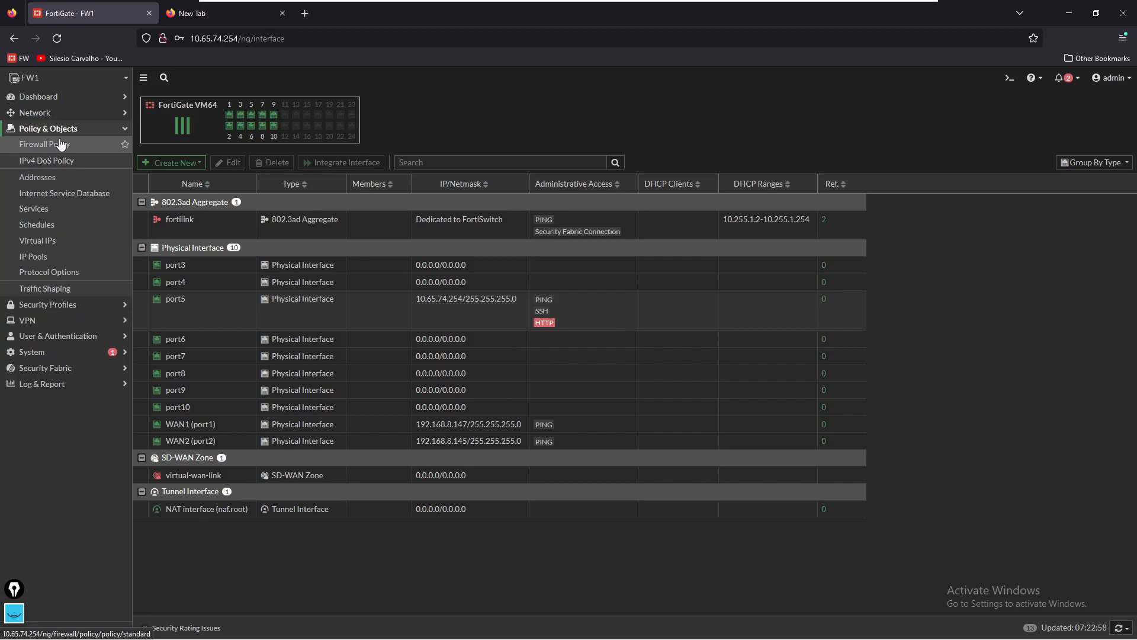
# Step: View the firewall policy list, then open the YouTube bookmark in a new tab and see 'Server Not Found'
pyautogui.click(45, 143)
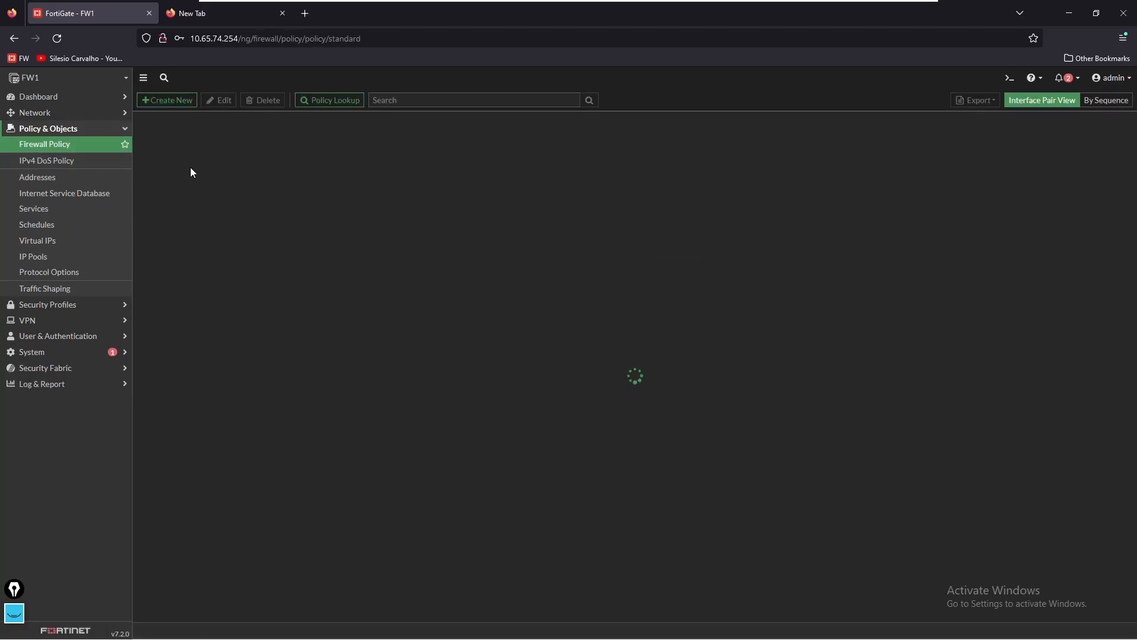
pyautogui.click(210, 13)
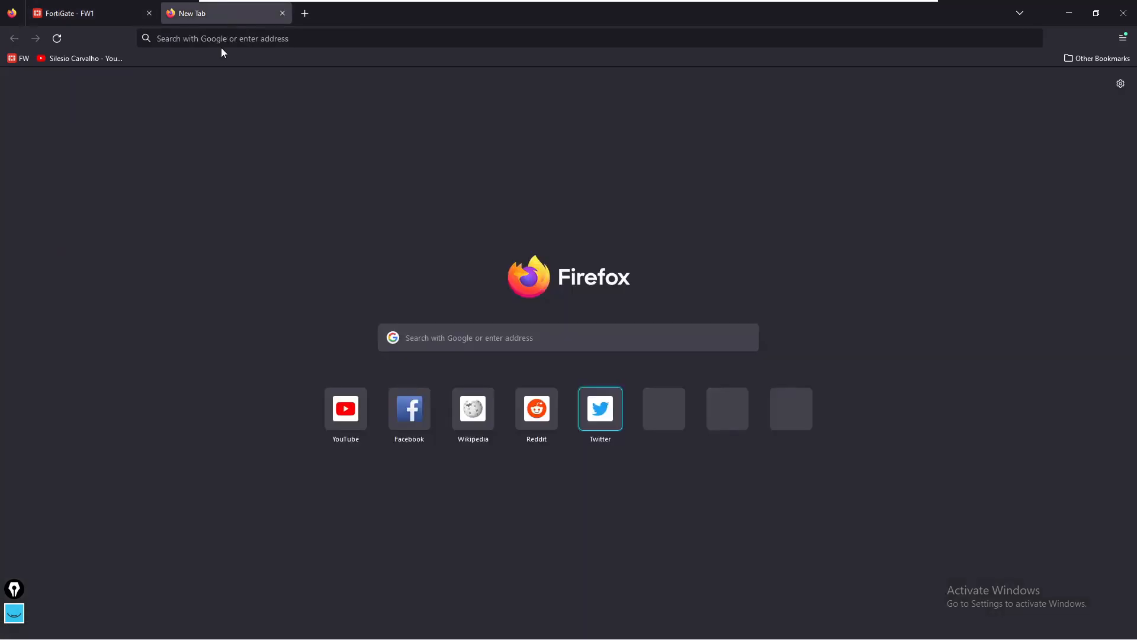
pyautogui.click(55, 38)
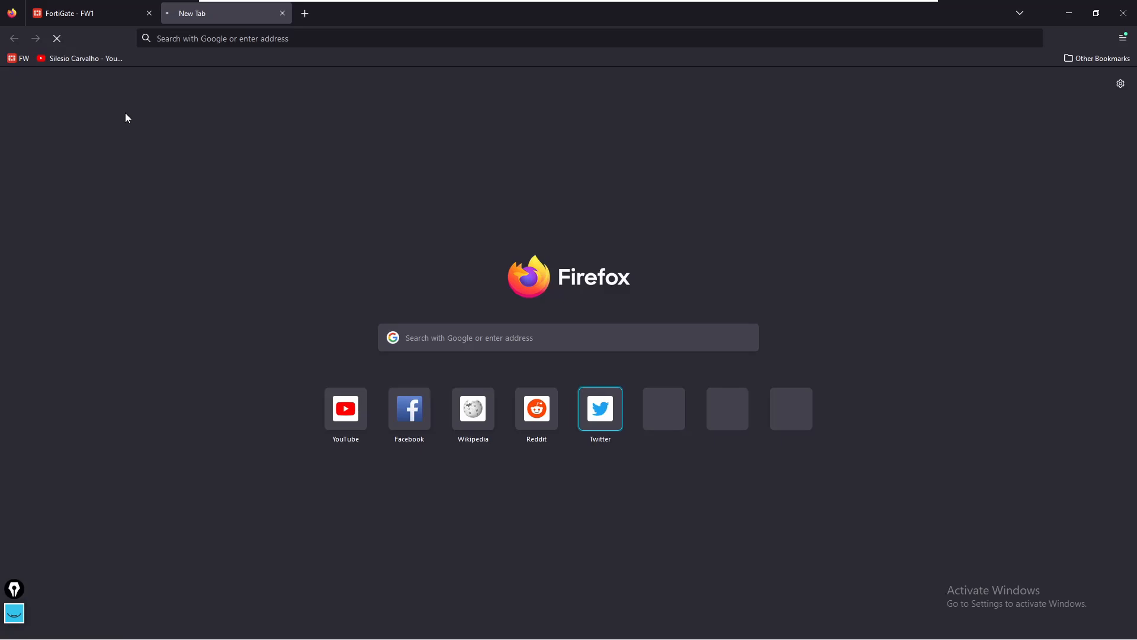
pyautogui.click(81, 59)
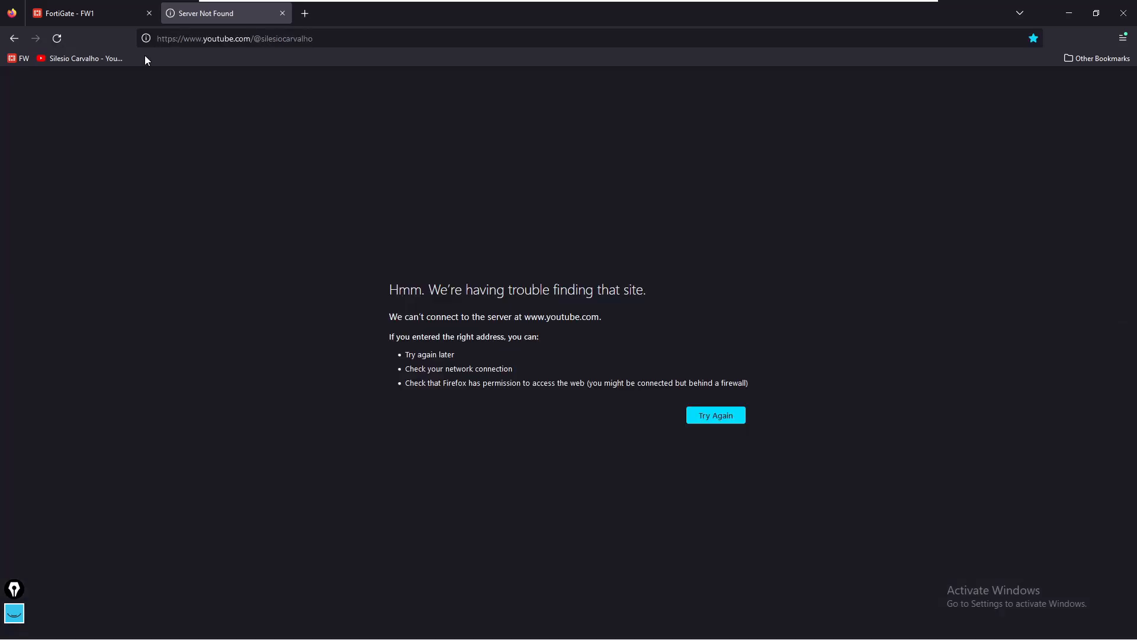
# Step: Return to FortiGate and open System > Feature Visibility to confirm SD-WAN Interface is enabled
pyautogui.click(73, 13)
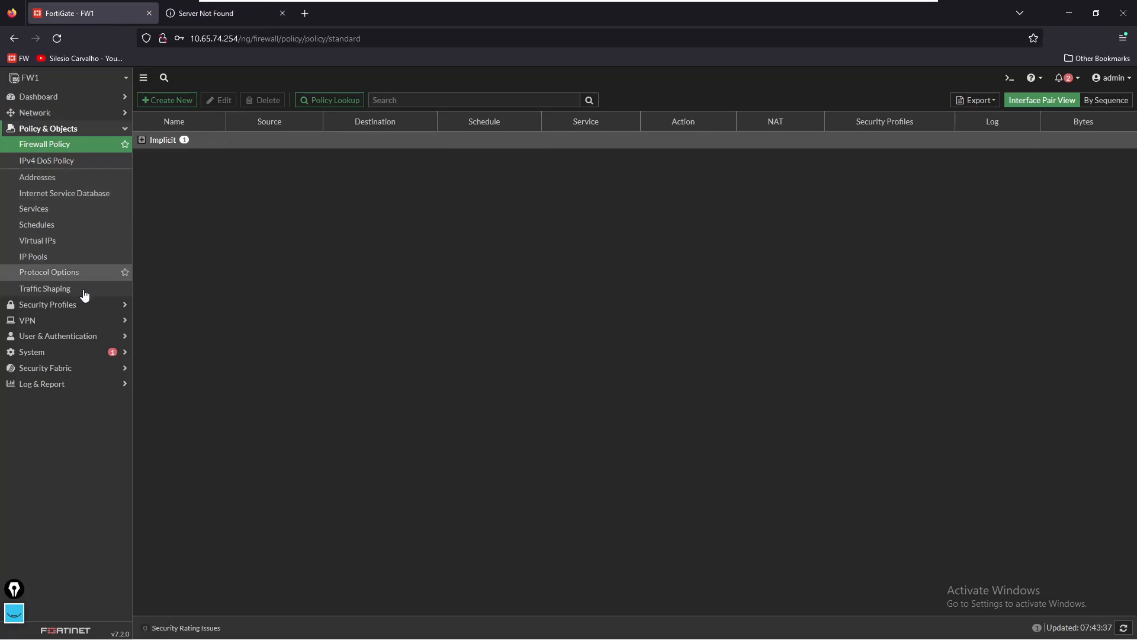
pyautogui.moveTo(57, 356)
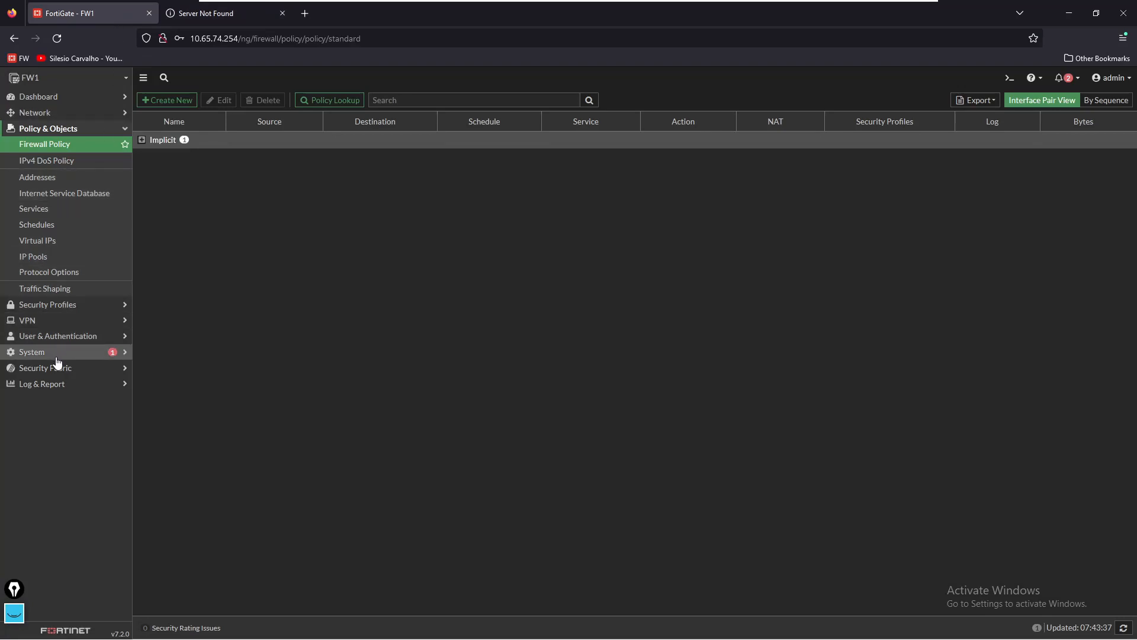
pyautogui.click(31, 351)
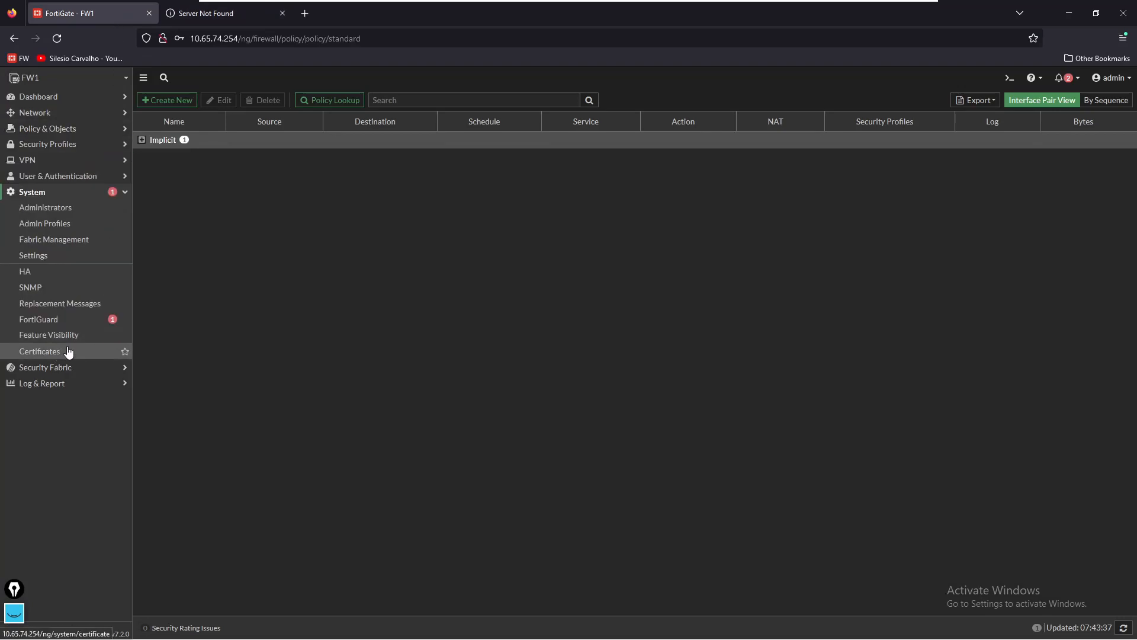
pyautogui.click(48, 334)
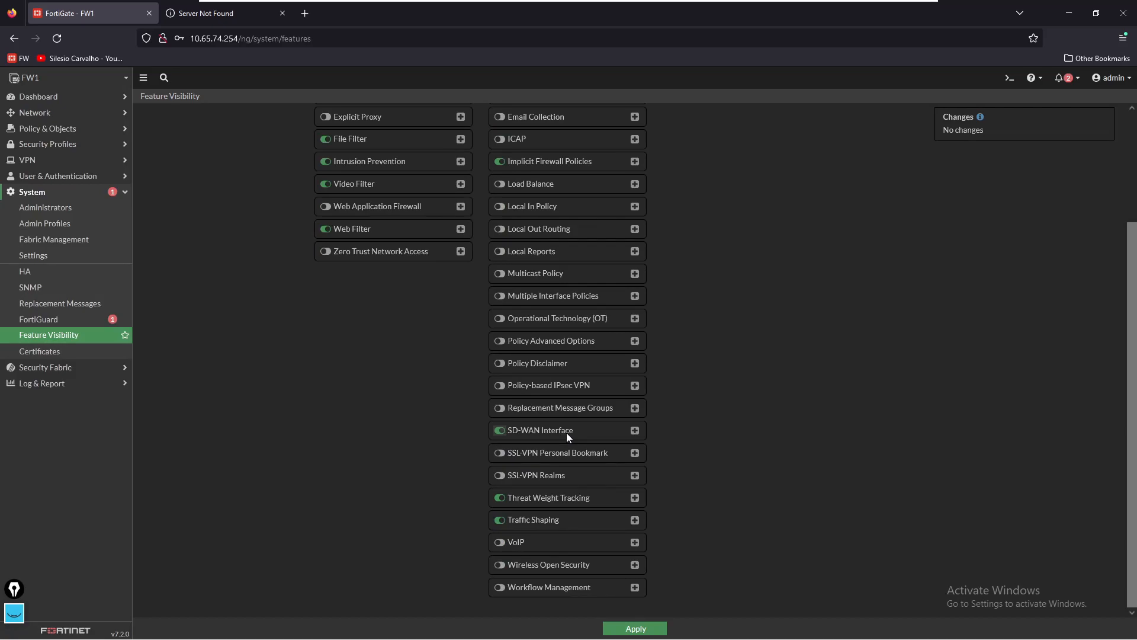
pyautogui.moveTo(35, 113)
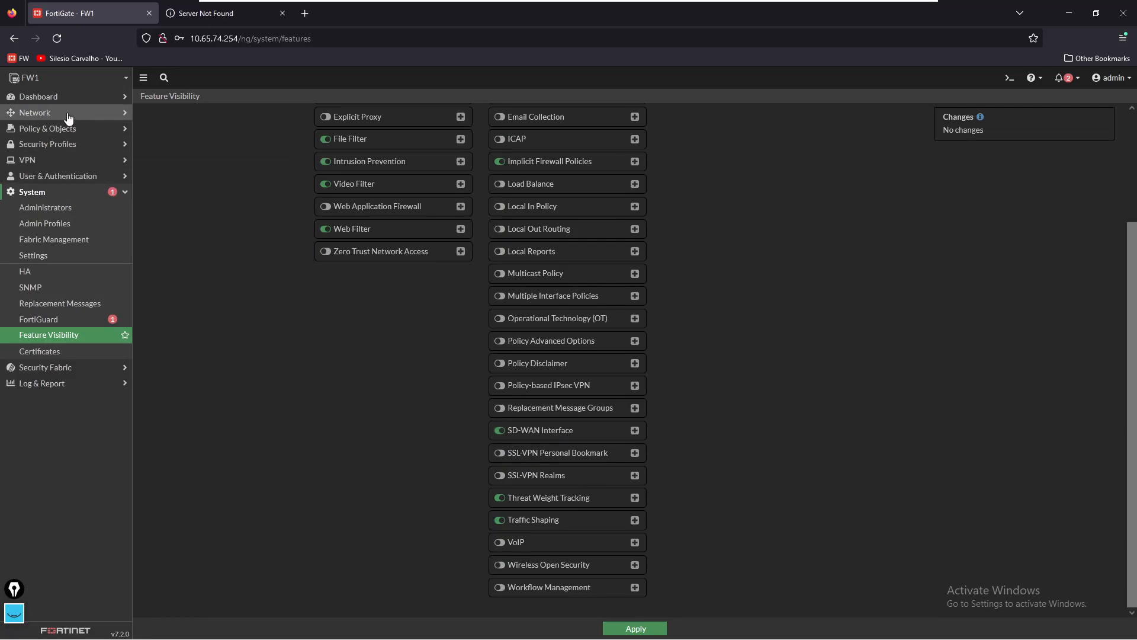
# Step: Create a new SD-WAN member using interface WAN1 (port1) in virtual-wan-link
pyautogui.click(34, 113)
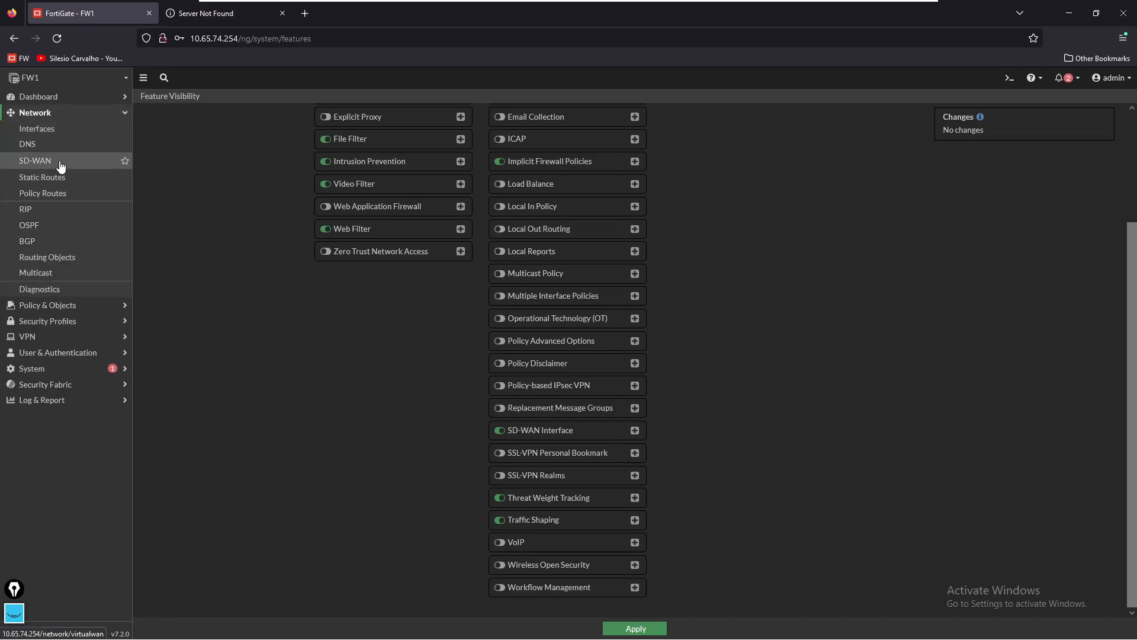
pyautogui.click(34, 160)
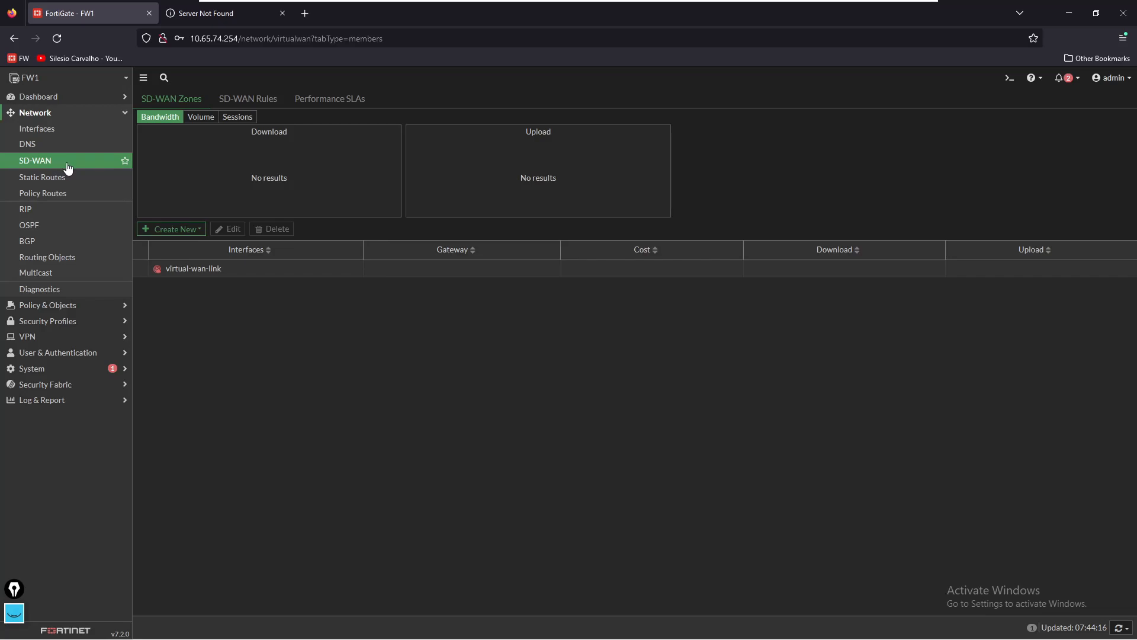
pyautogui.click(170, 229)
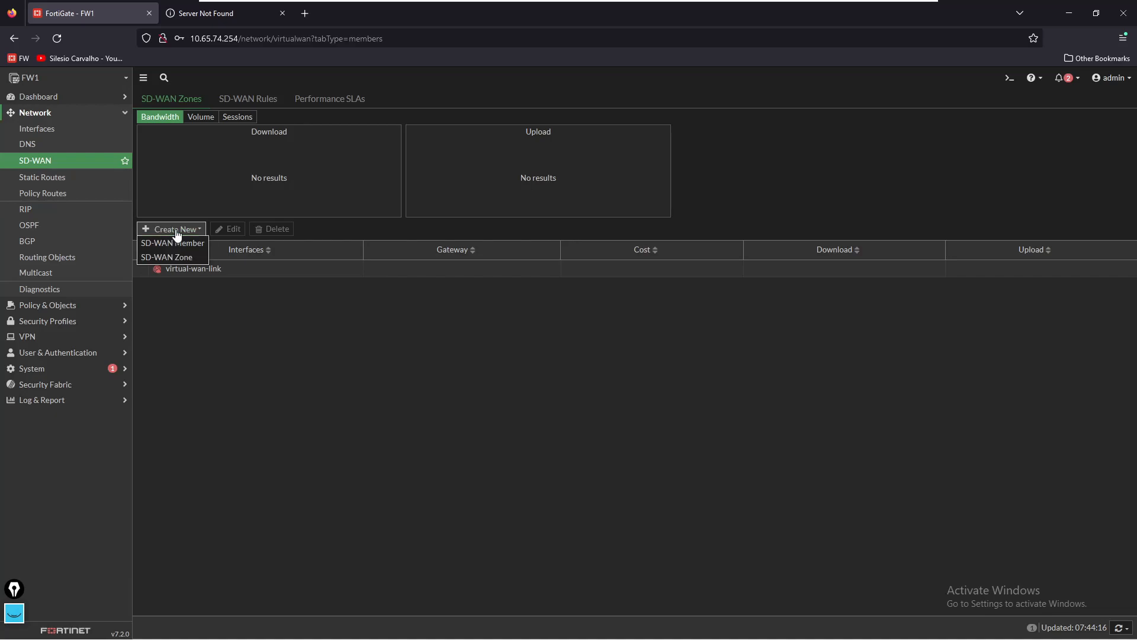
pyautogui.moveTo(173, 242)
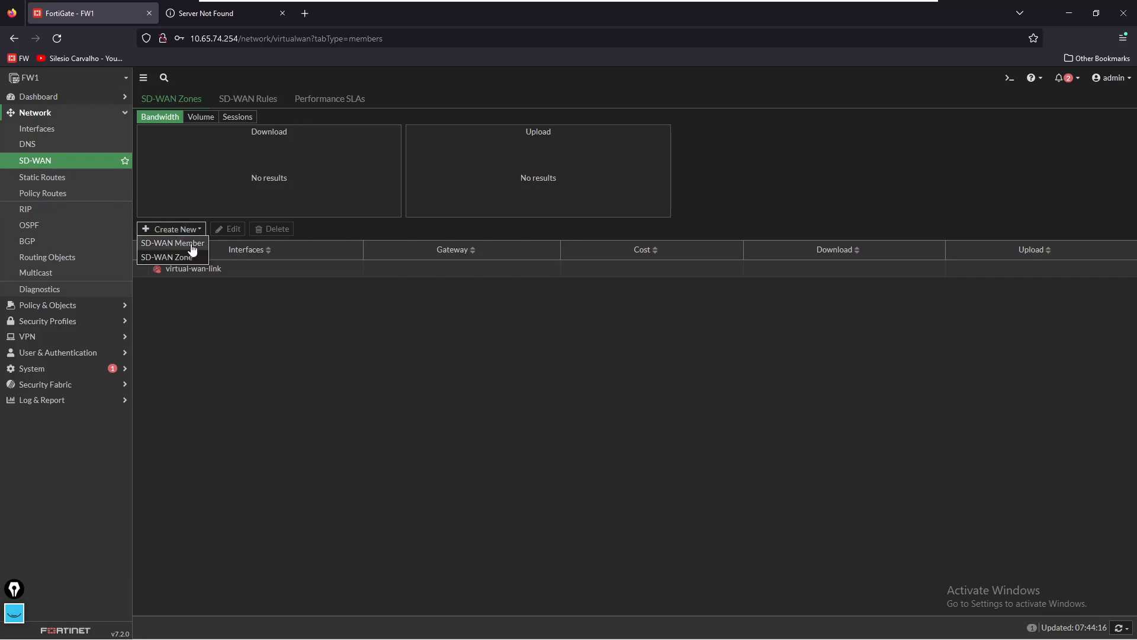
pyautogui.click(172, 242)
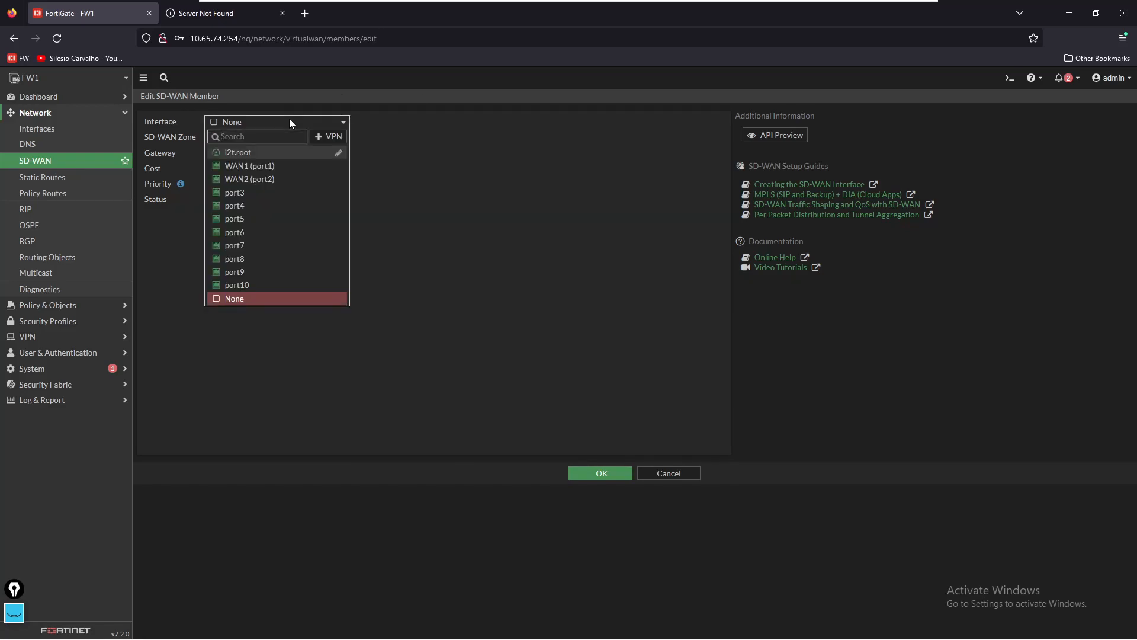
pyautogui.click(249, 166)
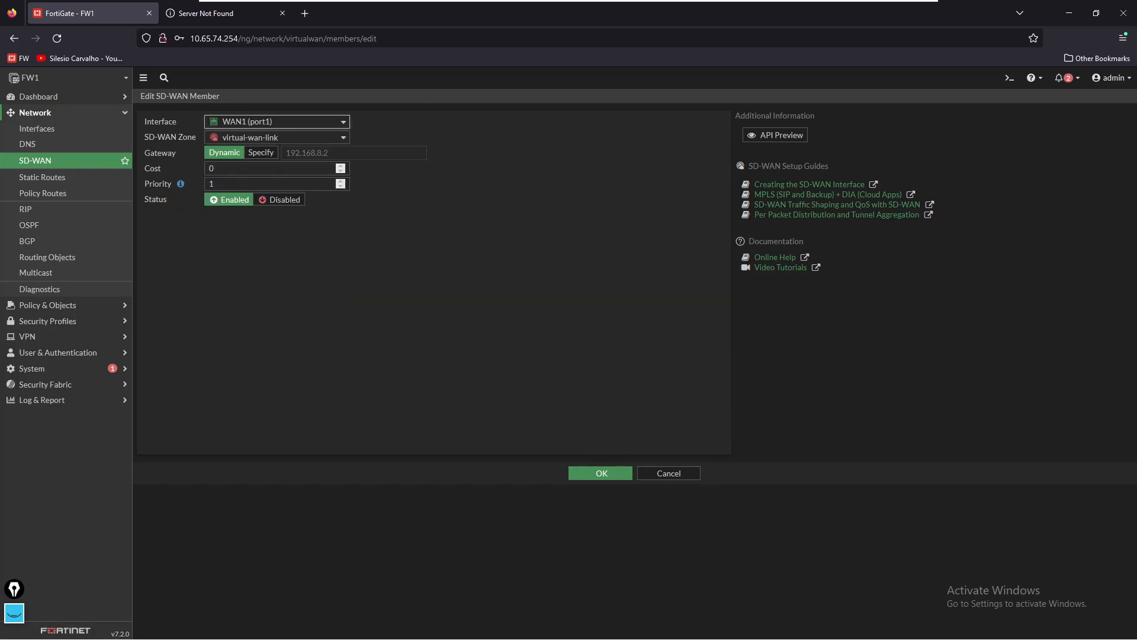
pyautogui.moveTo(270, 137)
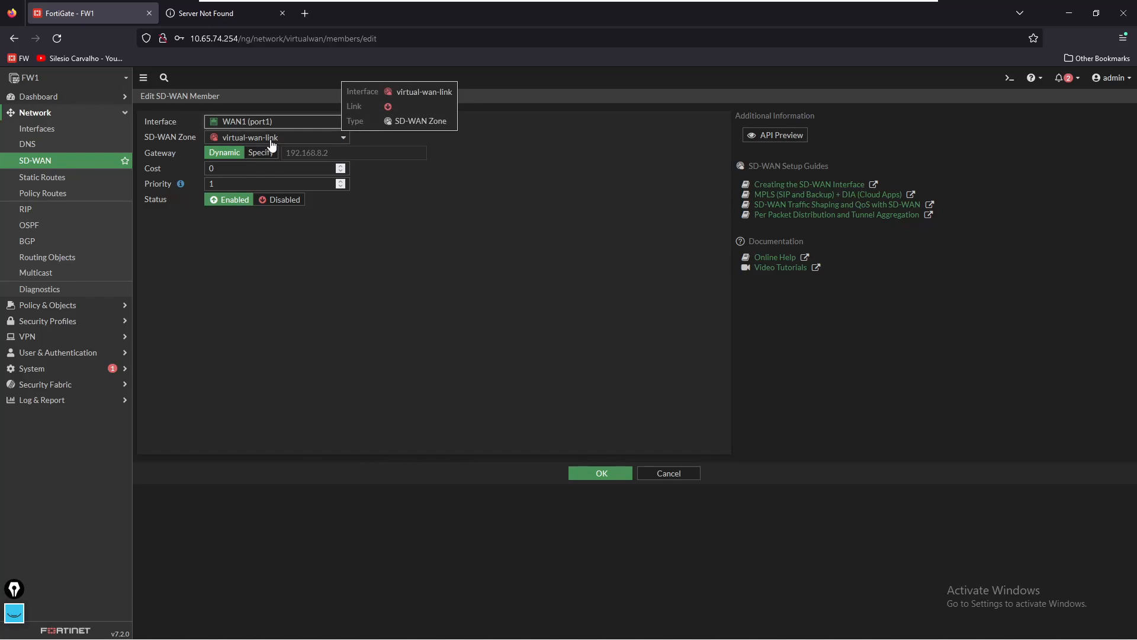
pyautogui.moveTo(536, 470)
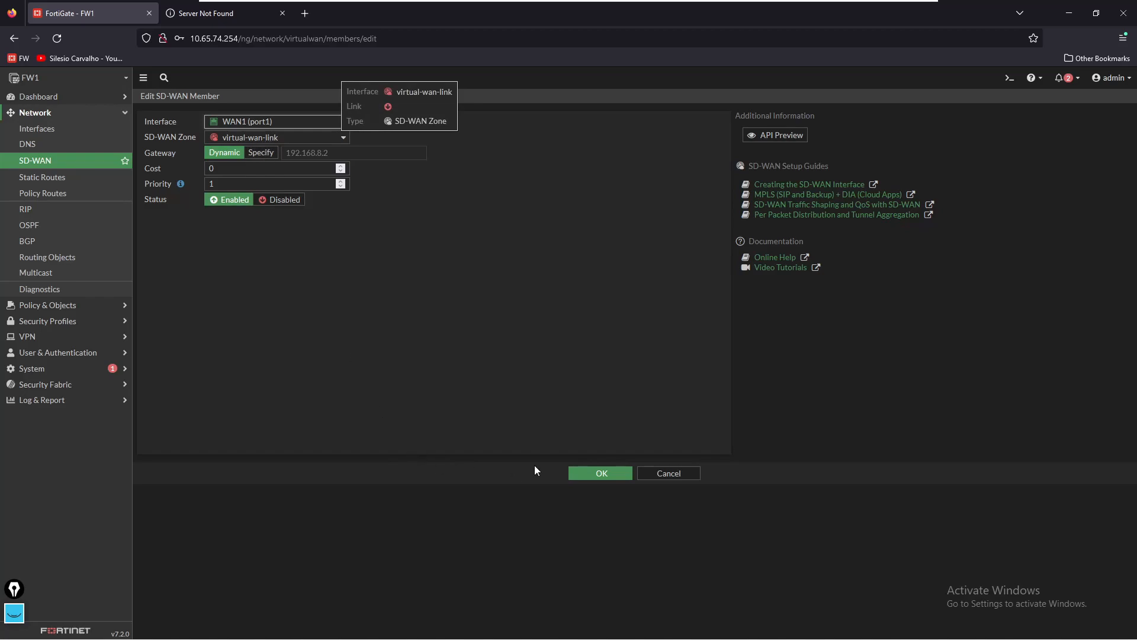
pyautogui.click(600, 473)
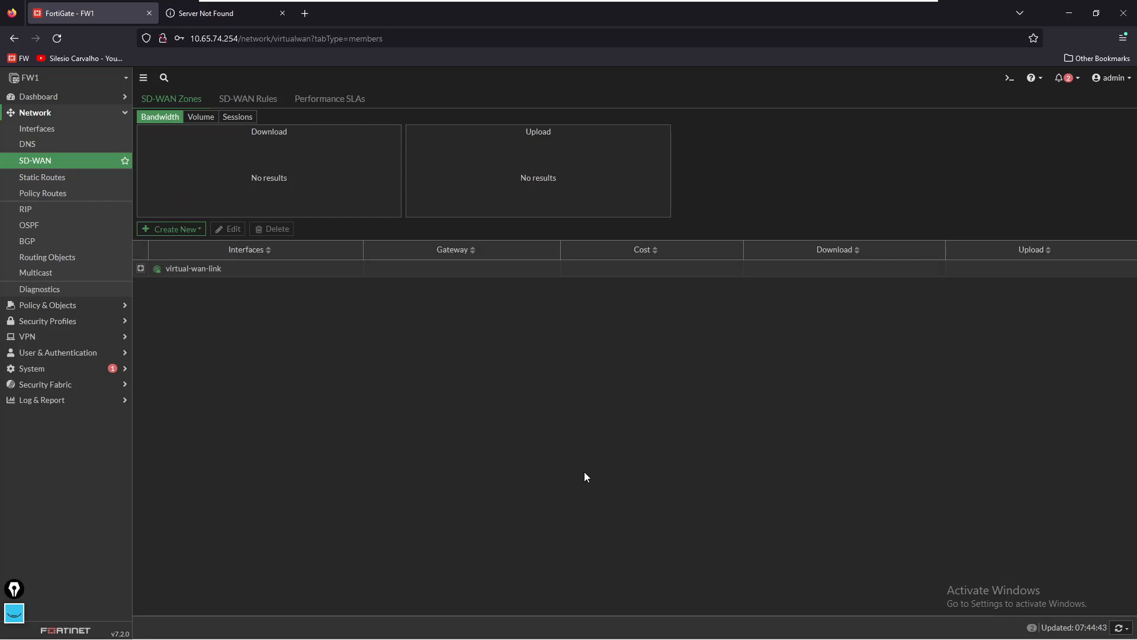
pyautogui.moveTo(171, 229)
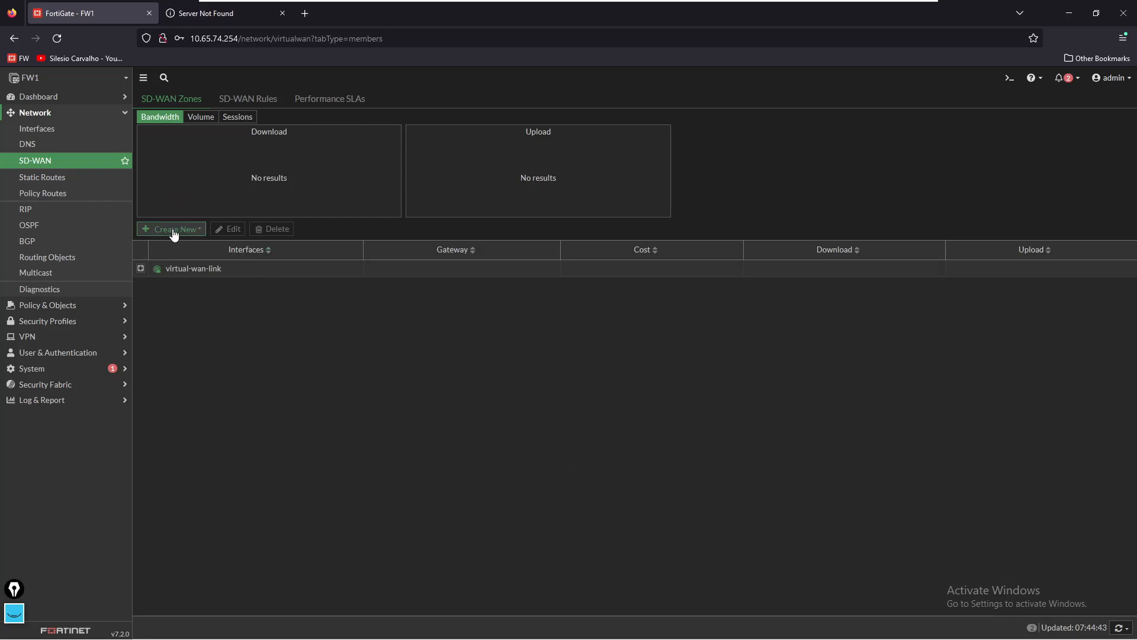
# Step: Create another SD-WAN member using interface WAN2 (port2) in zone virtual-wan-link
pyautogui.click(172, 228)
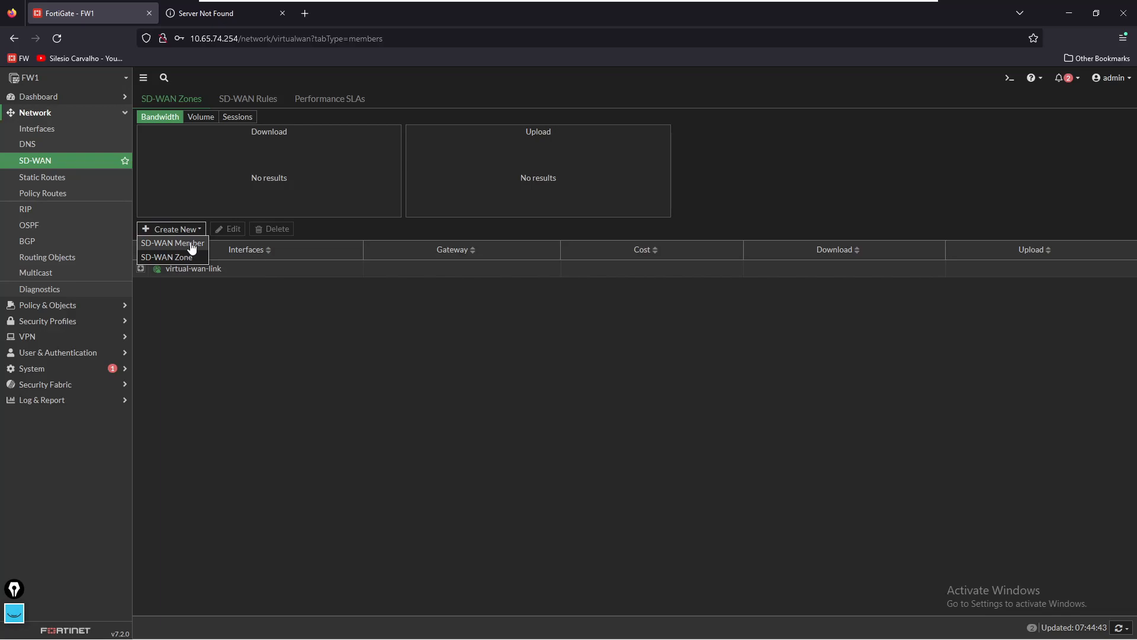
pyautogui.click(172, 242)
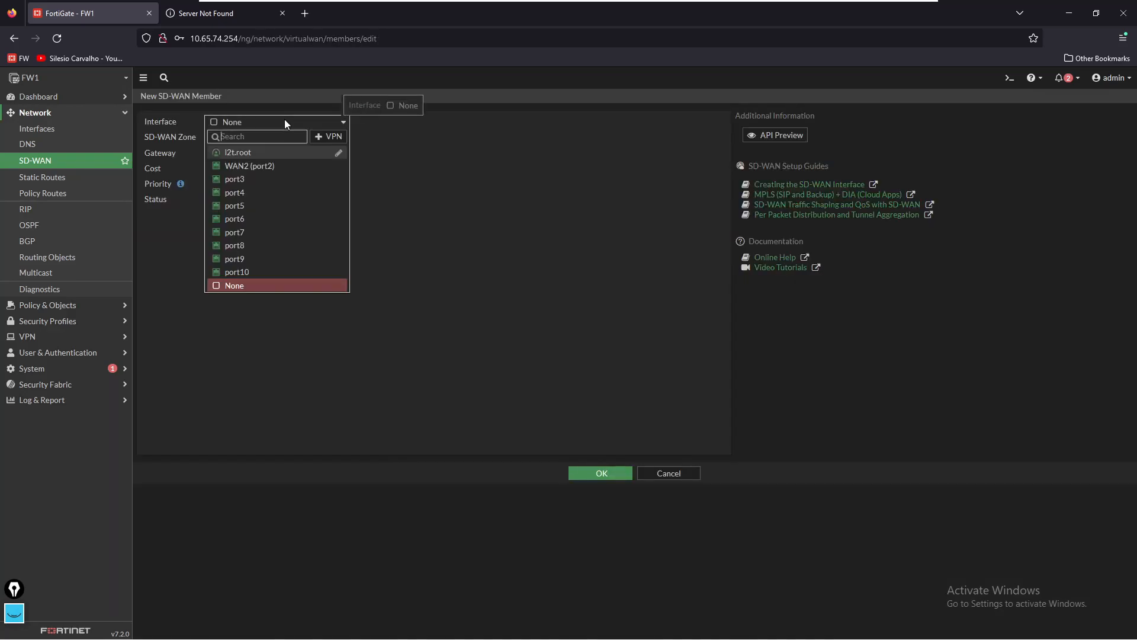
pyautogui.click(248, 166)
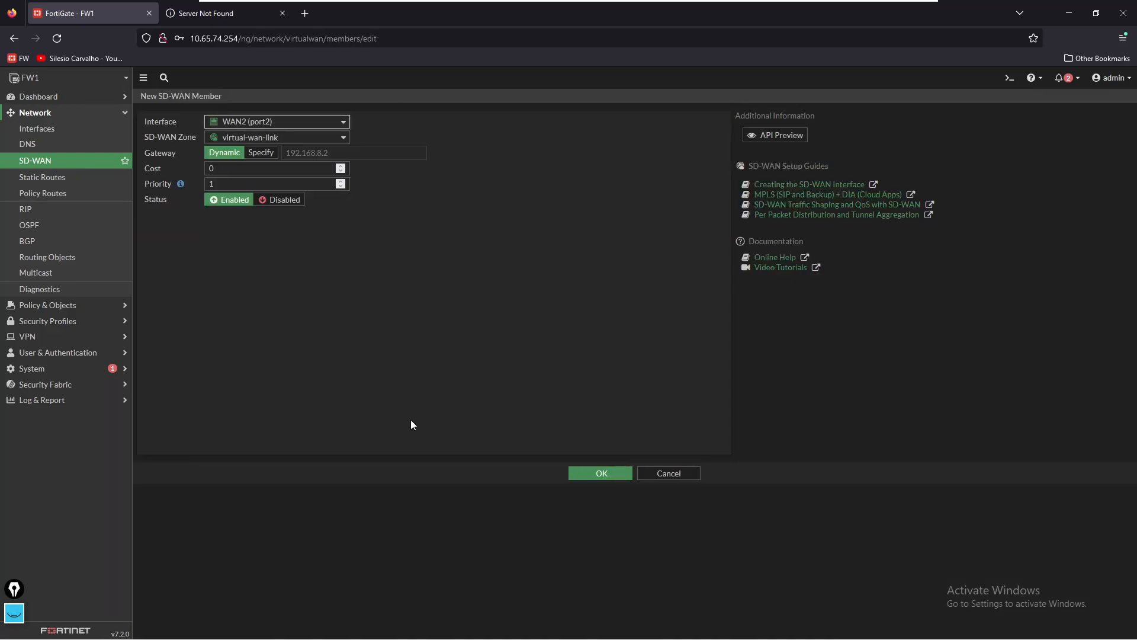
pyautogui.click(601, 473)
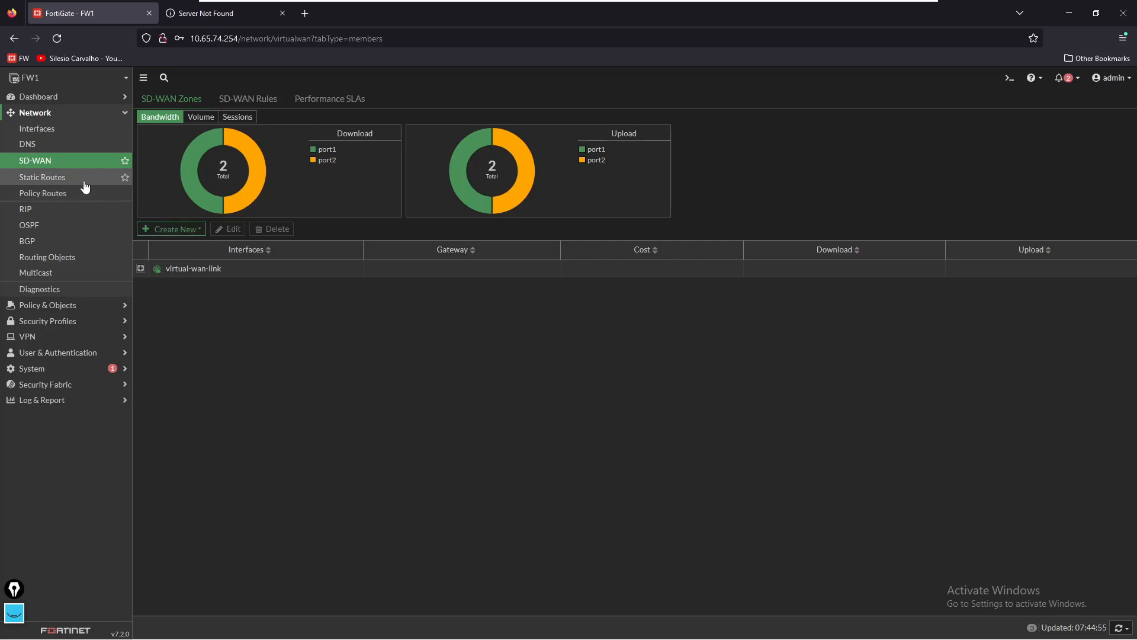
# Step: Create a static route for 0.0.0.0/0 with interface virtual-wan-link
pyautogui.click(42, 177)
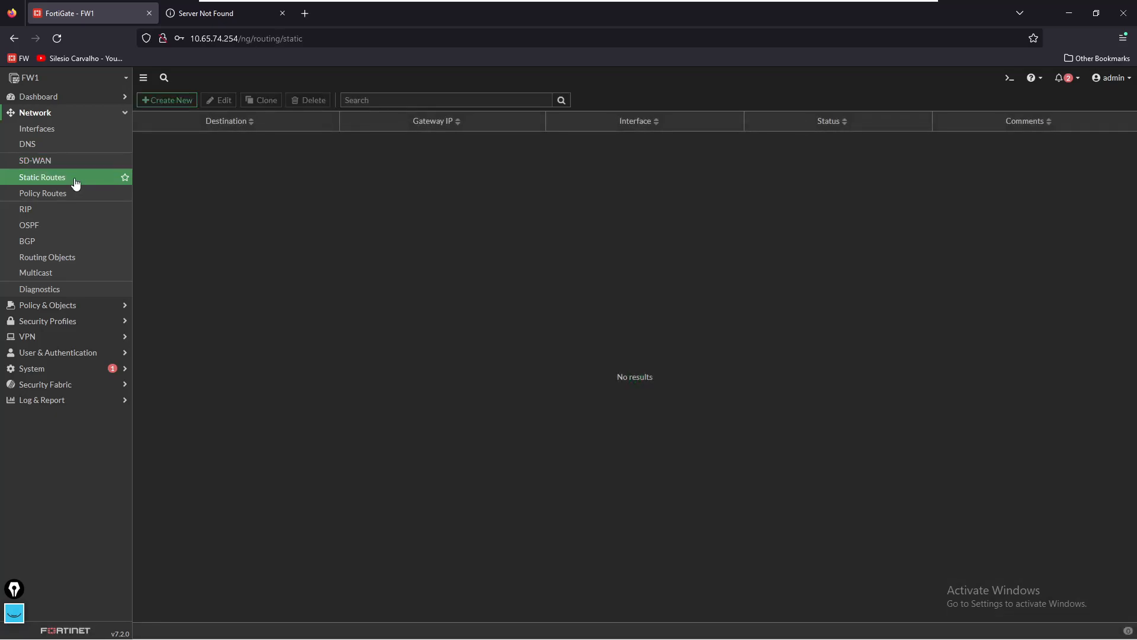
pyautogui.click(166, 100)
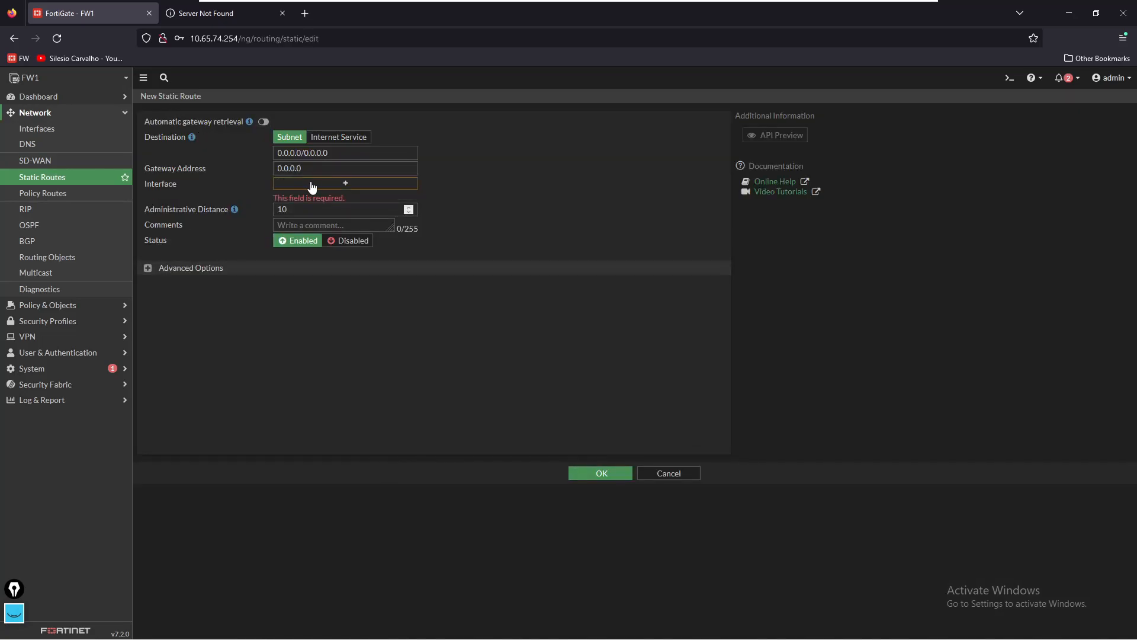
pyautogui.click(346, 184)
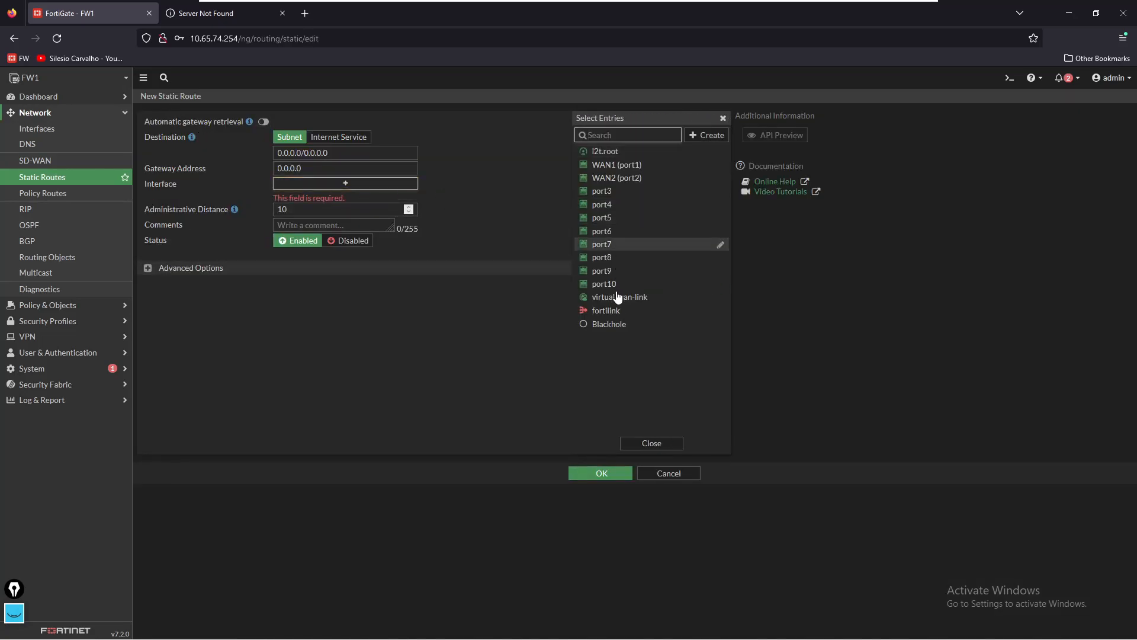
pyautogui.click(619, 297)
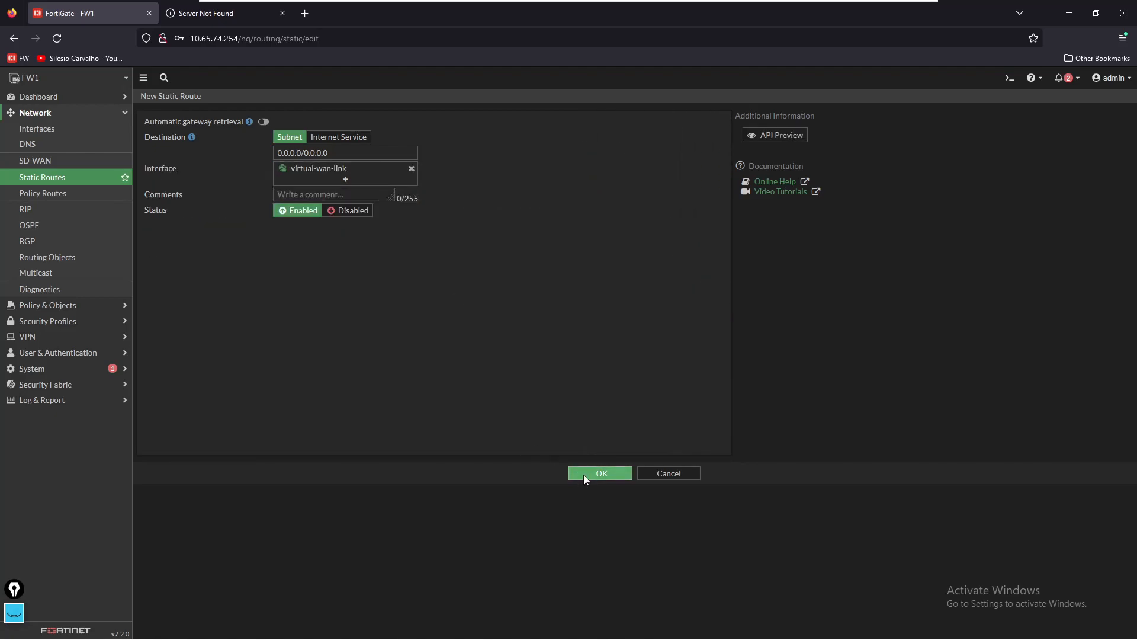
pyautogui.click(600, 473)
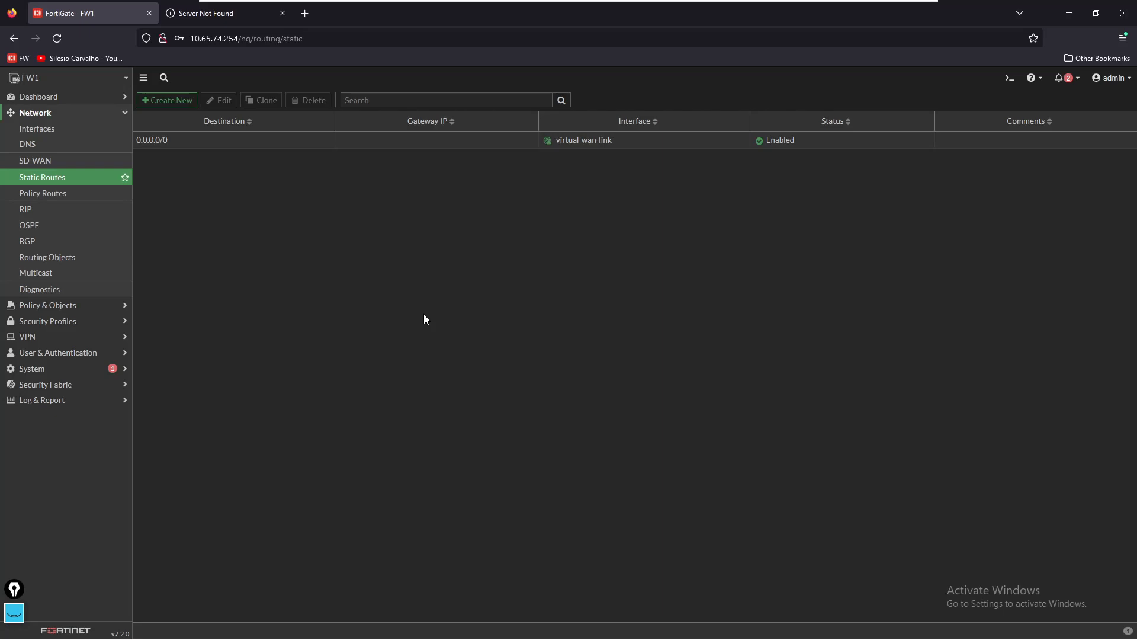
pyautogui.moveTo(47, 304)
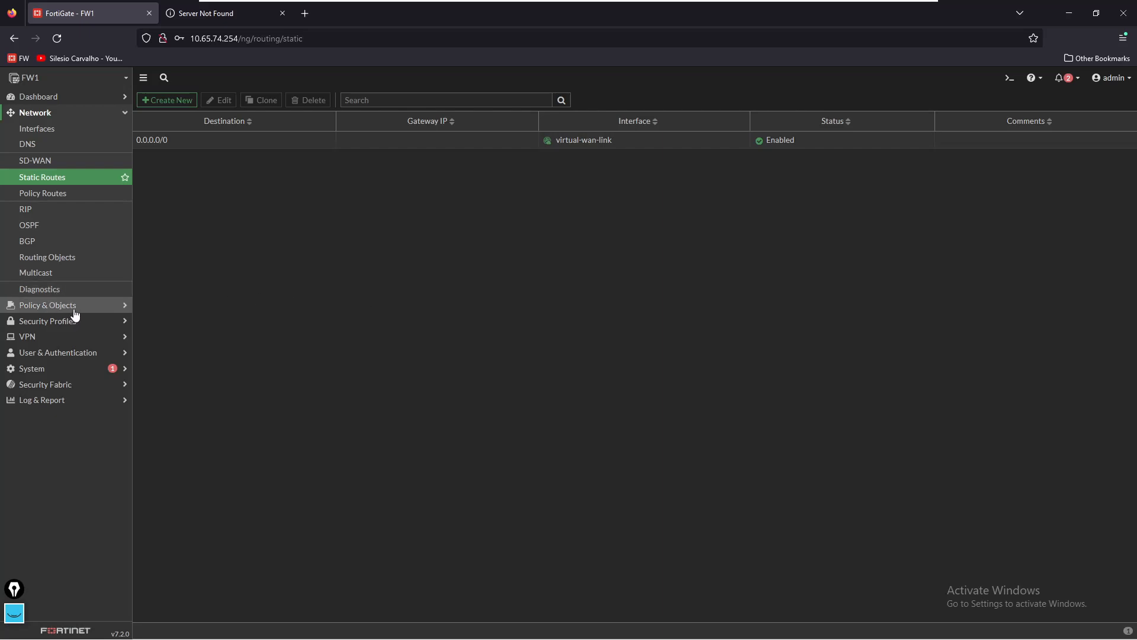
# Step: Start a new firewall policy named 'LAN TO INTERNET'
pyautogui.click(48, 304)
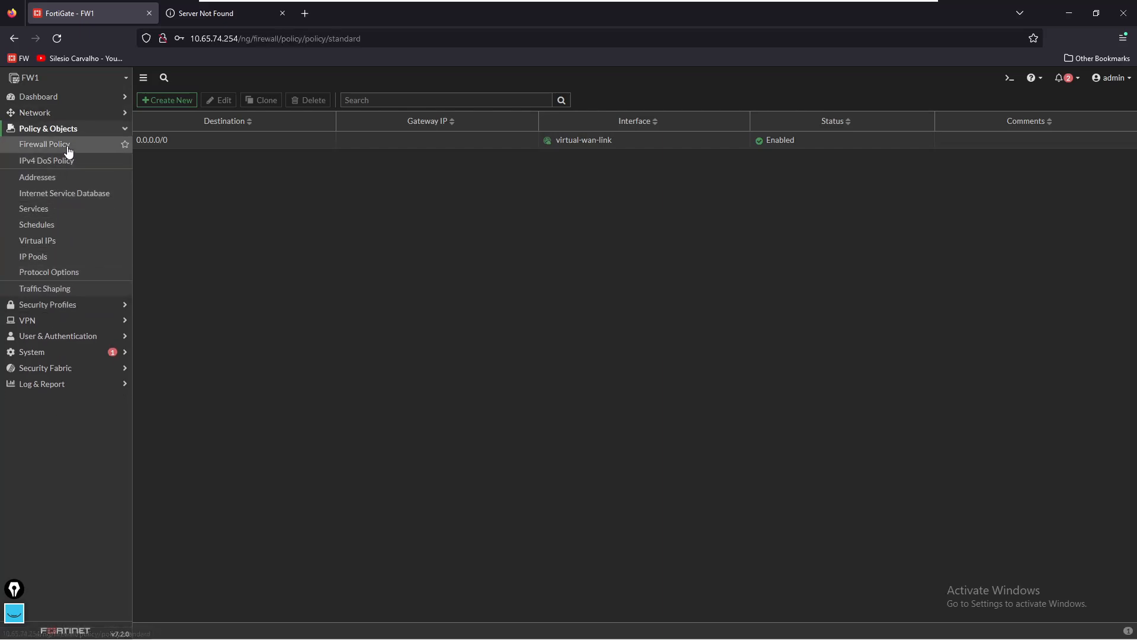
pyautogui.click(44, 143)
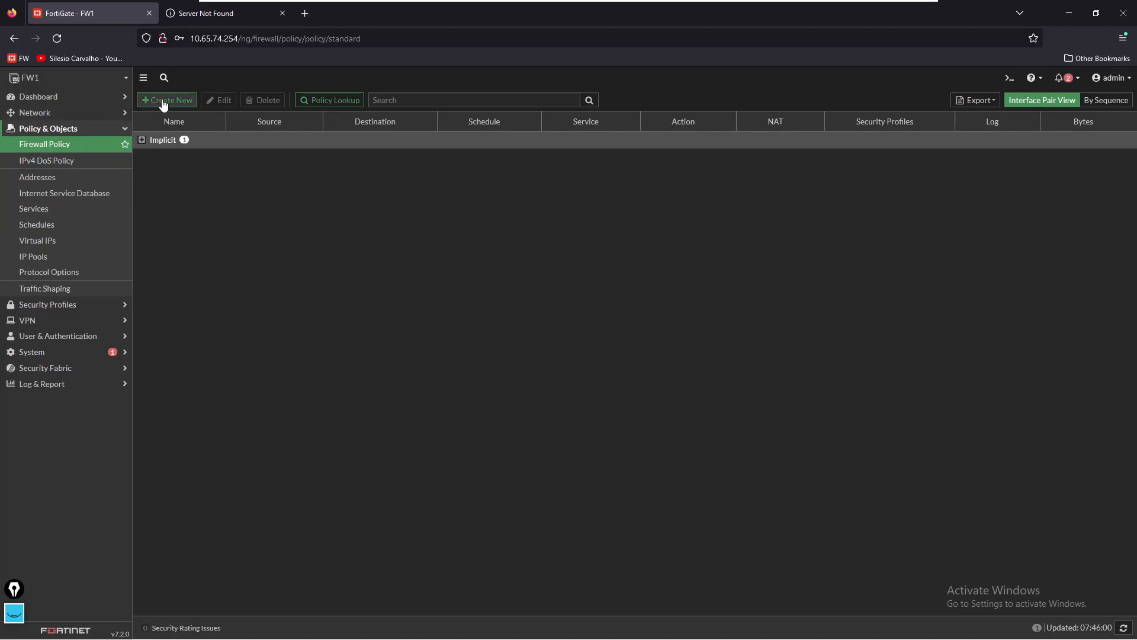
pyautogui.click(165, 100)
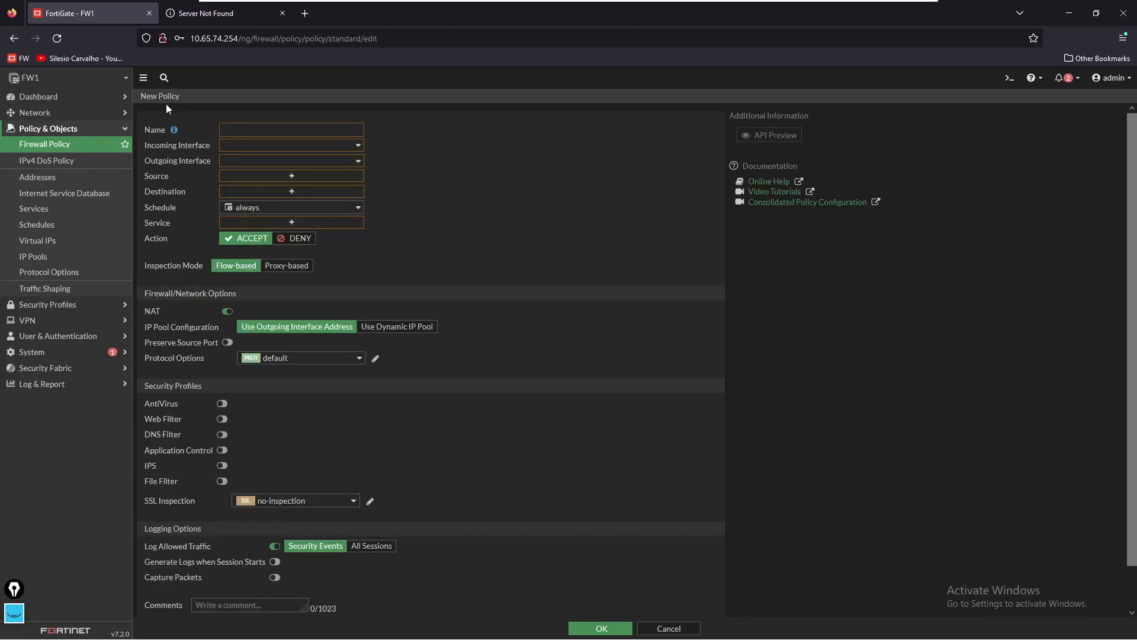
pyautogui.click(291, 129)
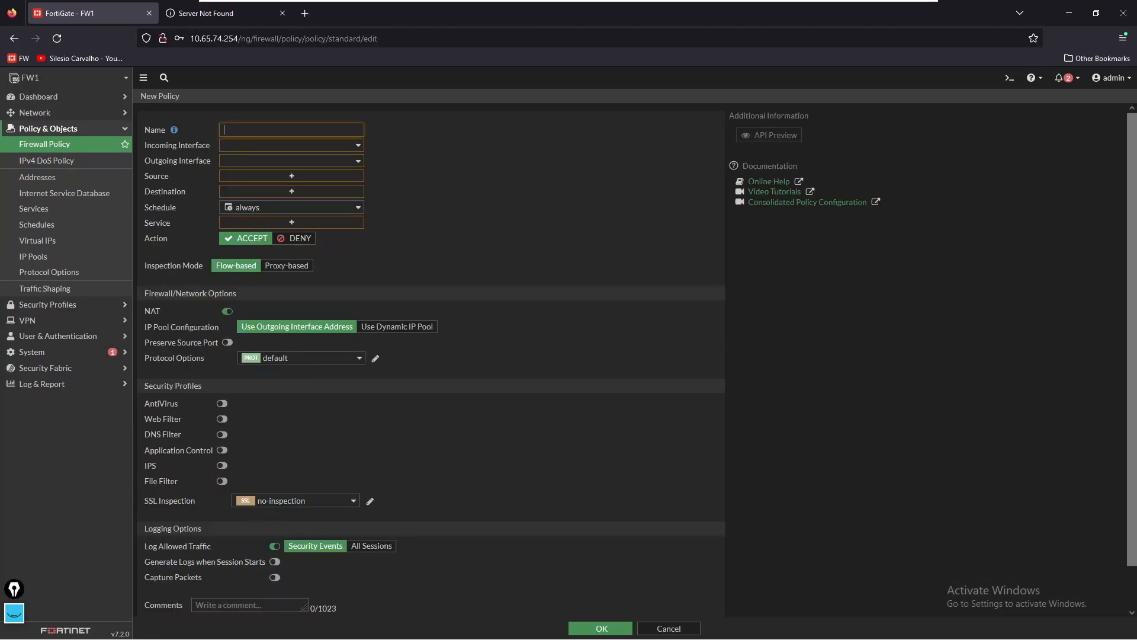
pyautogui.write('LAN')
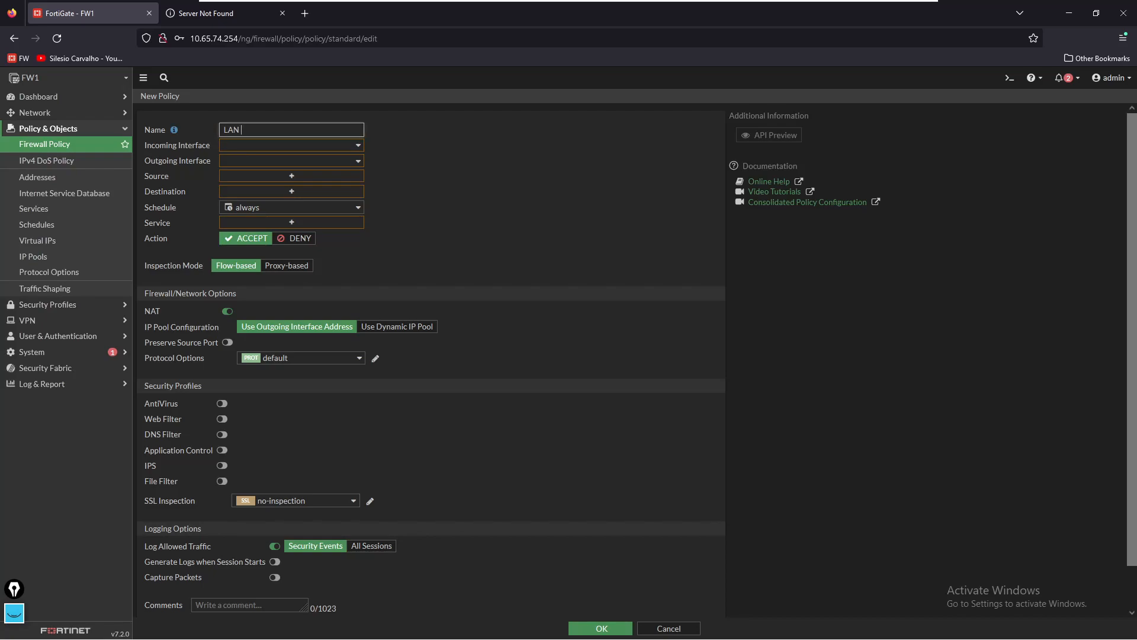
pyautogui.write('TO INTERNET')
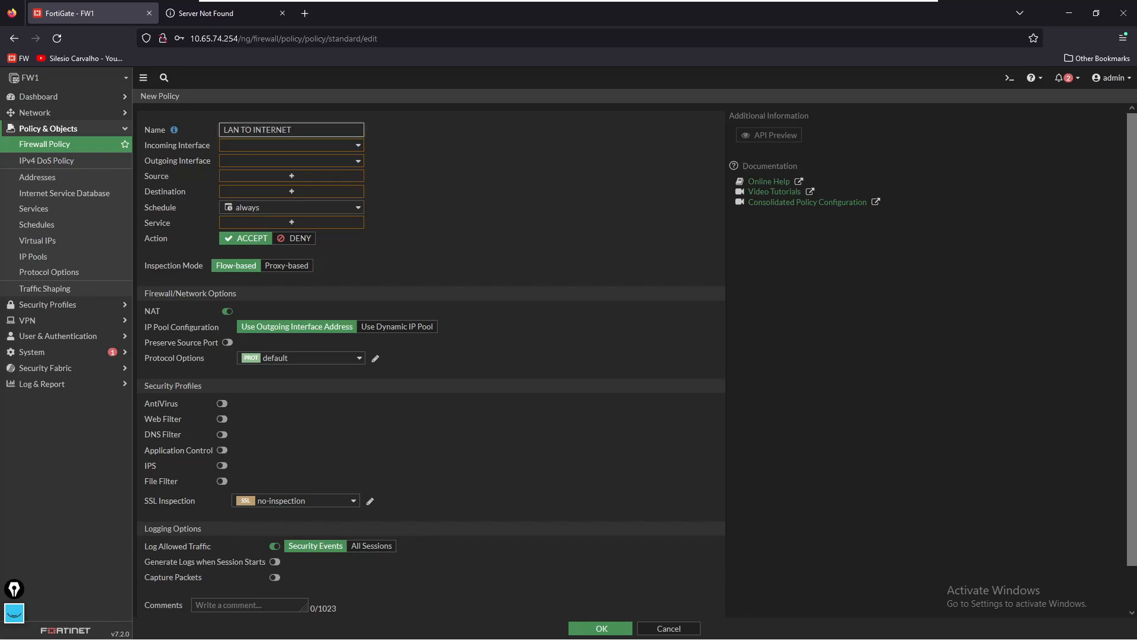
# Step: Set the policy's incoming interface to port5 and outgoing to virtual-wan-link
pyautogui.click(290, 145)
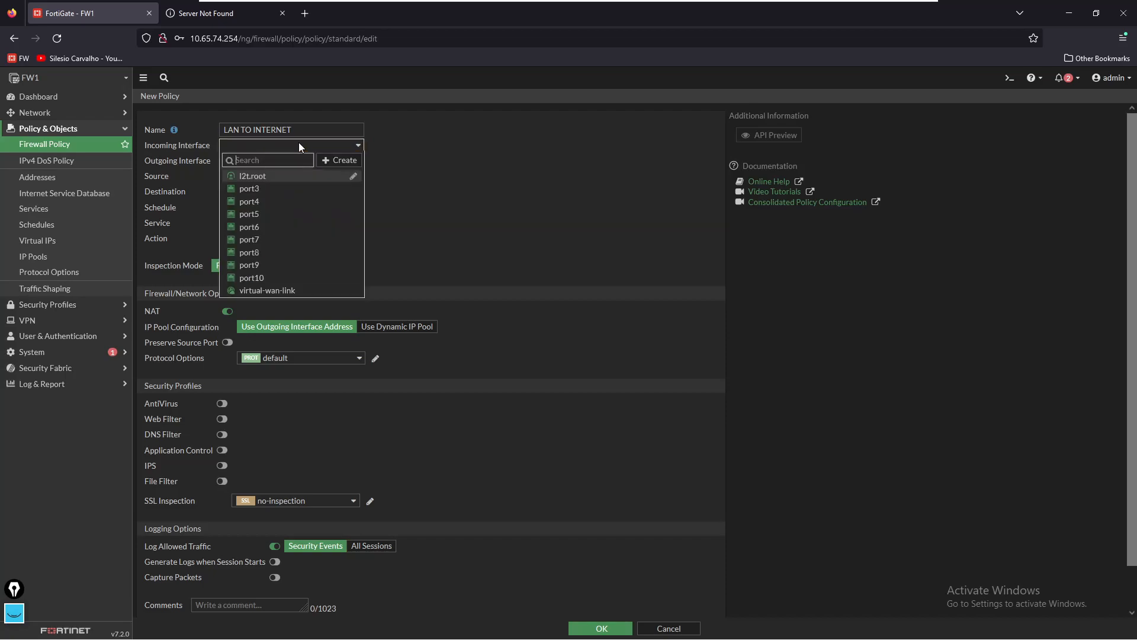
pyautogui.moveTo(278, 214)
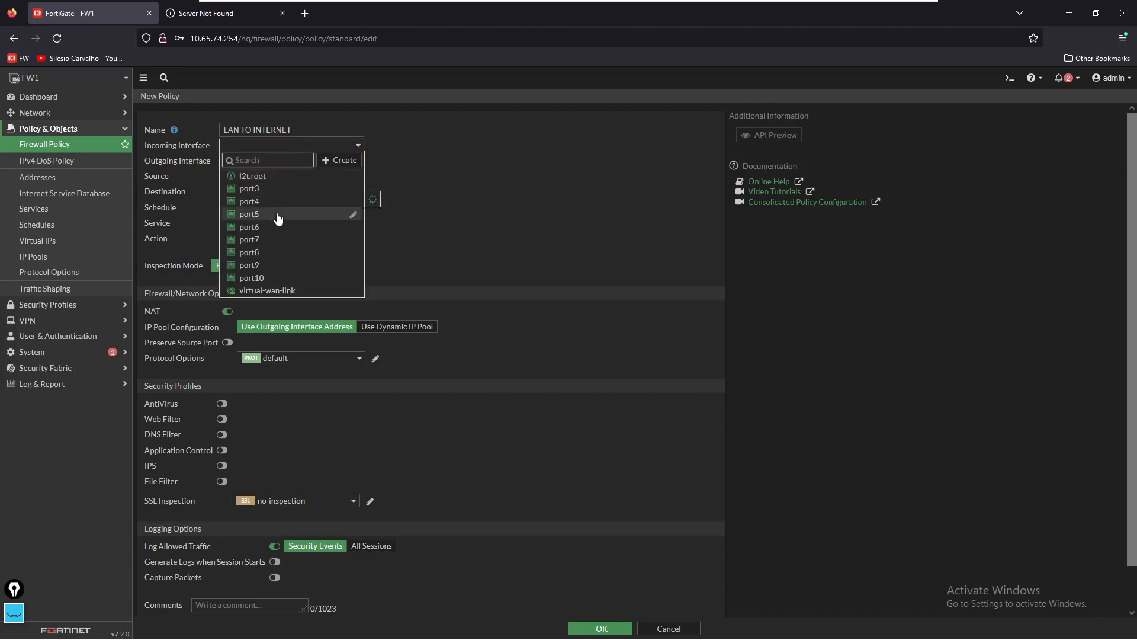
pyautogui.click(248, 213)
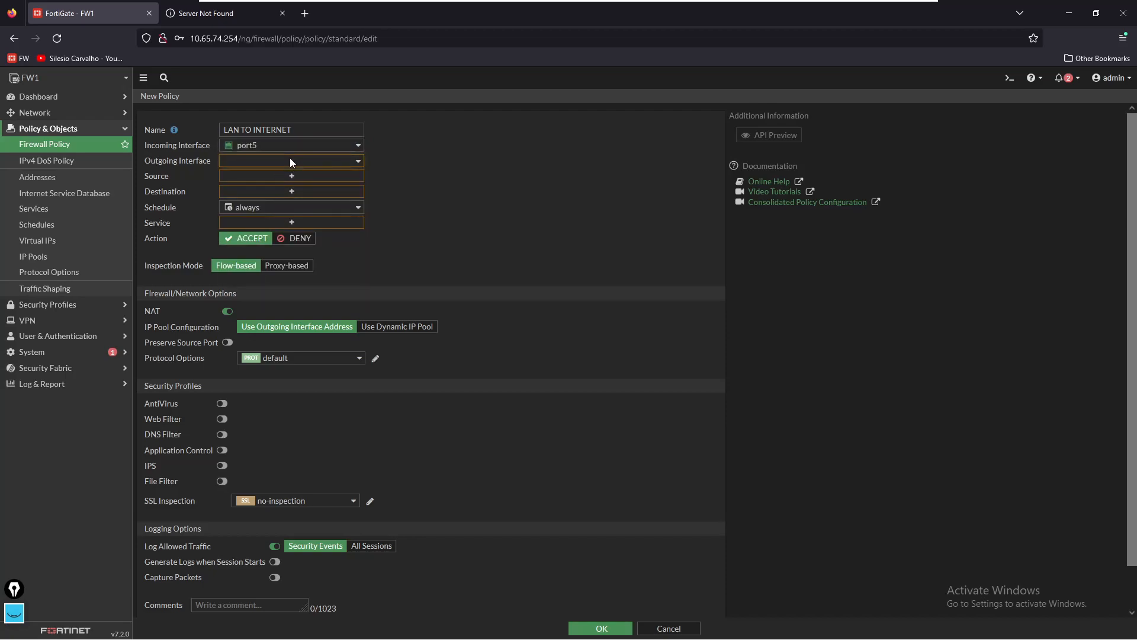
pyautogui.click(290, 161)
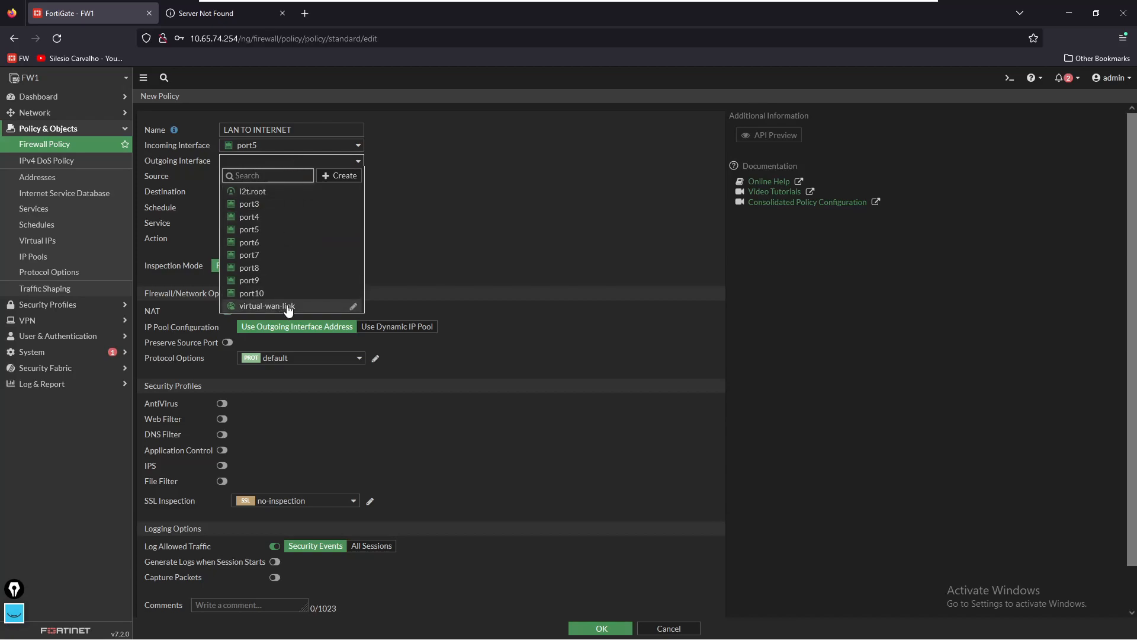
pyautogui.click(267, 306)
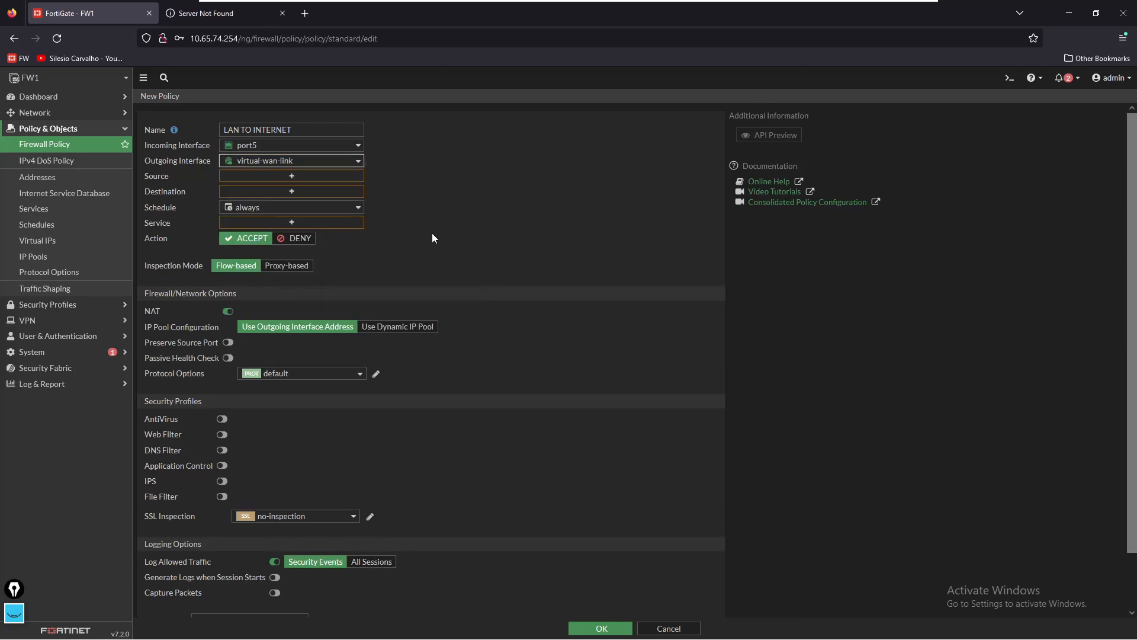
pyautogui.moveTo(443, 231)
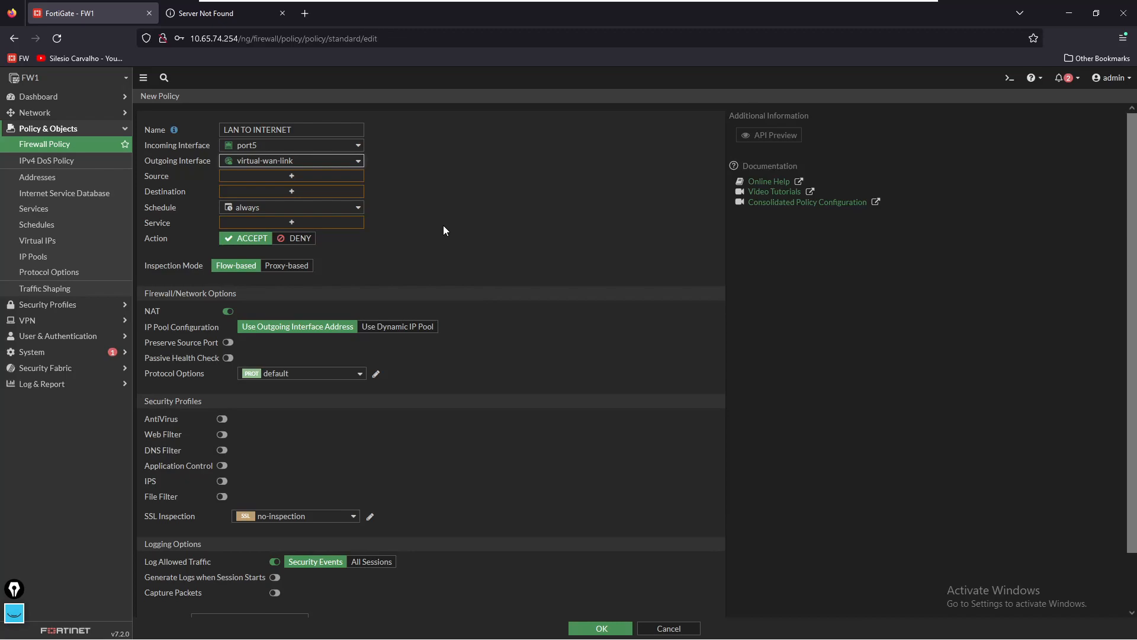
# Step: Set source N_10.65.74.0_24, destination all, service ALL, keep NAT on, and save the policy
pyautogui.click(291, 175)
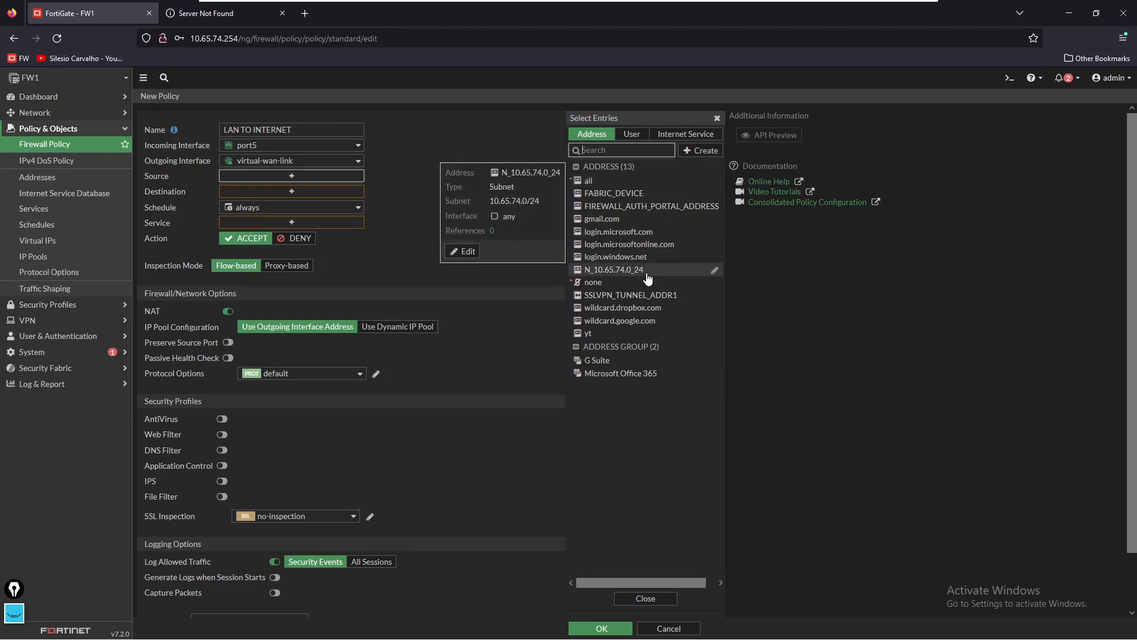
pyautogui.click(614, 269)
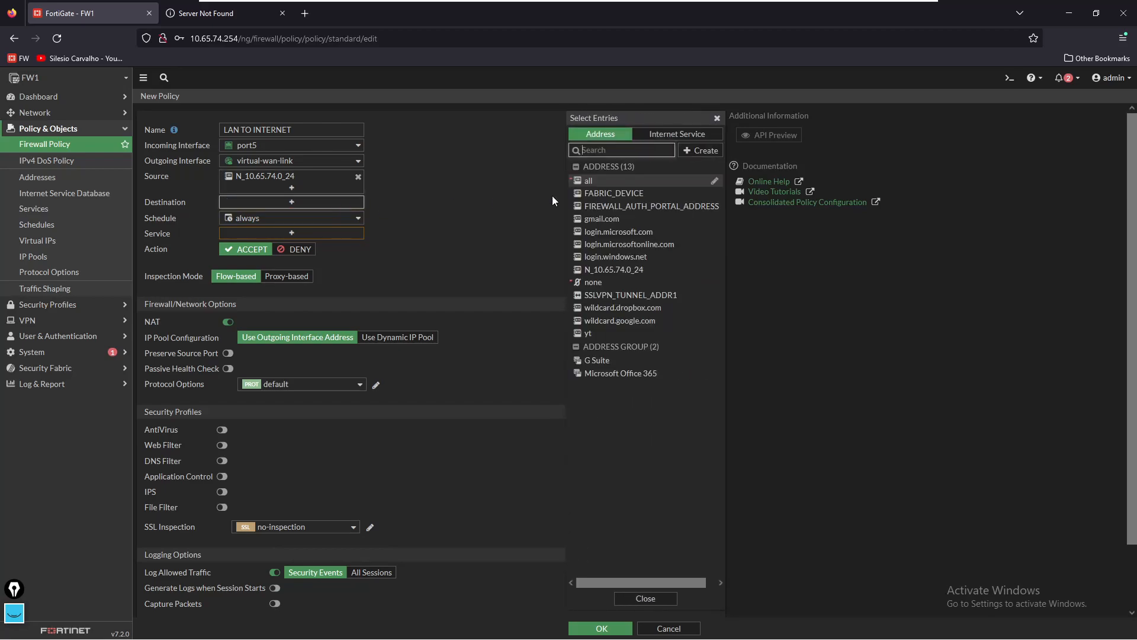
pyautogui.click(588, 180)
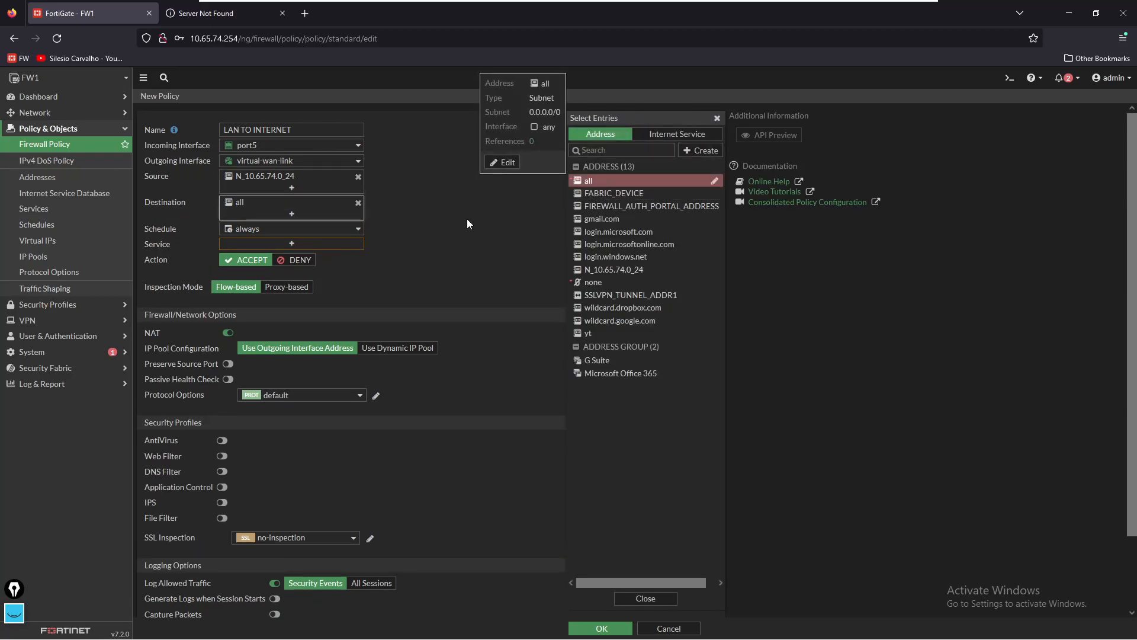
pyautogui.click(292, 243)
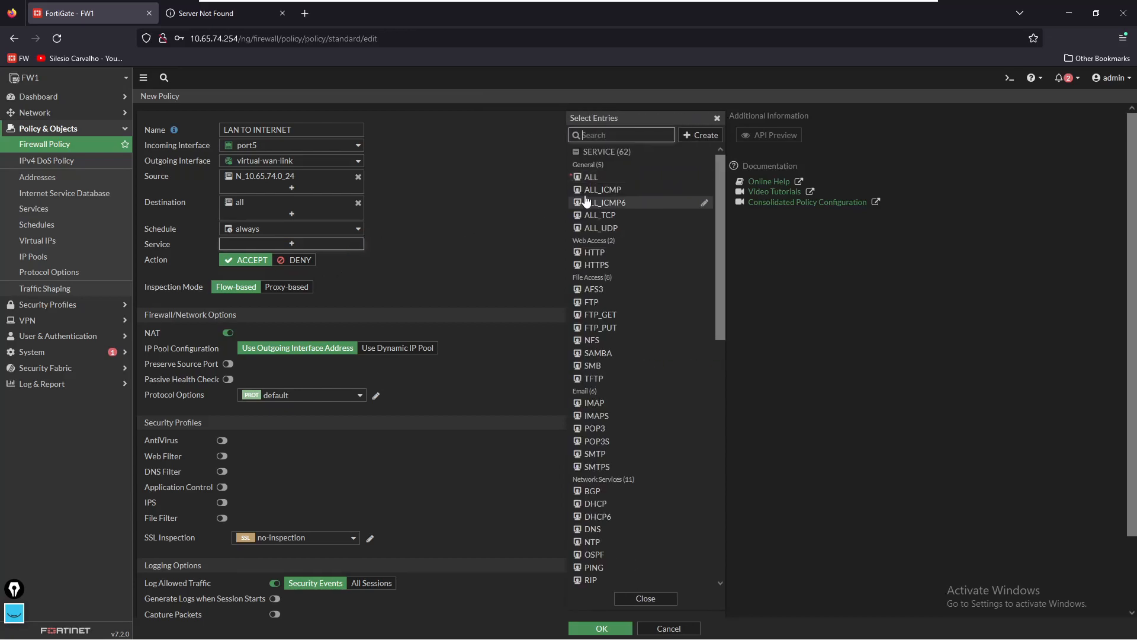
pyautogui.click(587, 177)
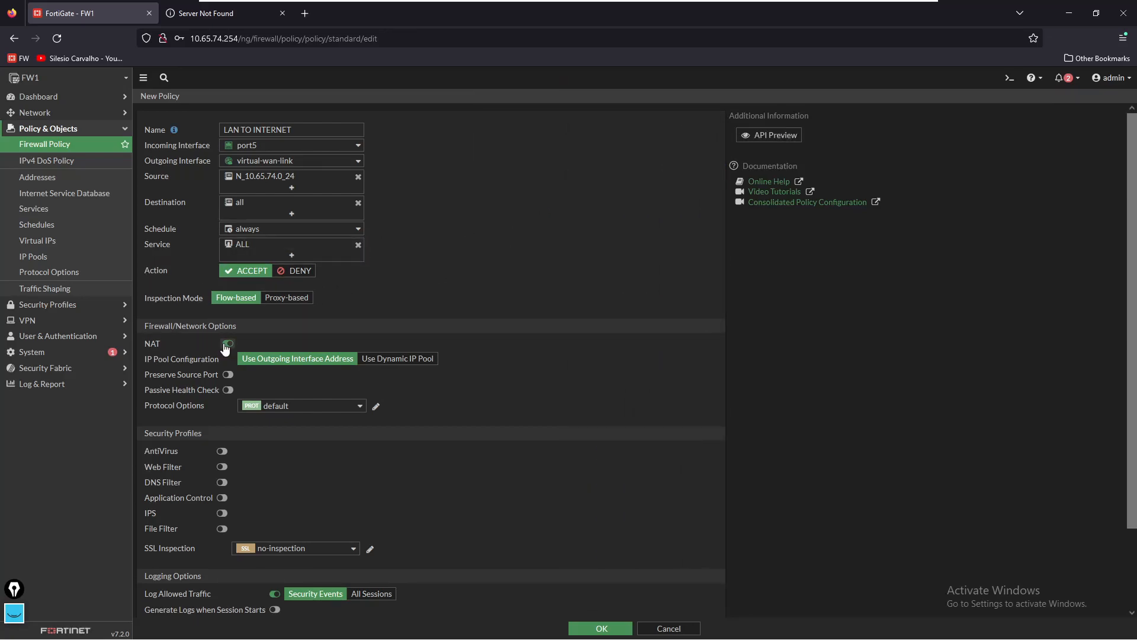
pyautogui.click(226, 343)
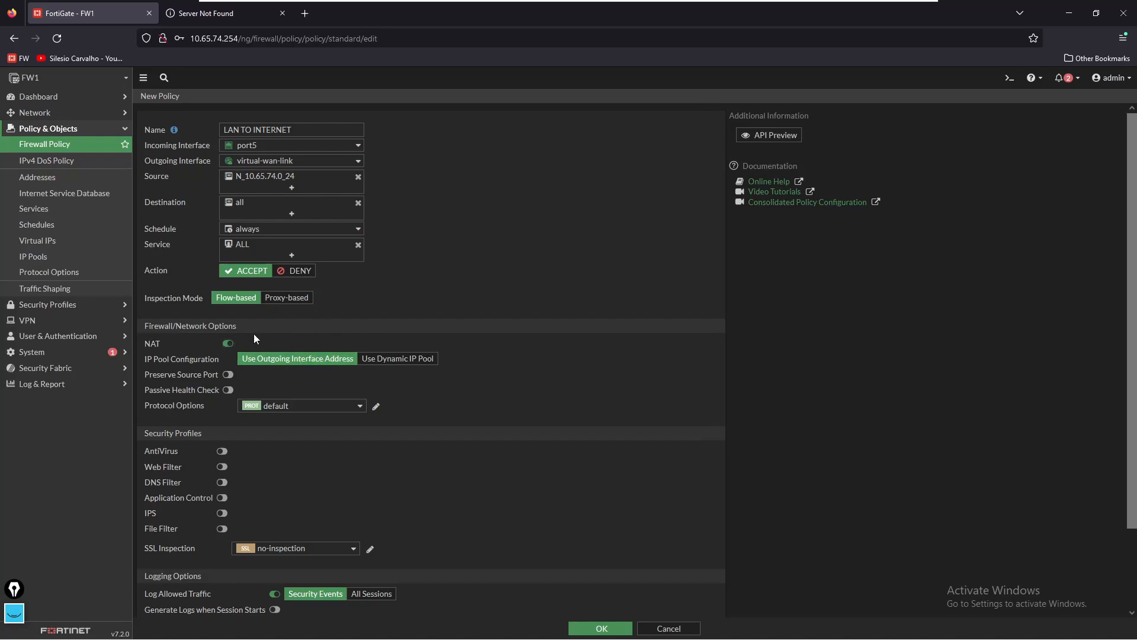
pyautogui.moveTo(306, 356)
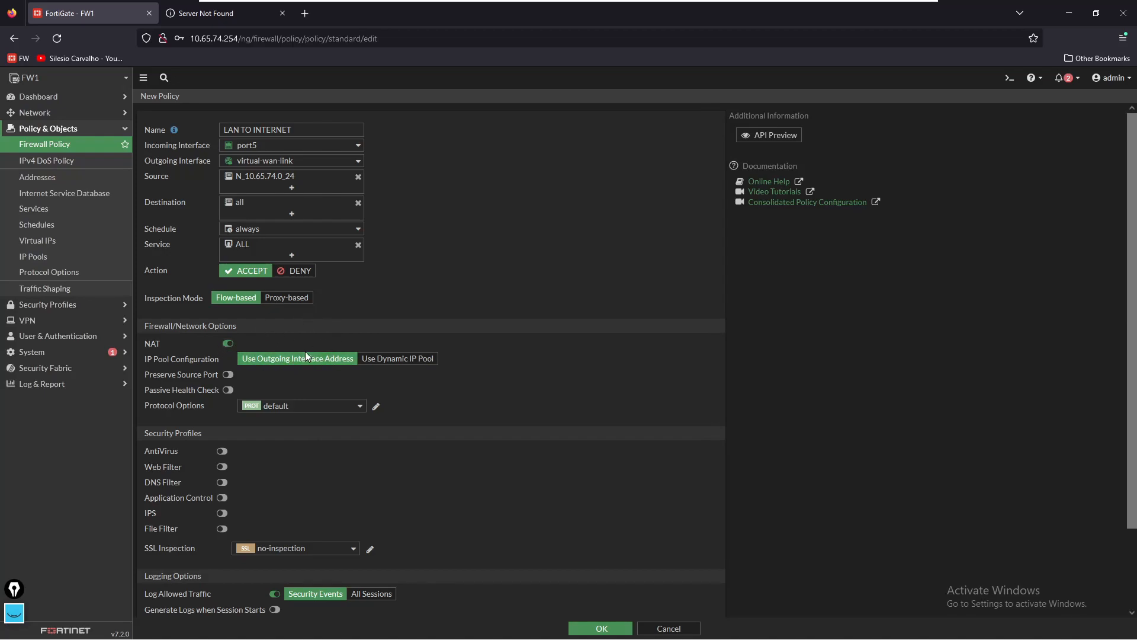
pyautogui.click(600, 628)
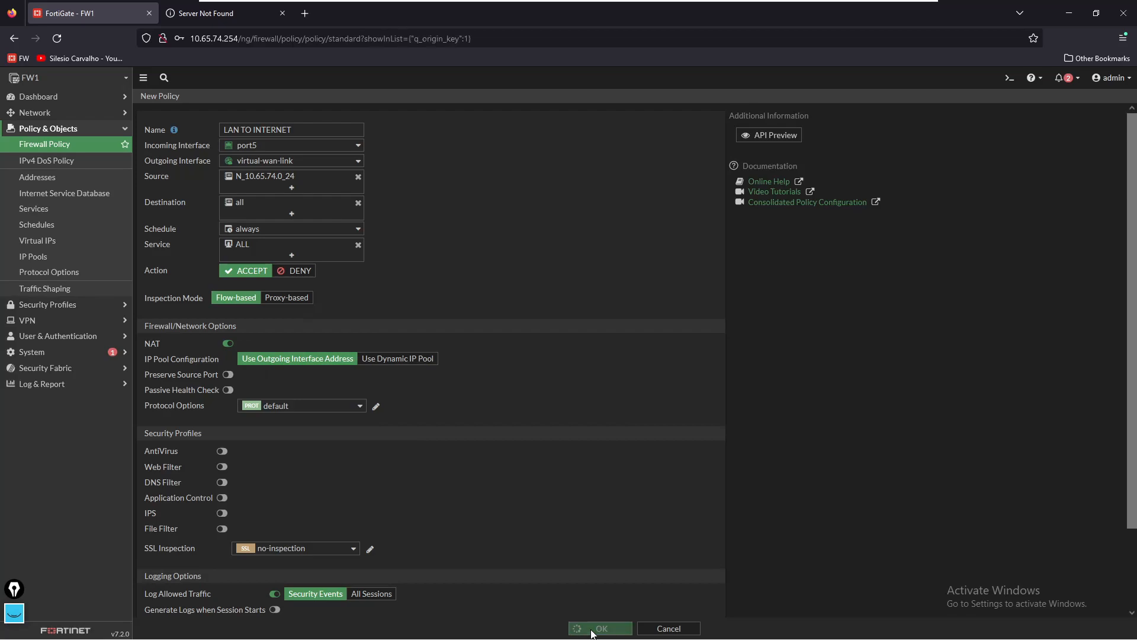
# Step: Reload the YouTube channel tab until it loads, then play the intro video
pyautogui.click(600, 627)
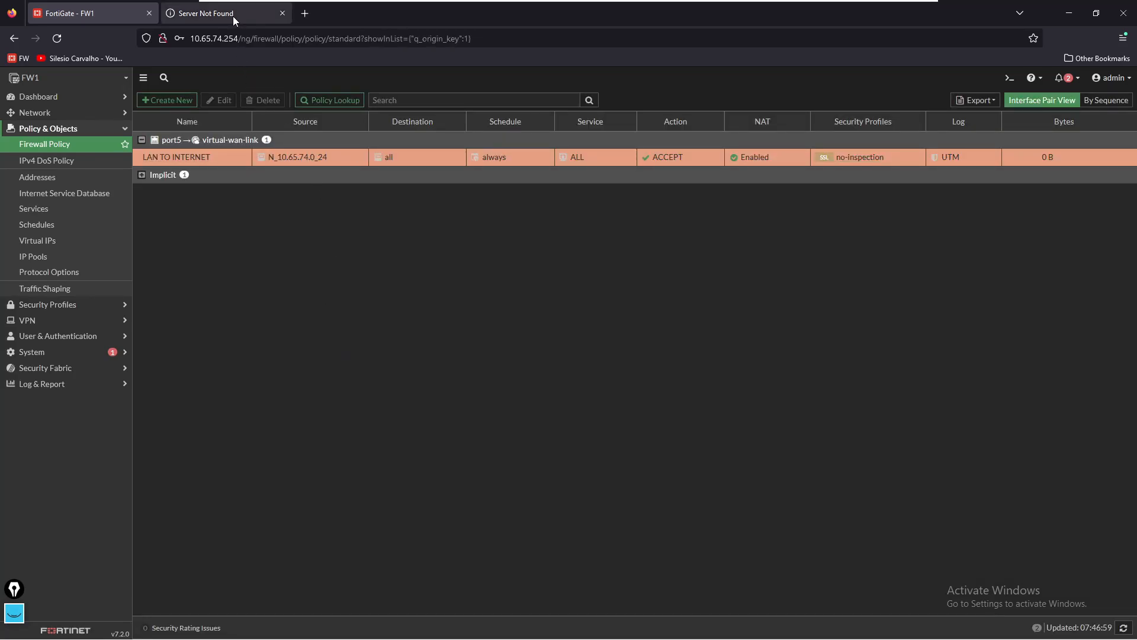
pyautogui.click(226, 13)
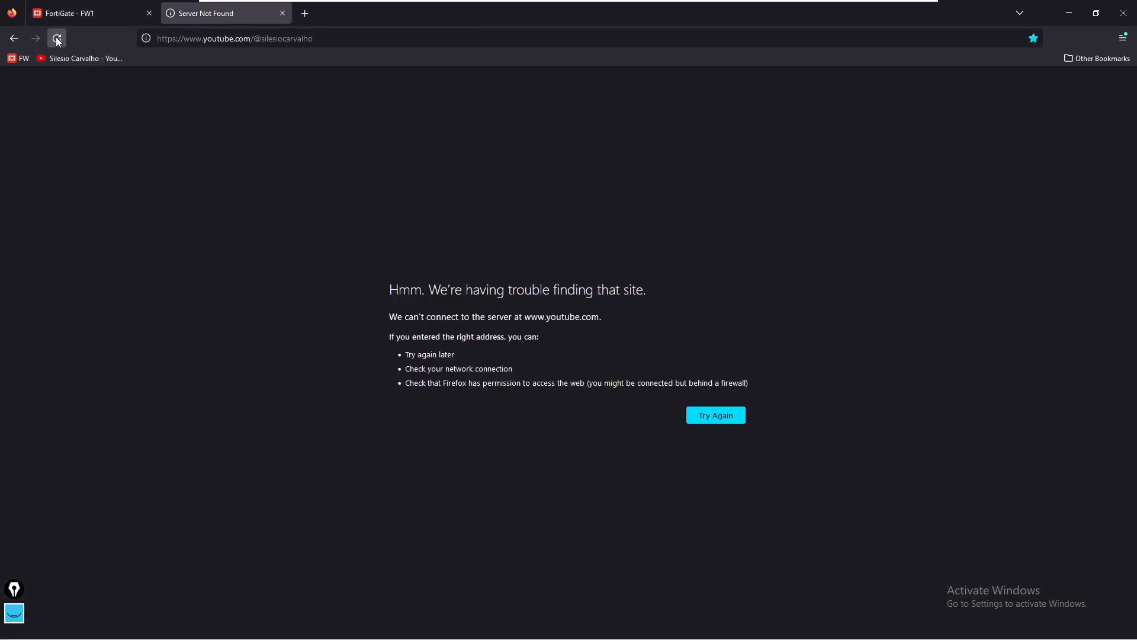
pyautogui.click(57, 38)
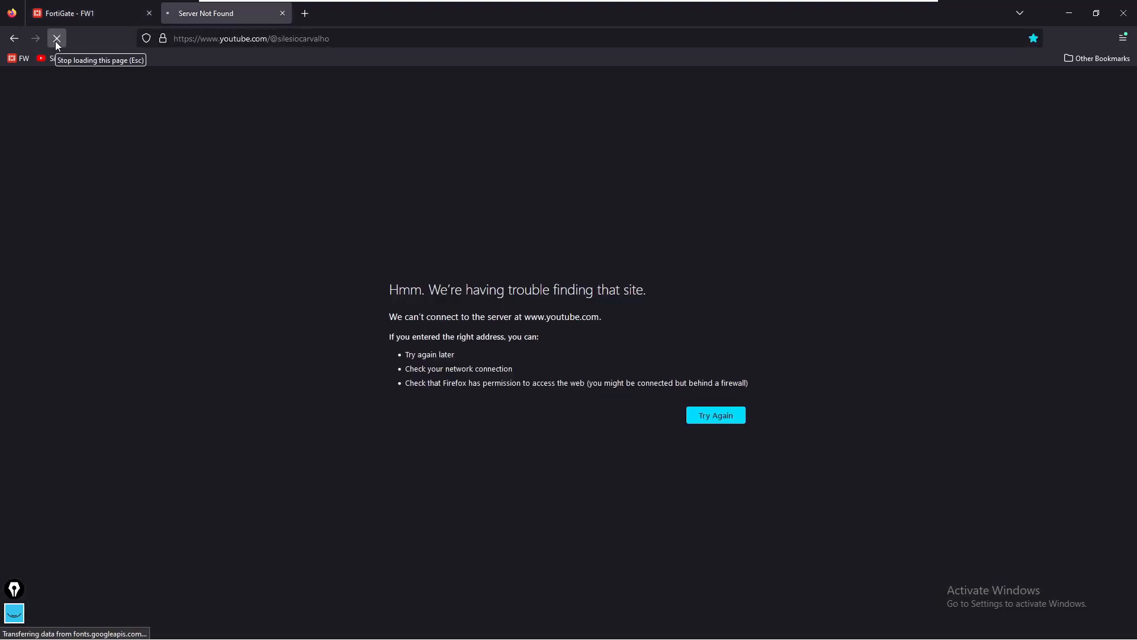
pyautogui.click(714, 415)
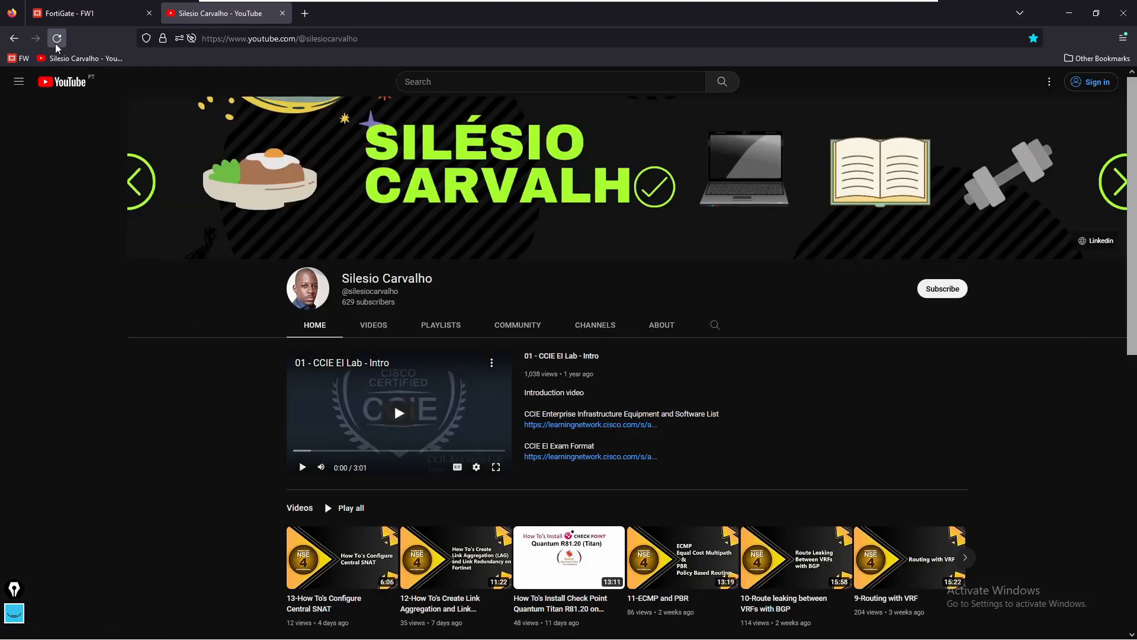
pyautogui.click(19, 81)
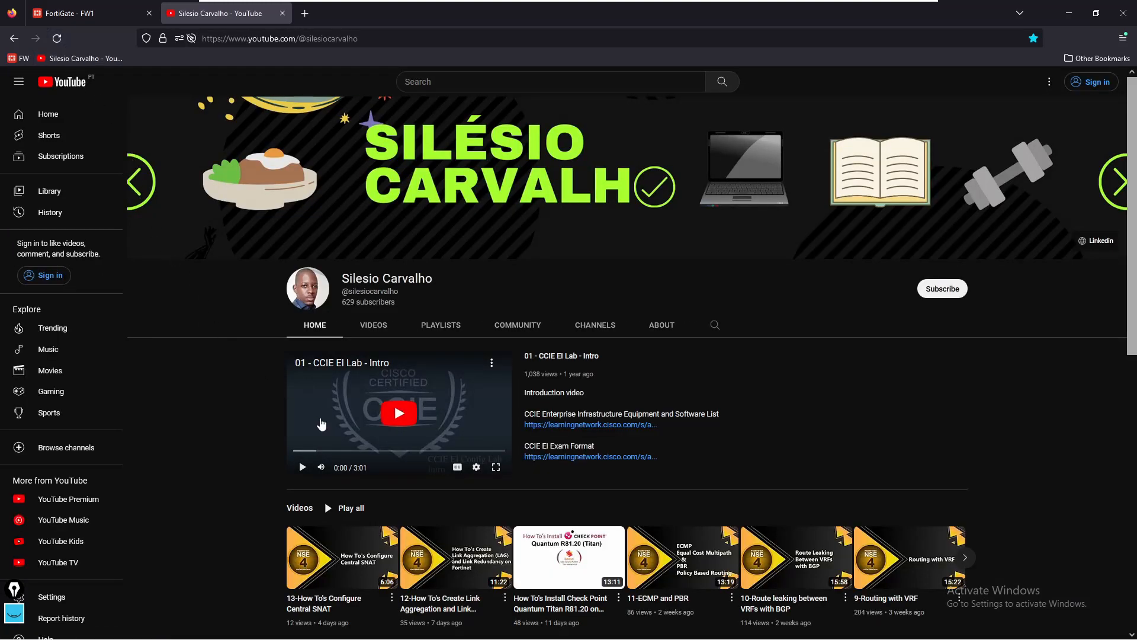
pyautogui.click(397, 414)
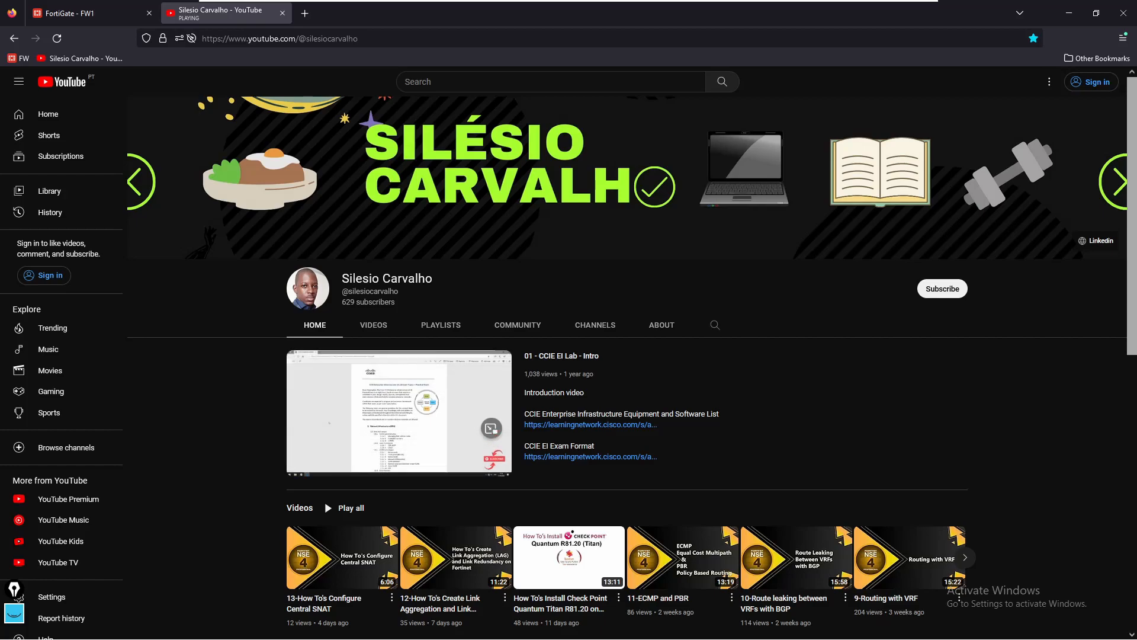
pyautogui.moveTo(250, 361)
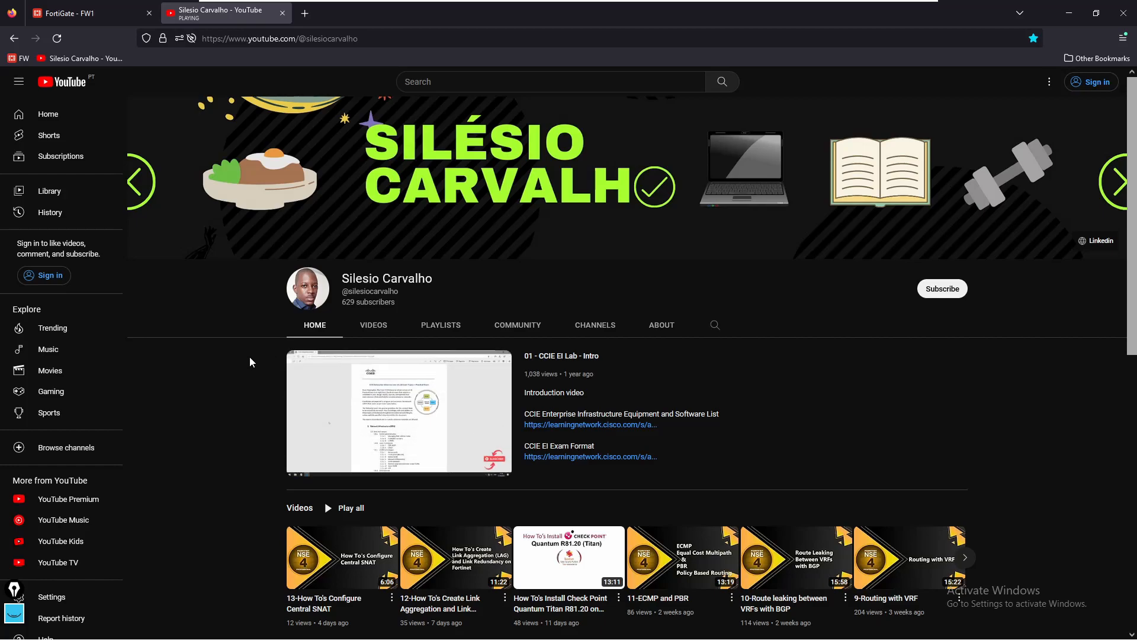
pyautogui.moveTo(151, 76)
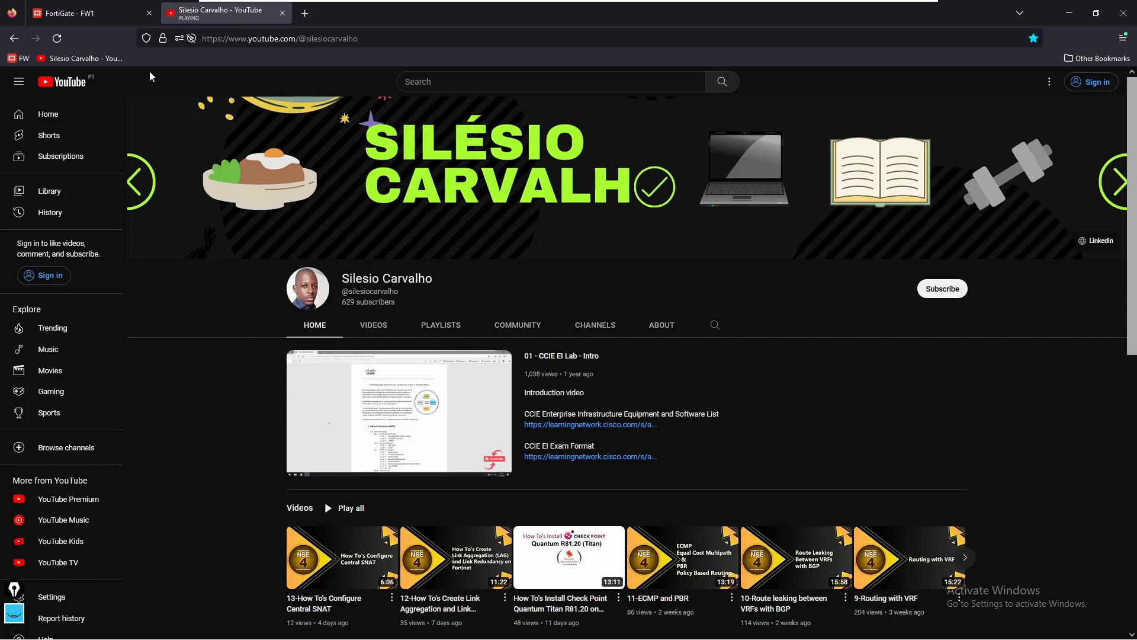
# Step: Back in FortiGate, open Network > SD-WAN to view port1 and port2 bandwidth charts
pyautogui.click(87, 13)
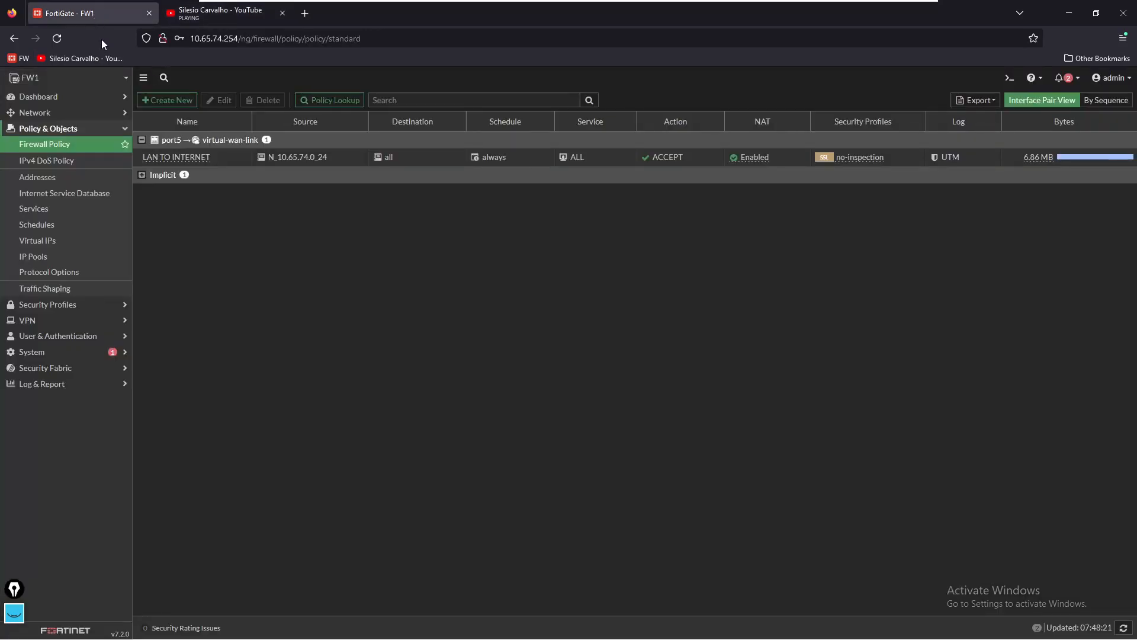
pyautogui.click(35, 113)
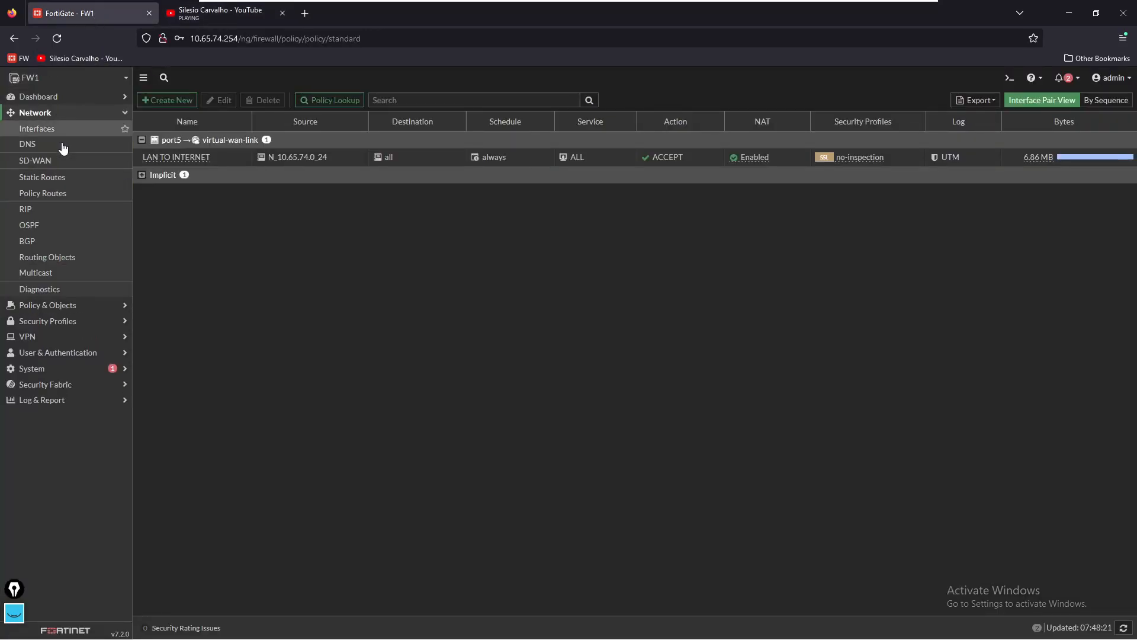
pyautogui.click(35, 160)
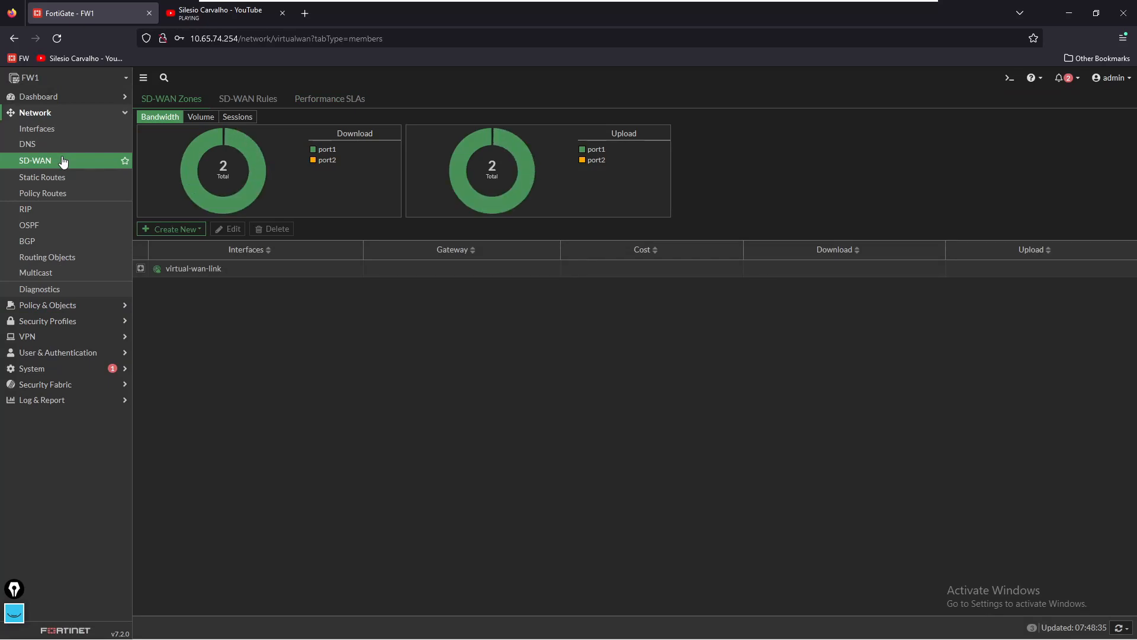
pyautogui.moveTo(313, 268)
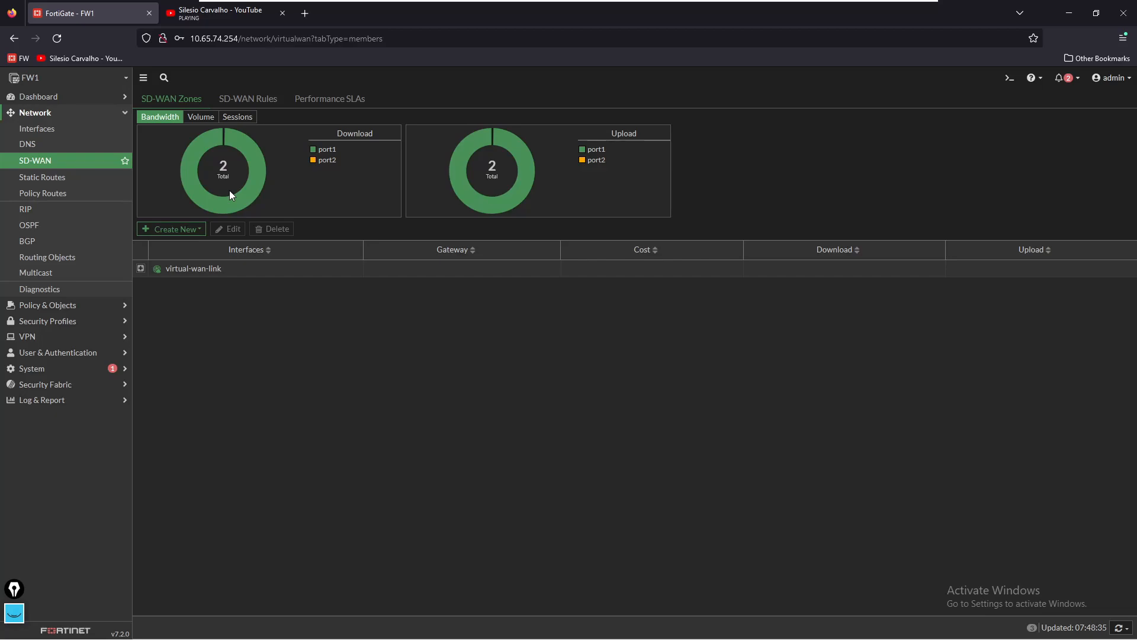
pyautogui.moveTo(253, 155)
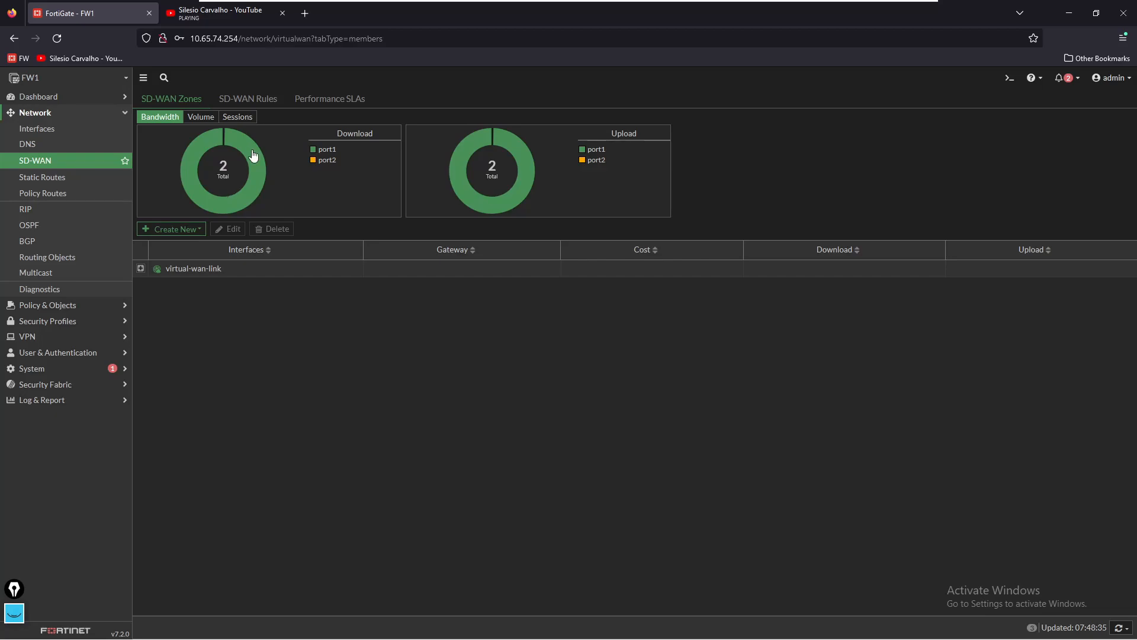
# Step: Inspect the implicit sd-wan rule's Source IP load balancing in SD-WAN Rules, closing without changes
pyautogui.click(248, 99)
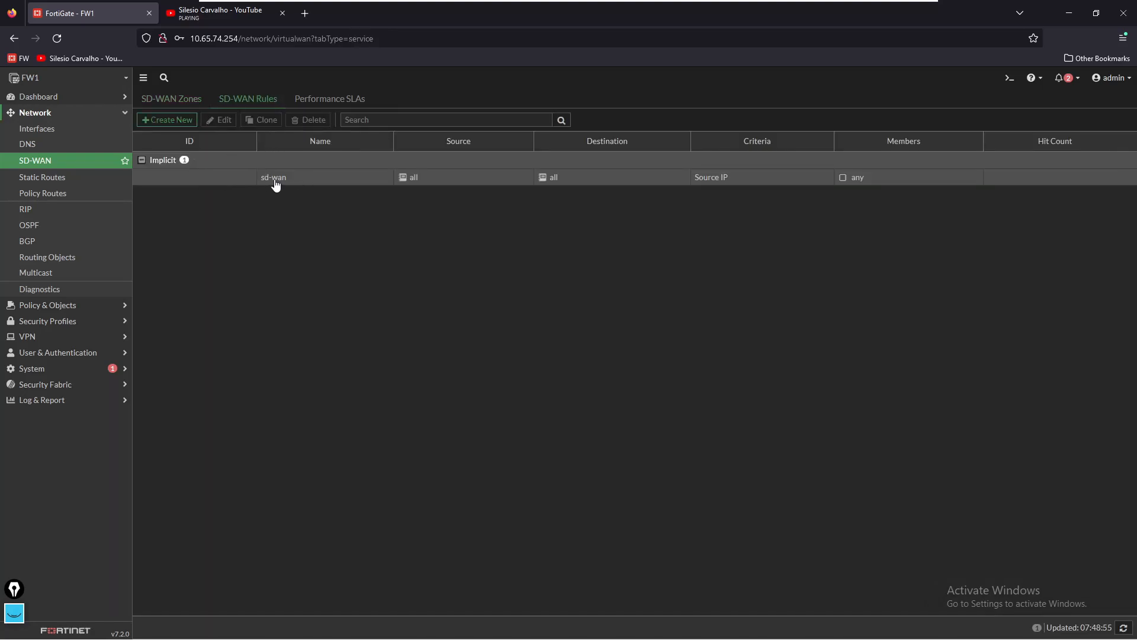
pyautogui.moveTo(339, 182)
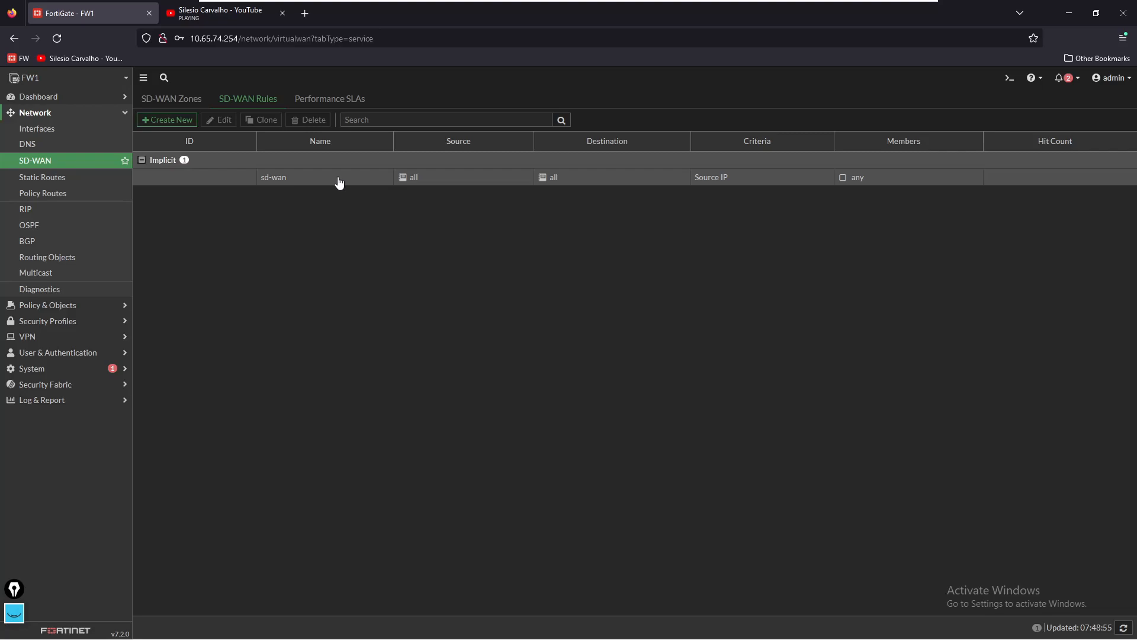
pyautogui.moveTo(750, 183)
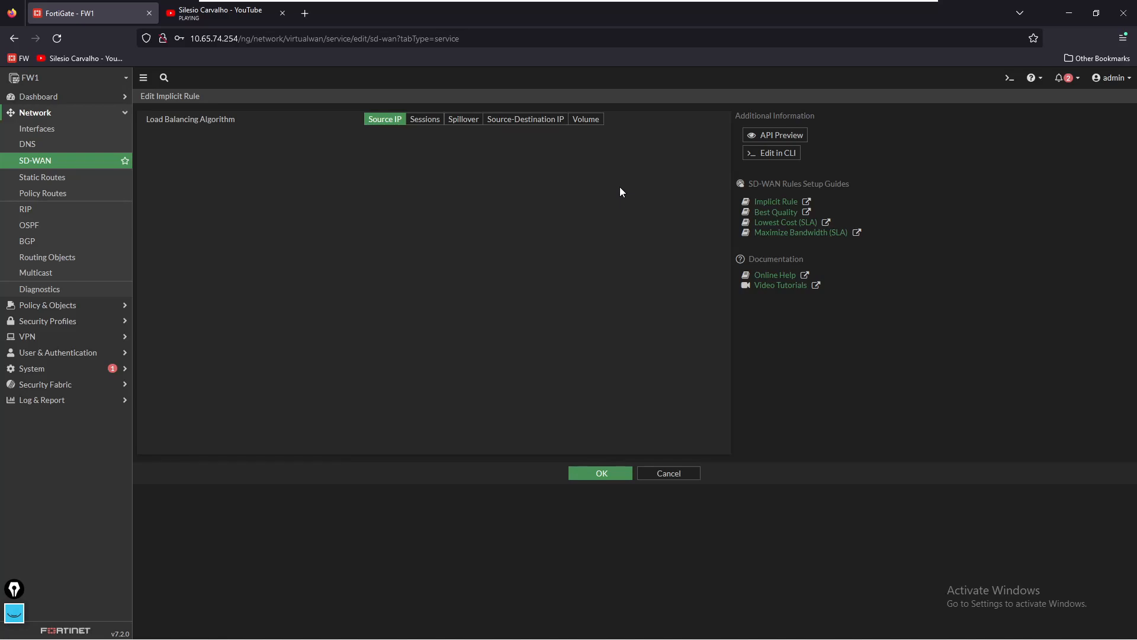
pyautogui.moveTo(525, 119)
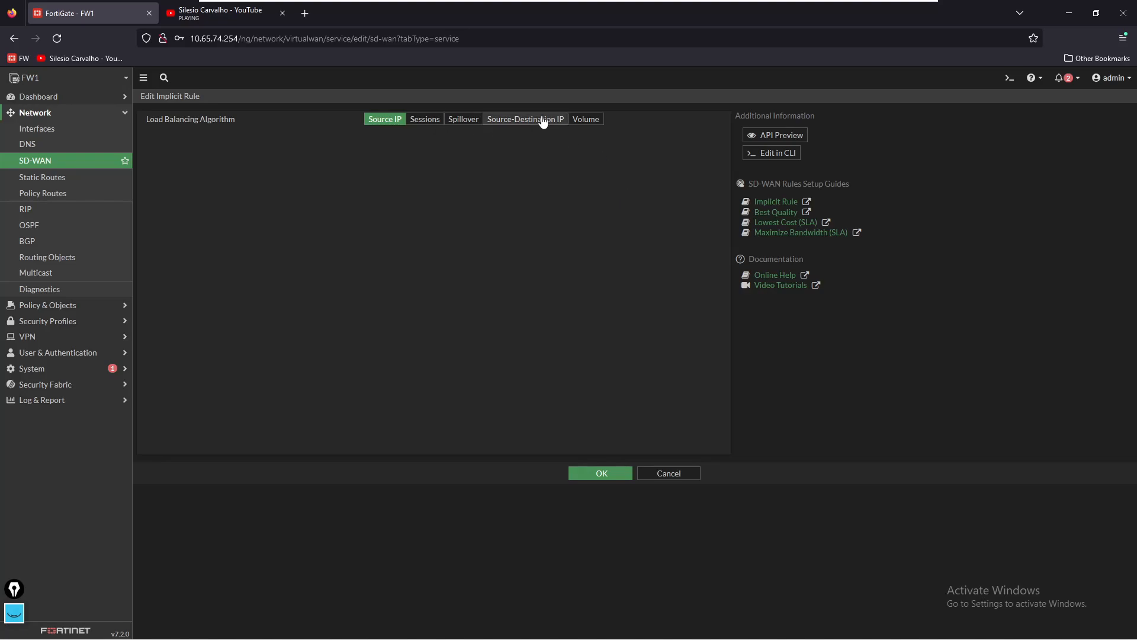
pyautogui.moveTo(566, 203)
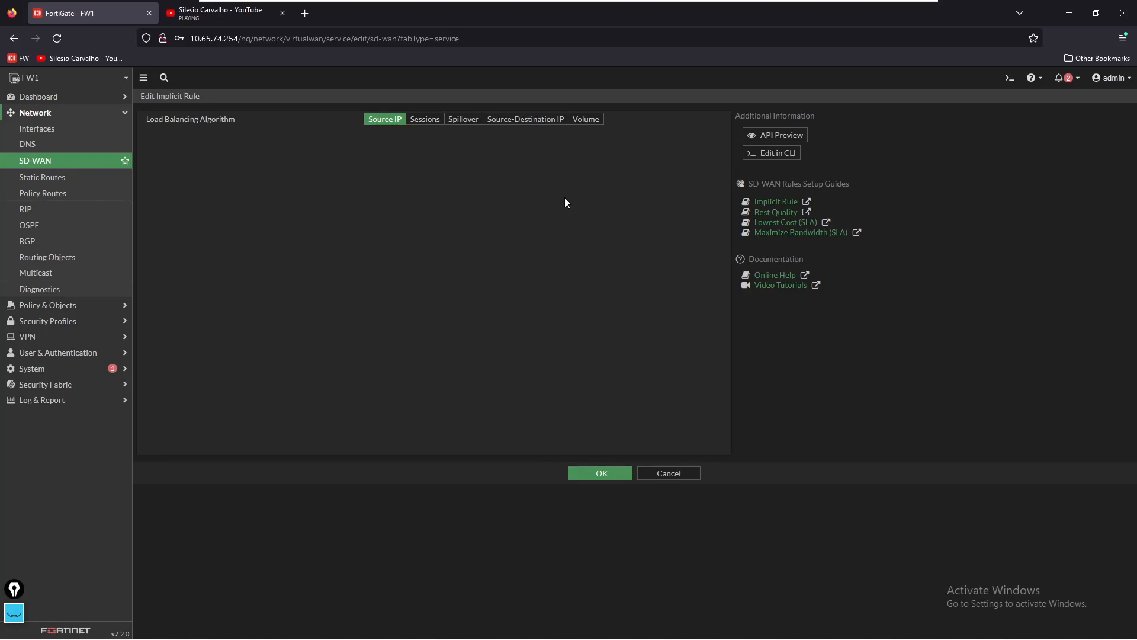
pyautogui.moveTo(668, 473)
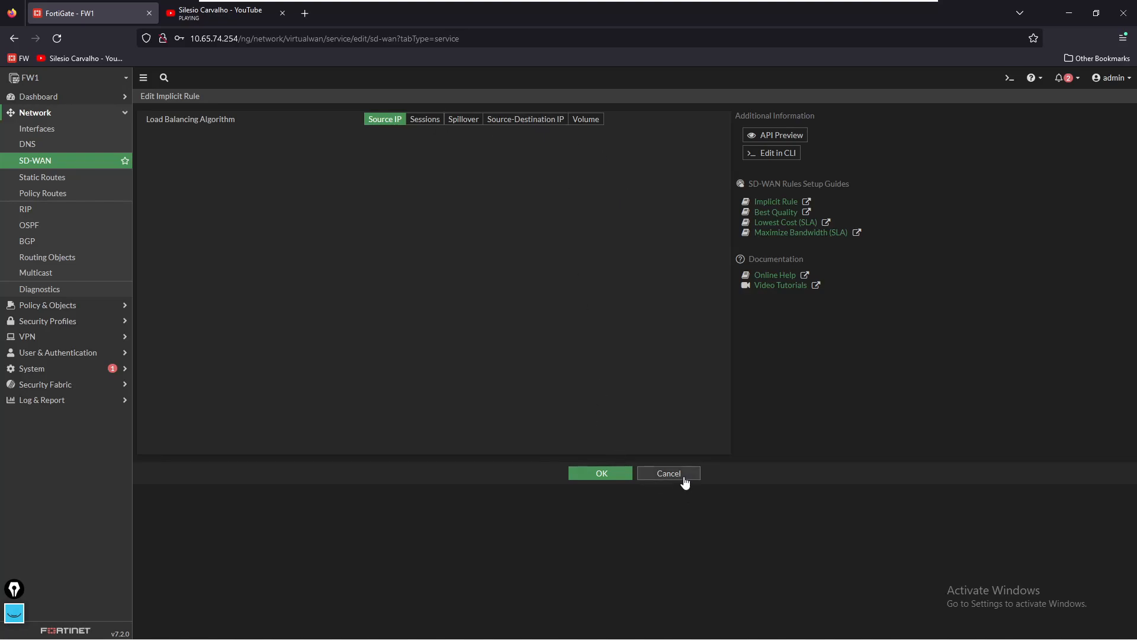
pyautogui.click(667, 472)
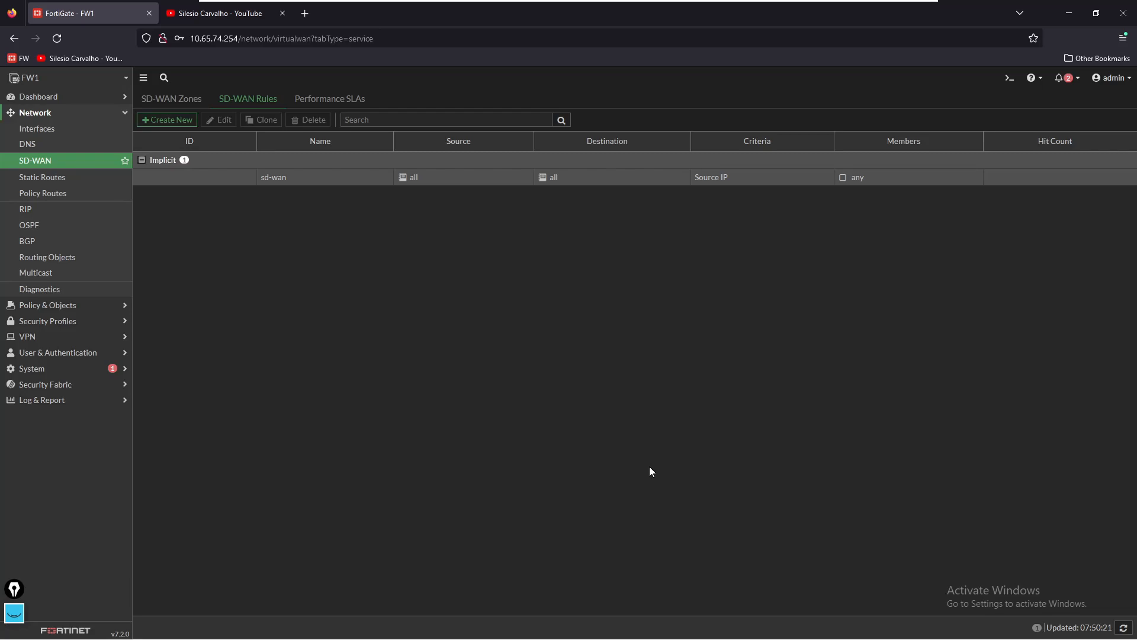
# Step: Show the Performance SLAs list with defaults like Default_AWS, Default_Gmail and Default_Office_365
pyautogui.click(330, 99)
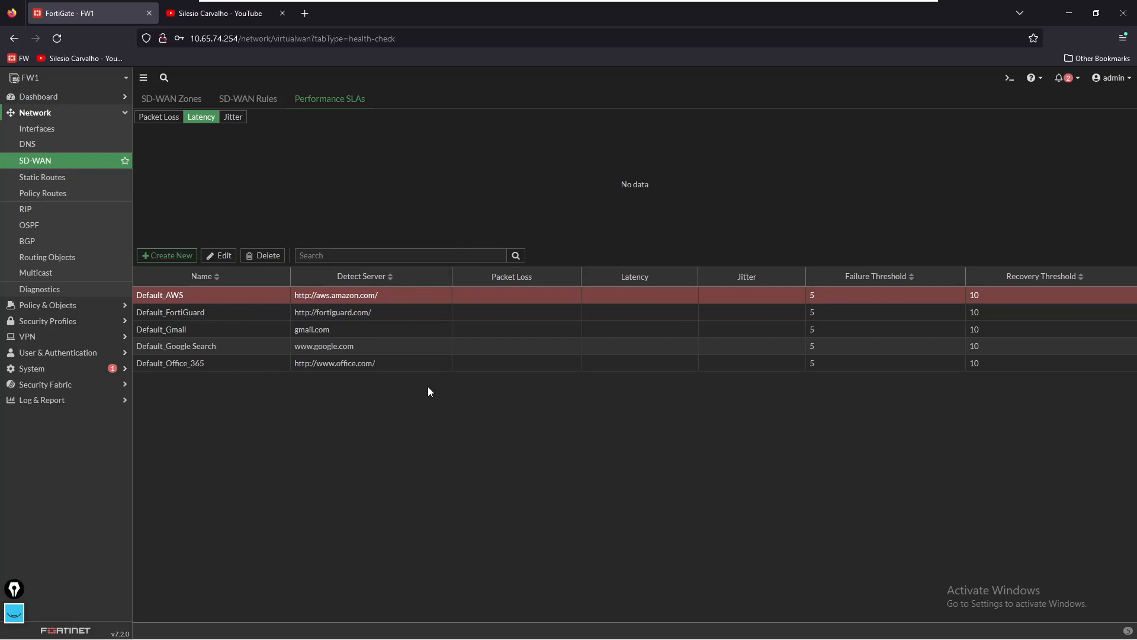
# Step: Create performance SLA SLA_MON_WAN1 probing 192.168.43.139 with WAN1 (port1) as member
pyautogui.click(166, 254)
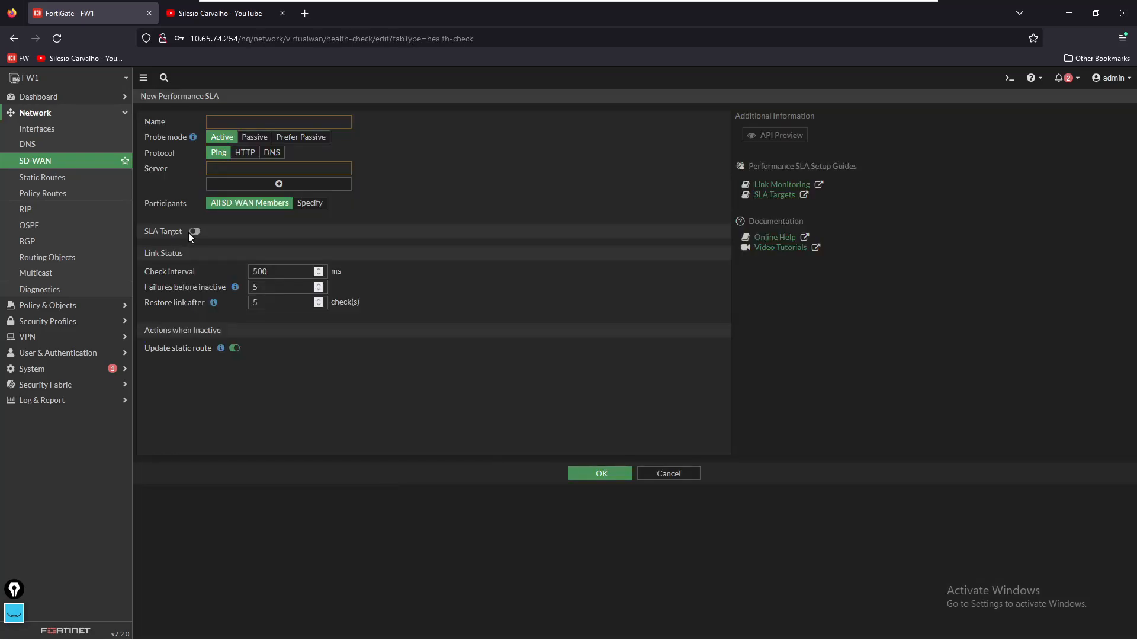
pyautogui.write('S')
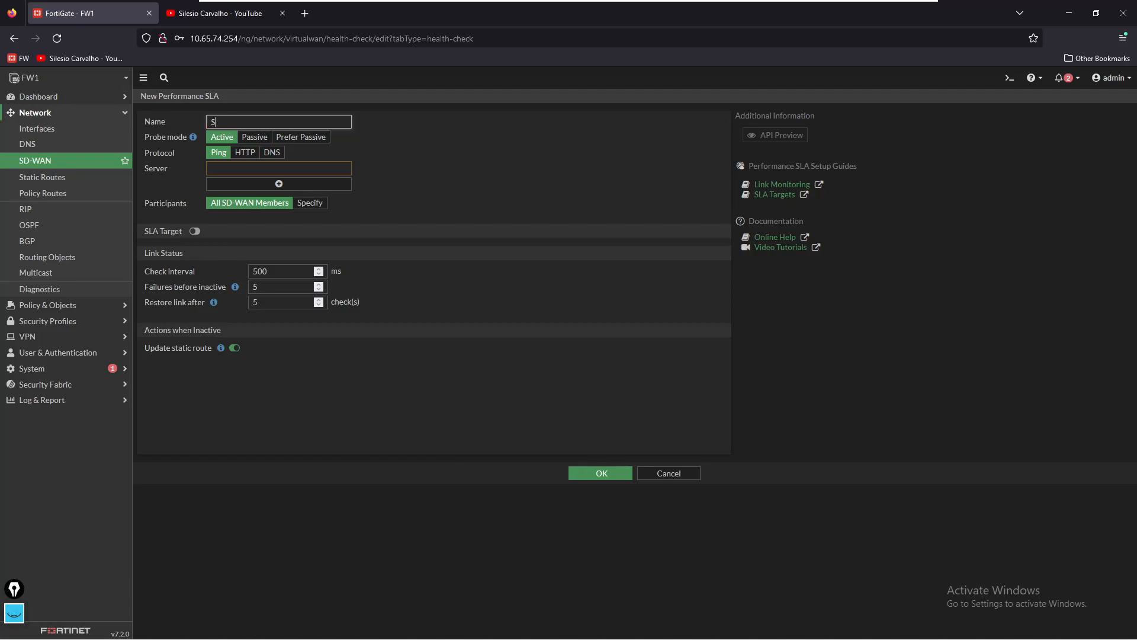
pyautogui.write('LA_MON')
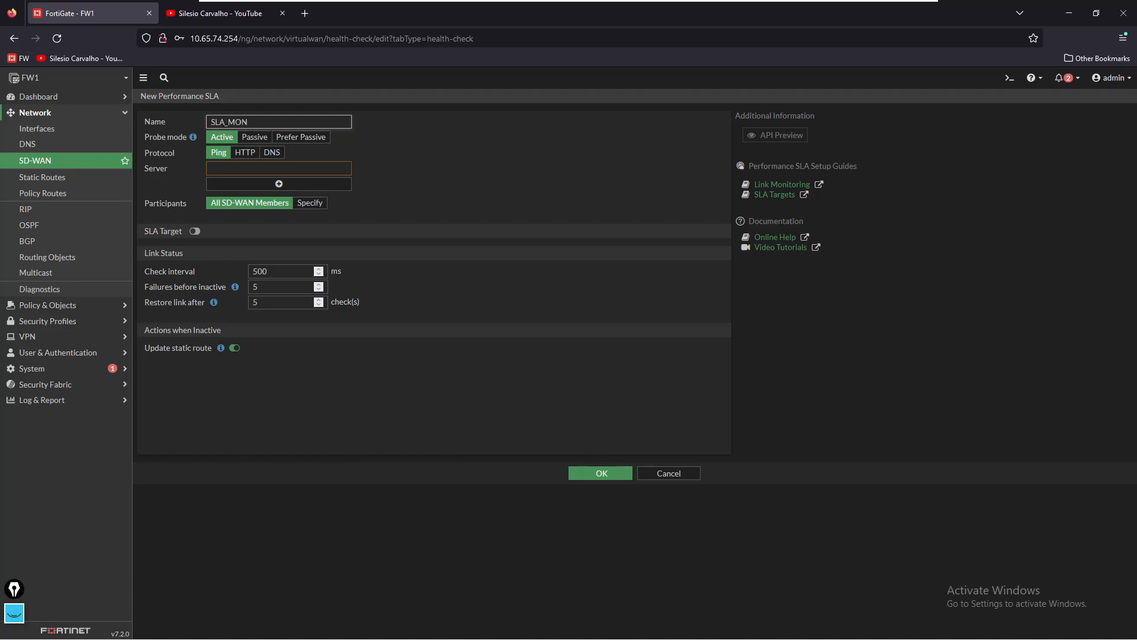
pyautogui.write('_WAN1')
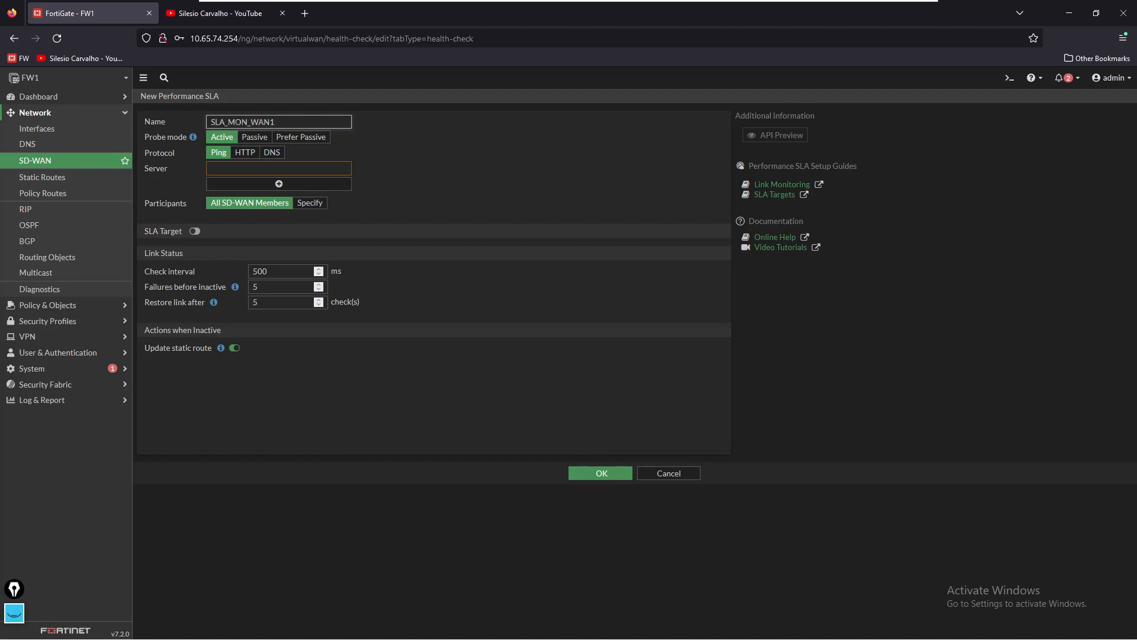
pyautogui.moveTo(221, 136)
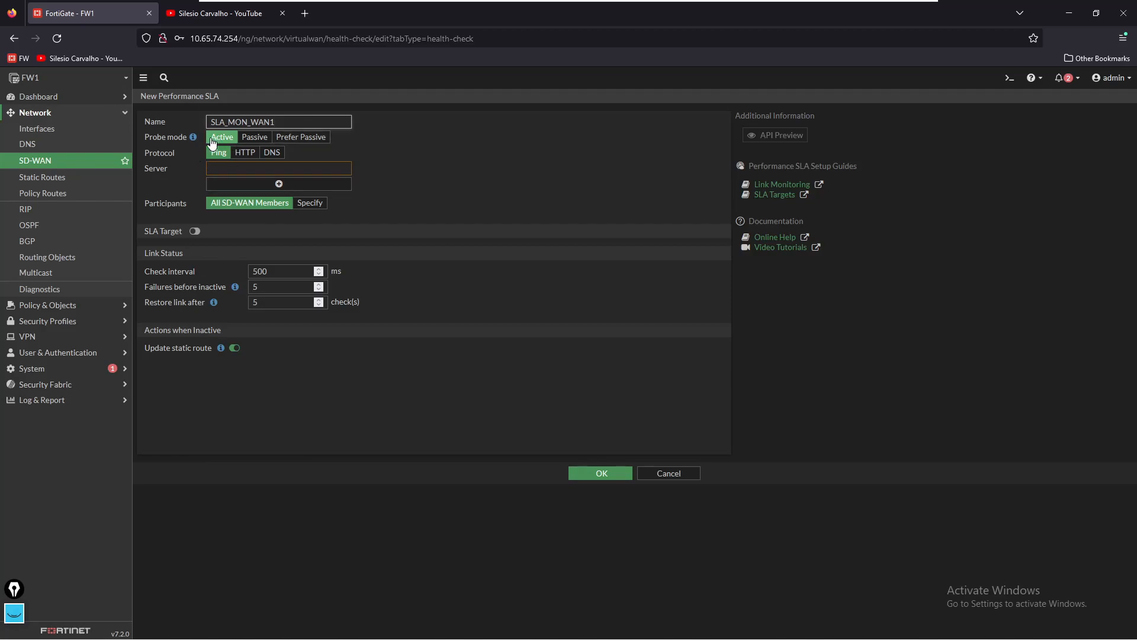
pyautogui.click(278, 168)
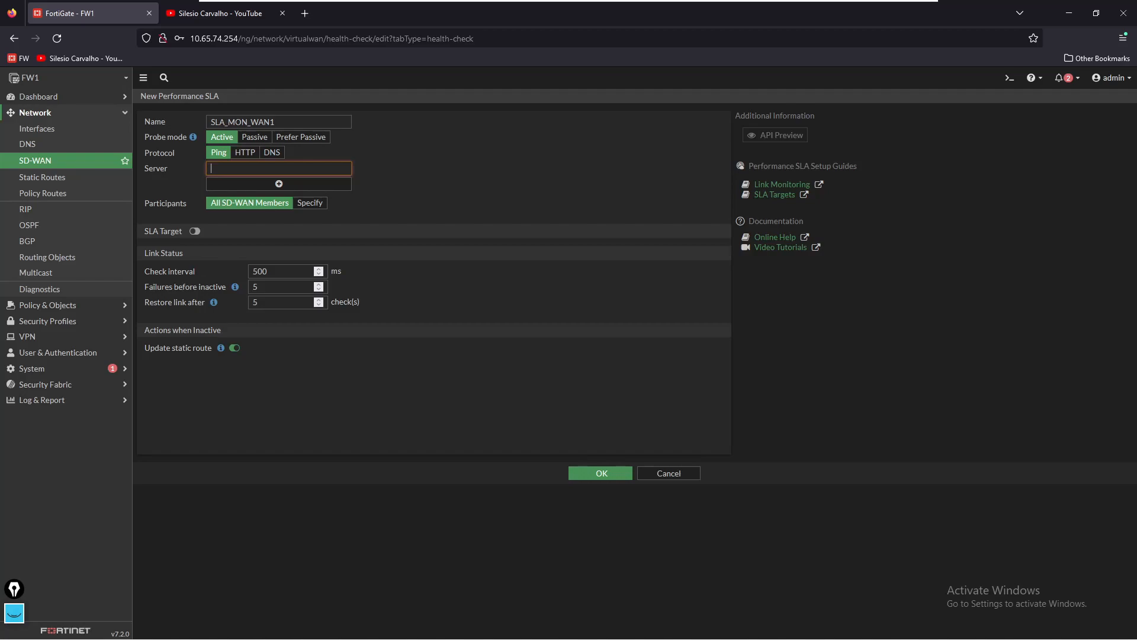
pyautogui.write('192.168.43.139')
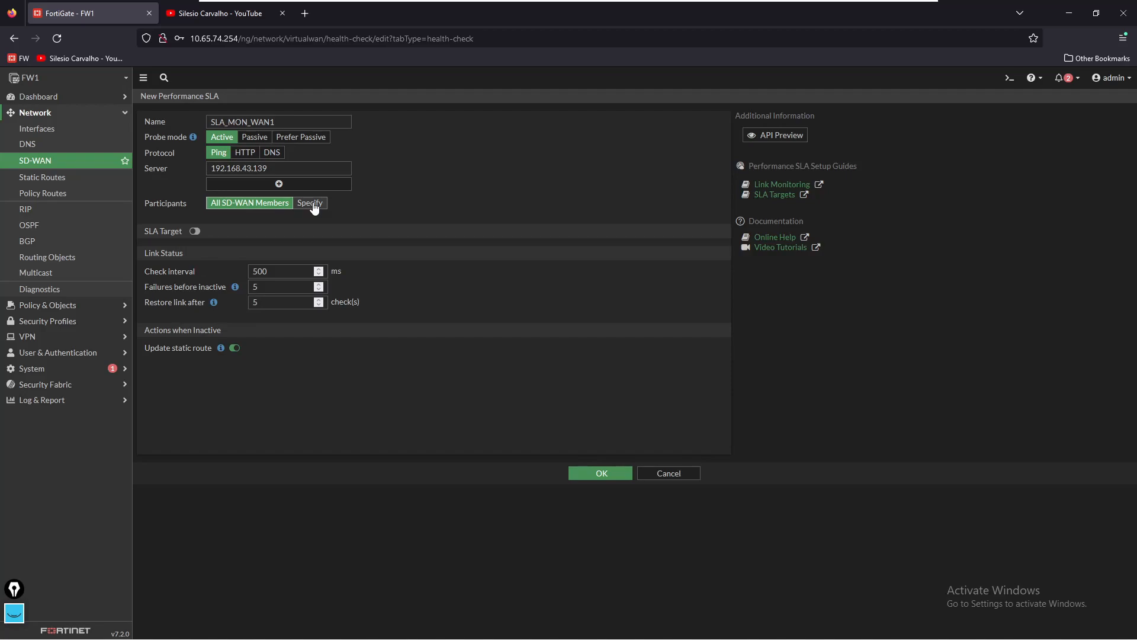
pyautogui.click(309, 203)
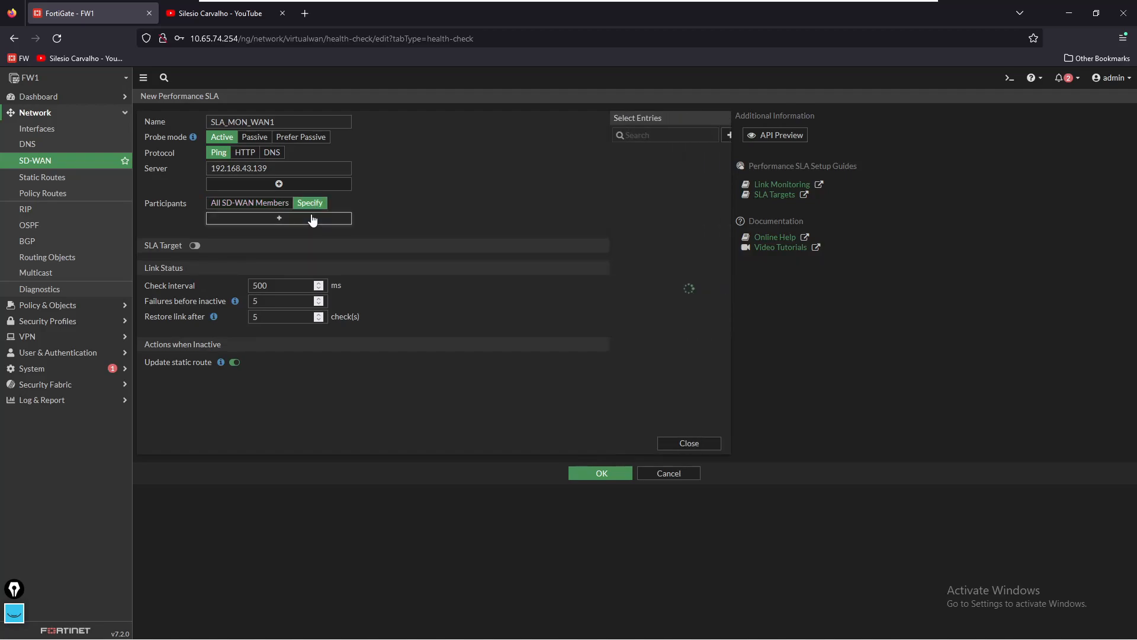
pyautogui.click(616, 150)
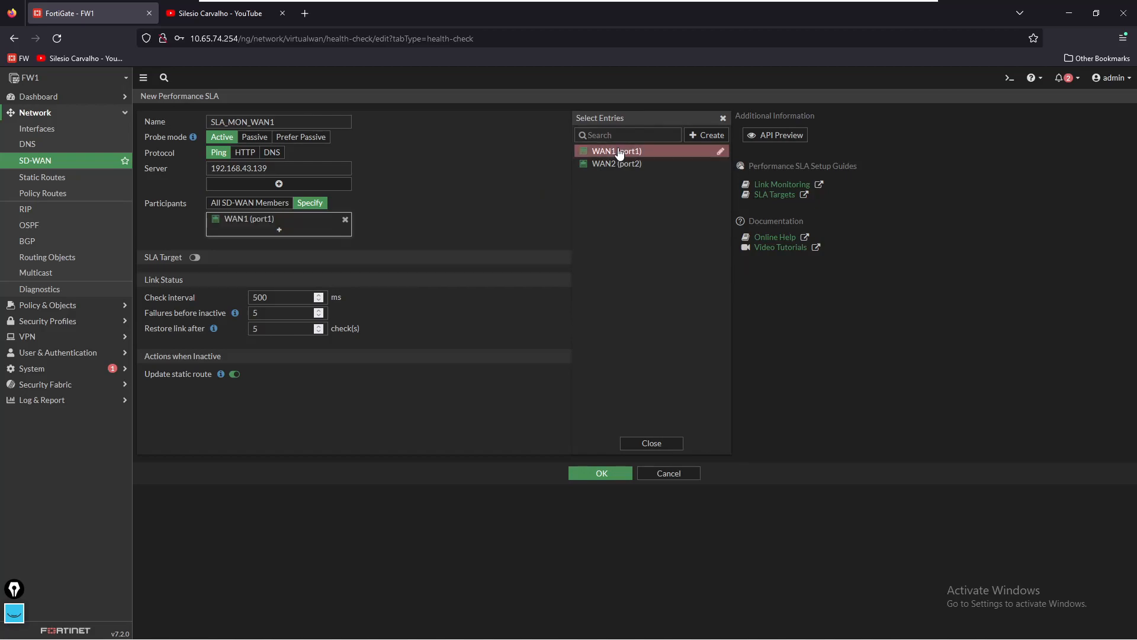
# Step: Enable SLA targets: 10 ms latency and jitter, 5% packet loss, 3 failures before inactive
pyautogui.click(649, 443)
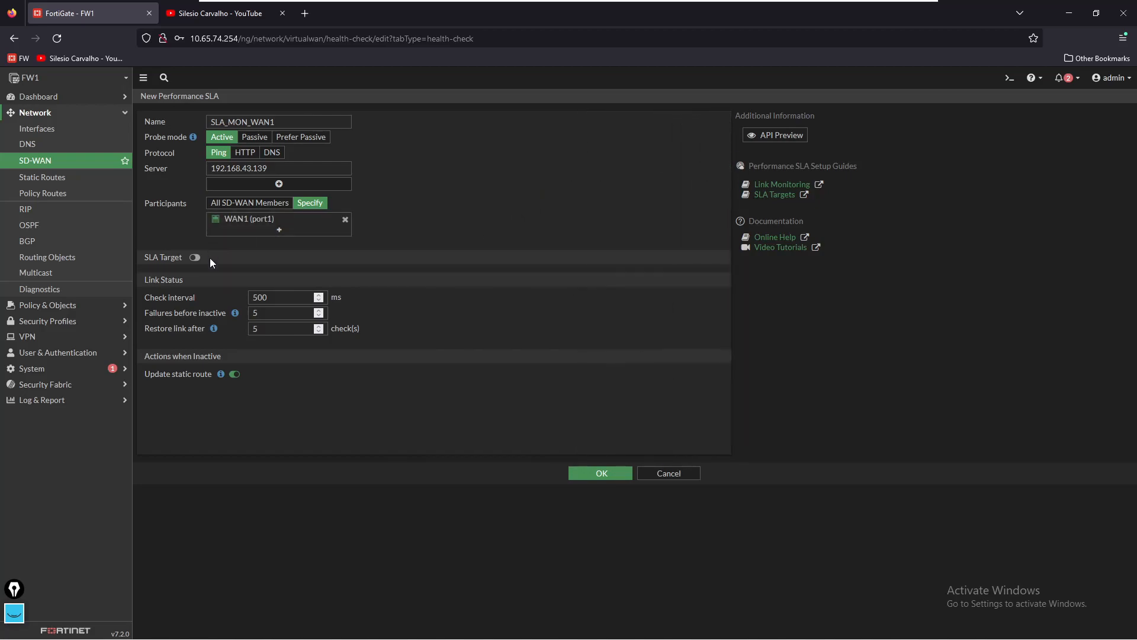
pyautogui.click(195, 256)
pyautogui.write('1')
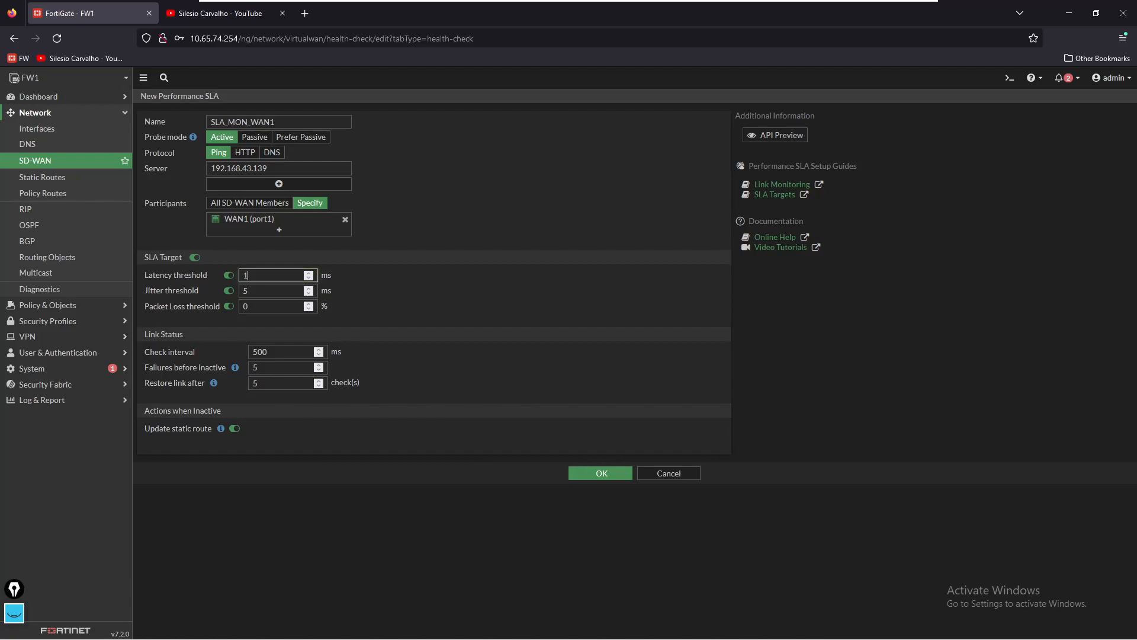
pyautogui.write('0')
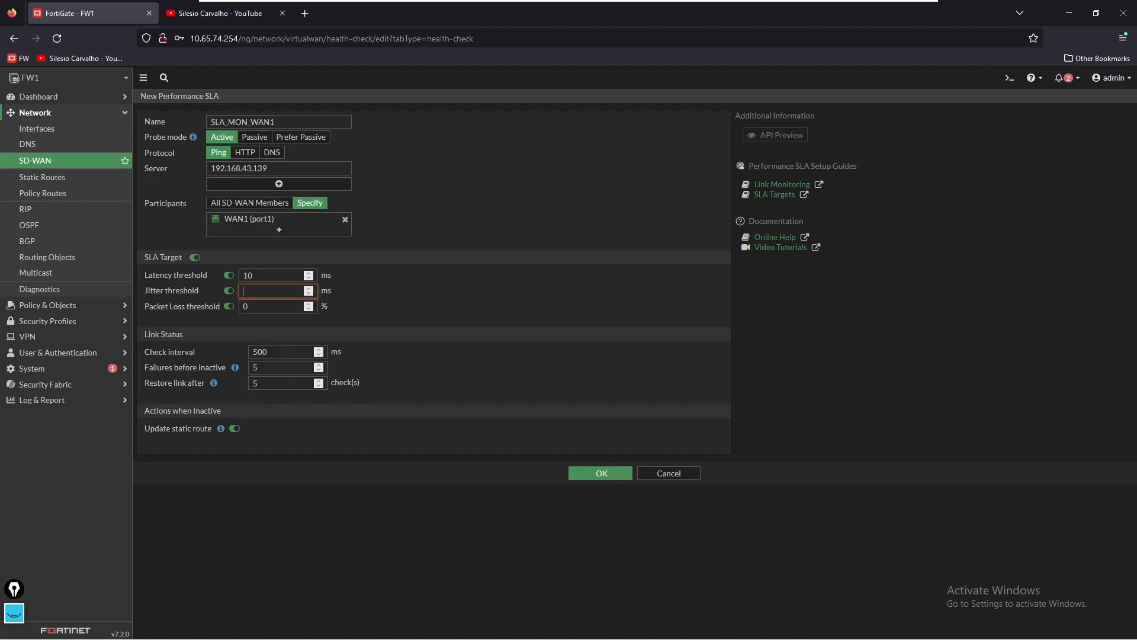
pyautogui.write('10')
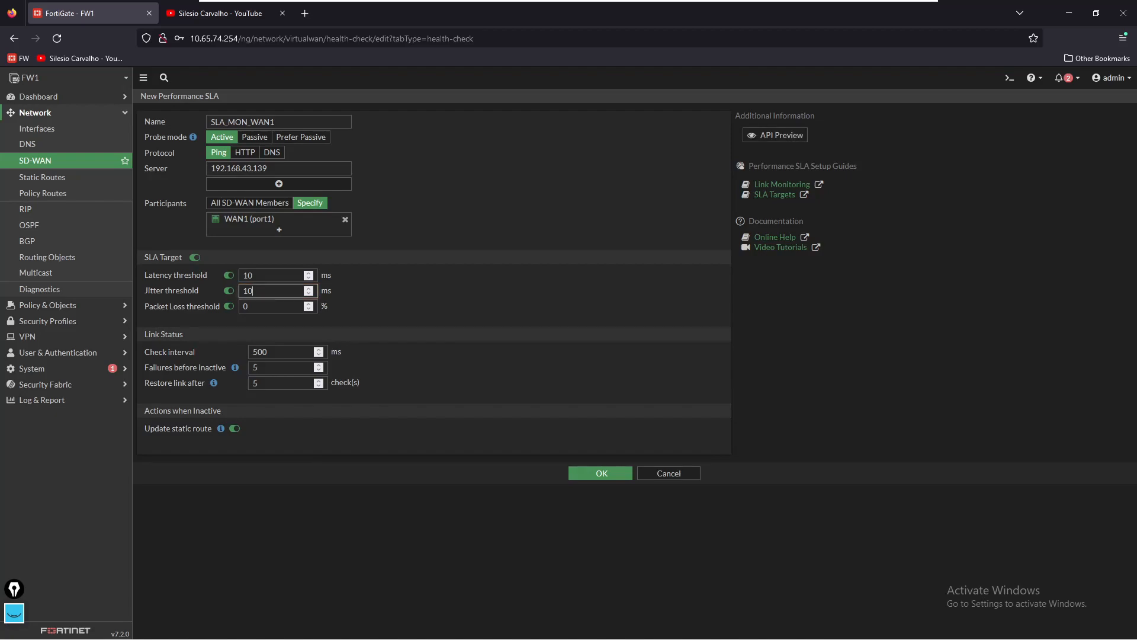
pyautogui.click(275, 306)
pyautogui.write('5')
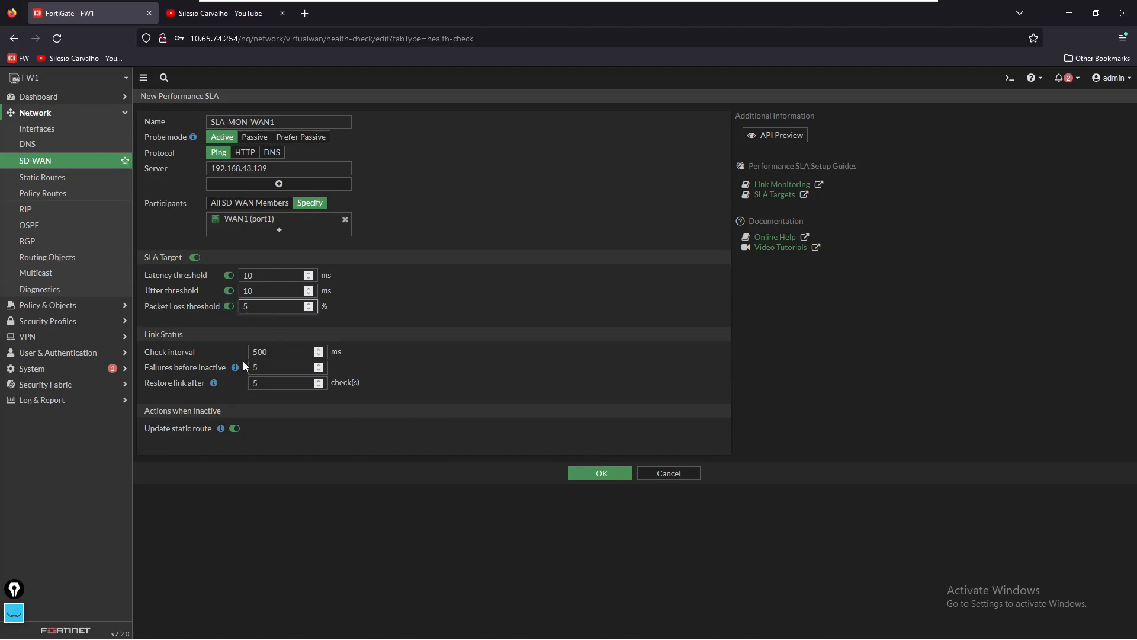
pyautogui.moveTo(245, 366)
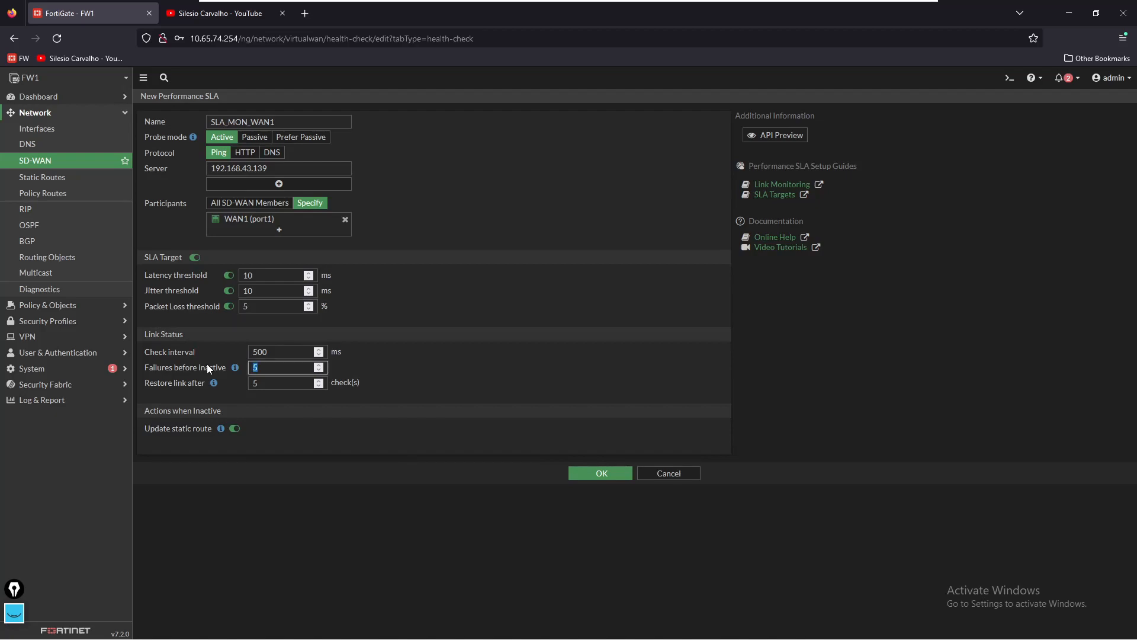
pyautogui.write('3')
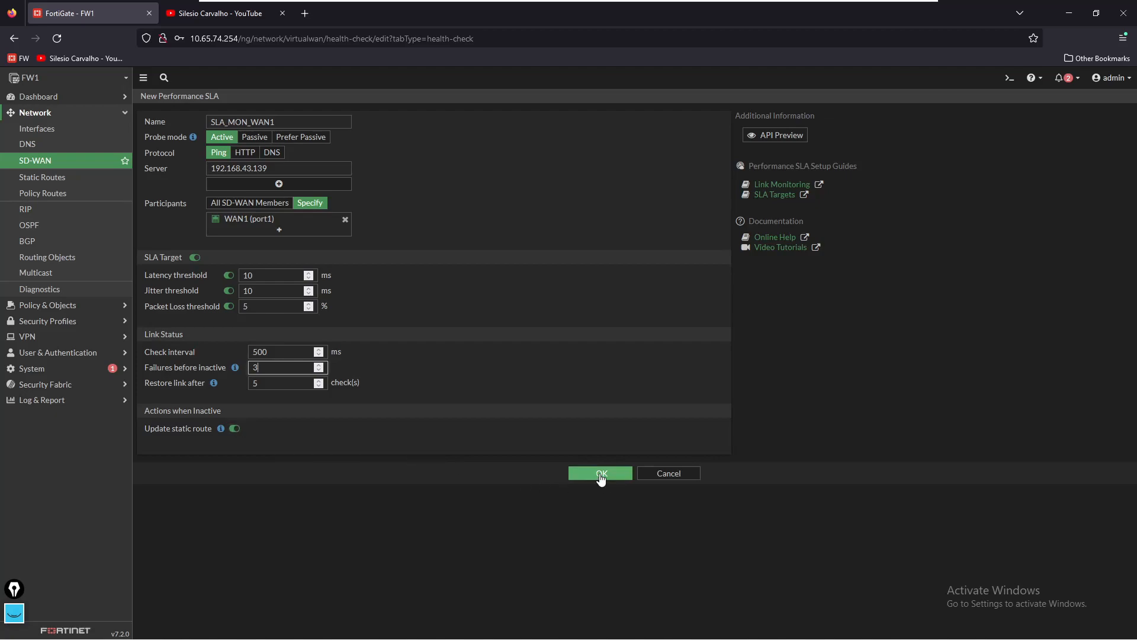
# Step: Save SLA_MON_WAN1 and confirm WAN1 reports 0.00% loss, 0.99 ms latency, 0.11 ms jitter
pyautogui.click(600, 473)
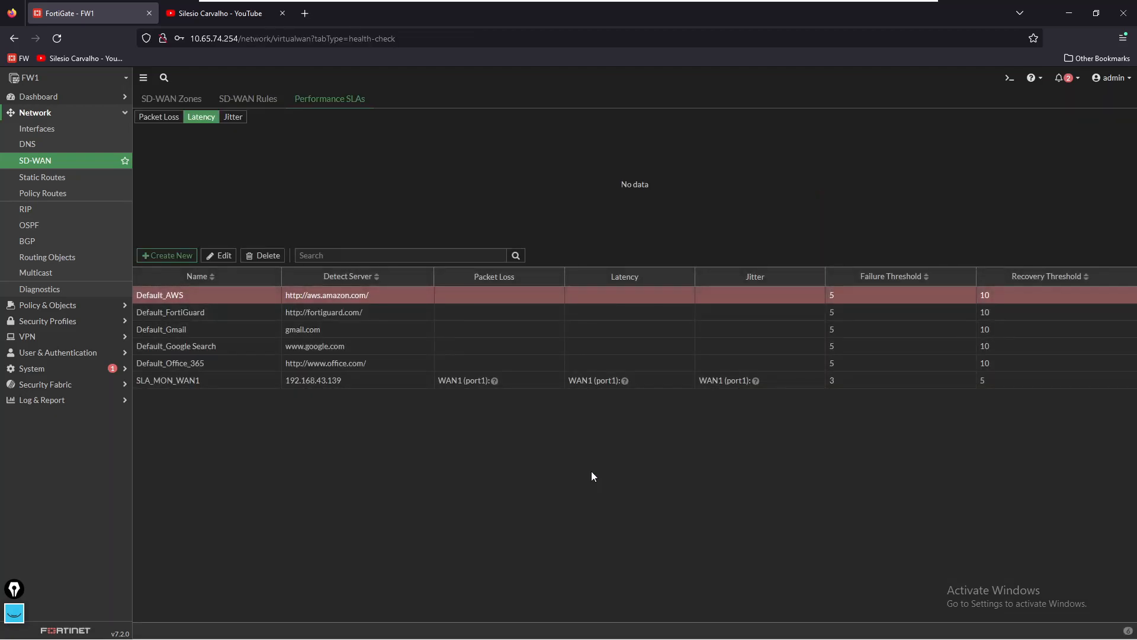
pyautogui.click(171, 99)
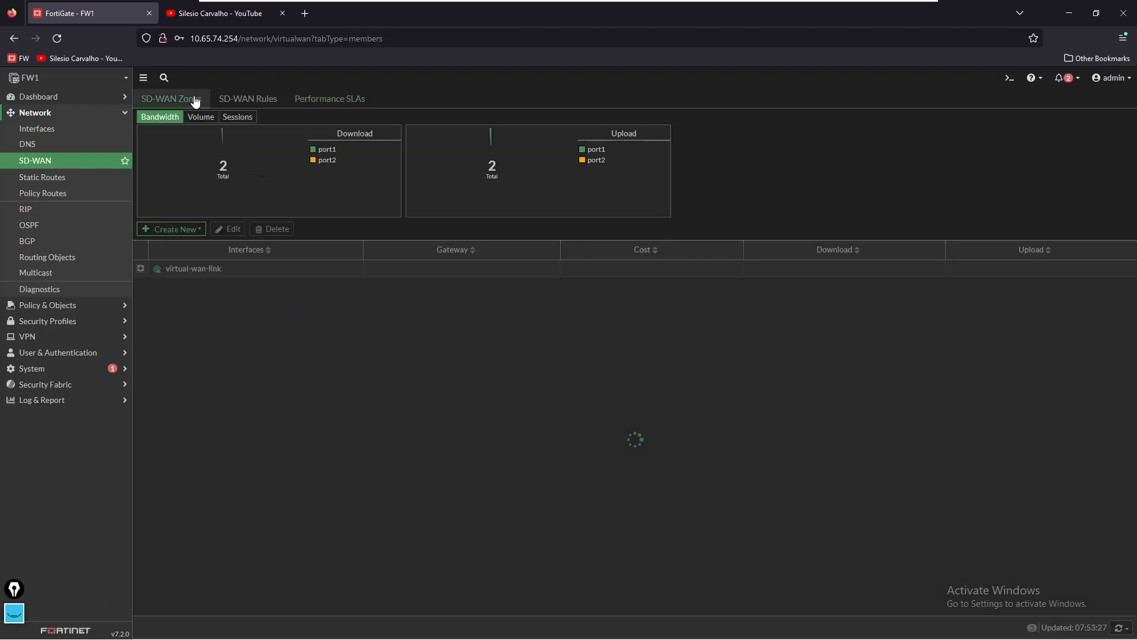
pyautogui.click(329, 98)
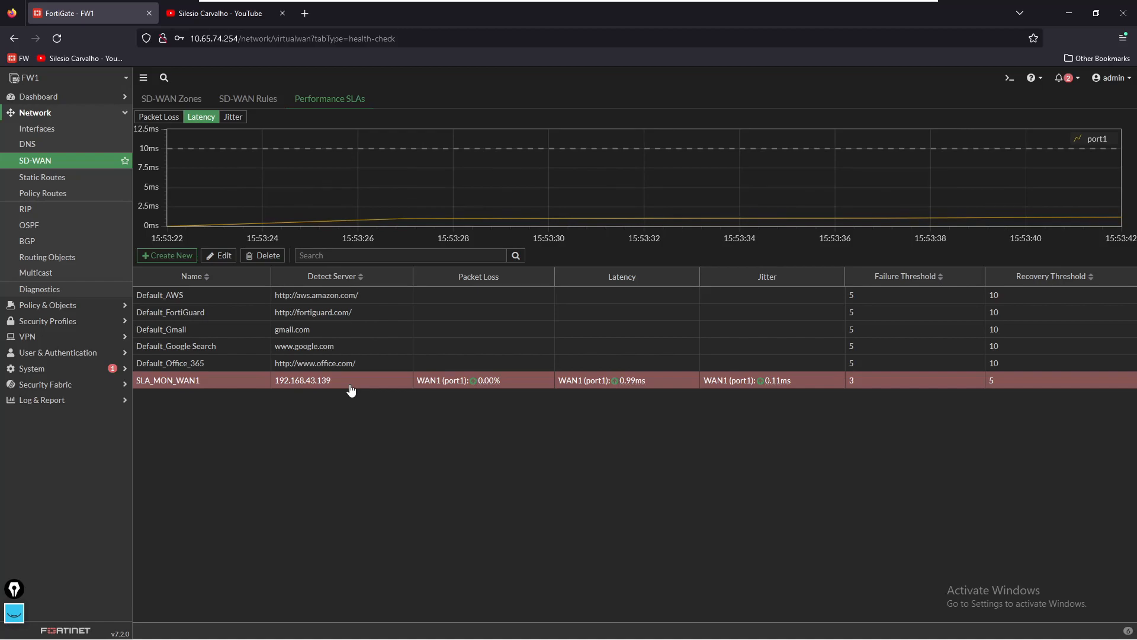
pyautogui.moveTo(390, 387)
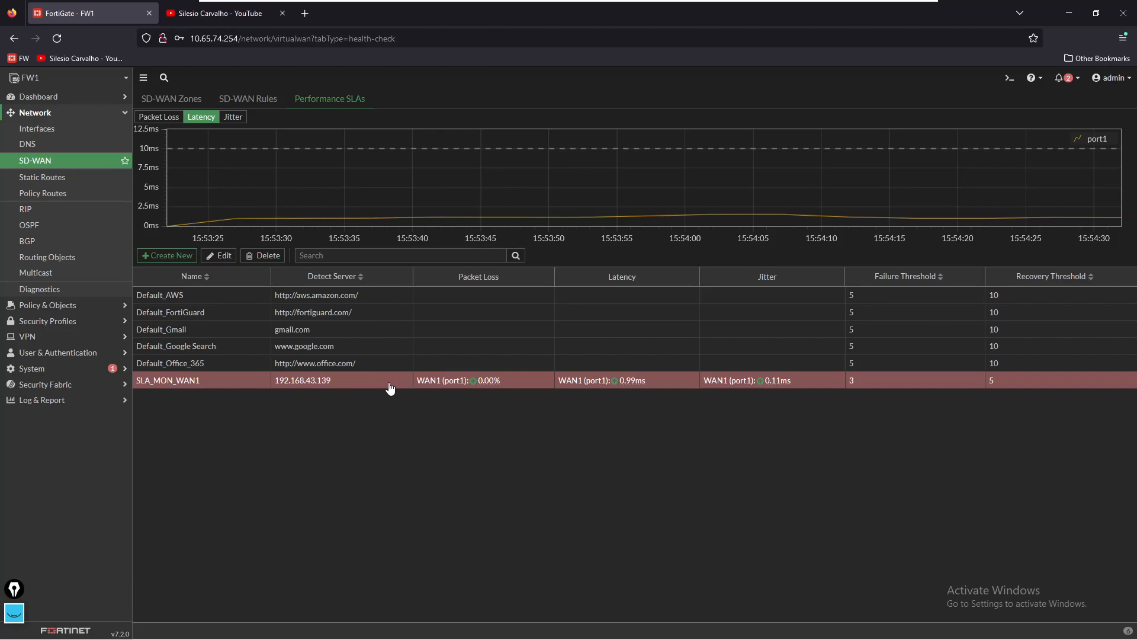
pyautogui.click(248, 99)
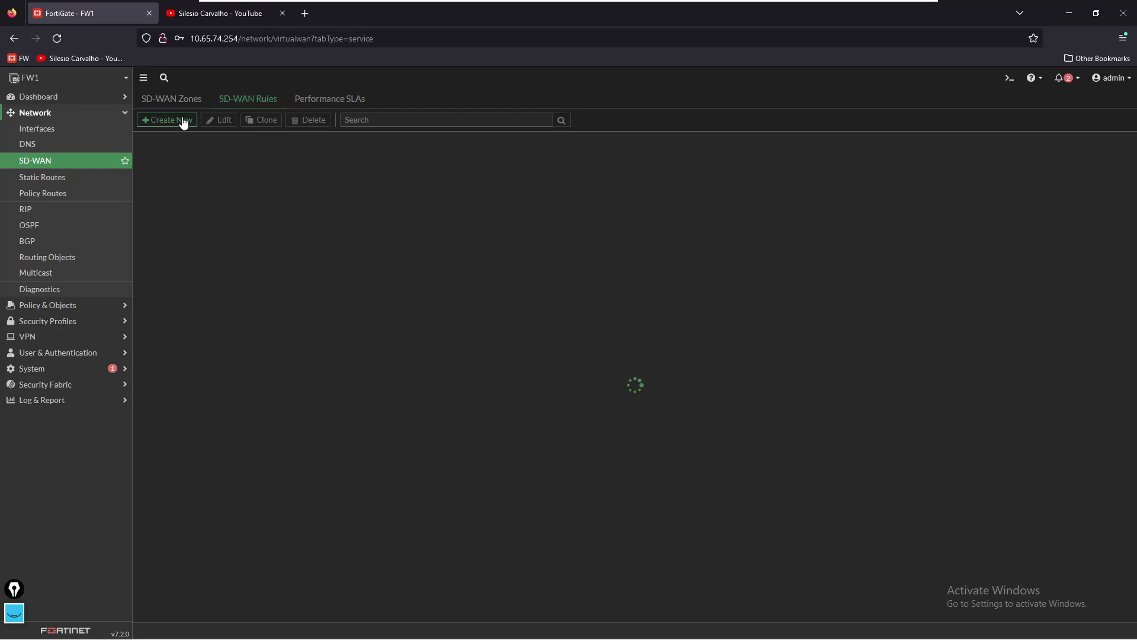
# Step: Start a new SD-WAN rule named RULE_PORT1 with destination address all
pyautogui.click(166, 120)
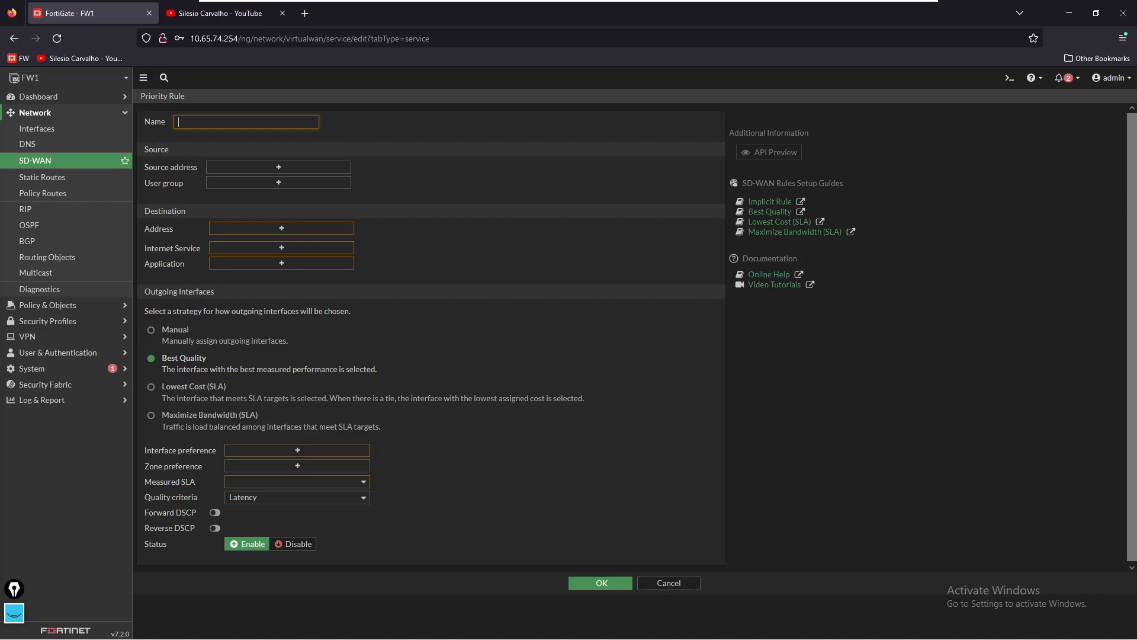
pyautogui.write('RULW')
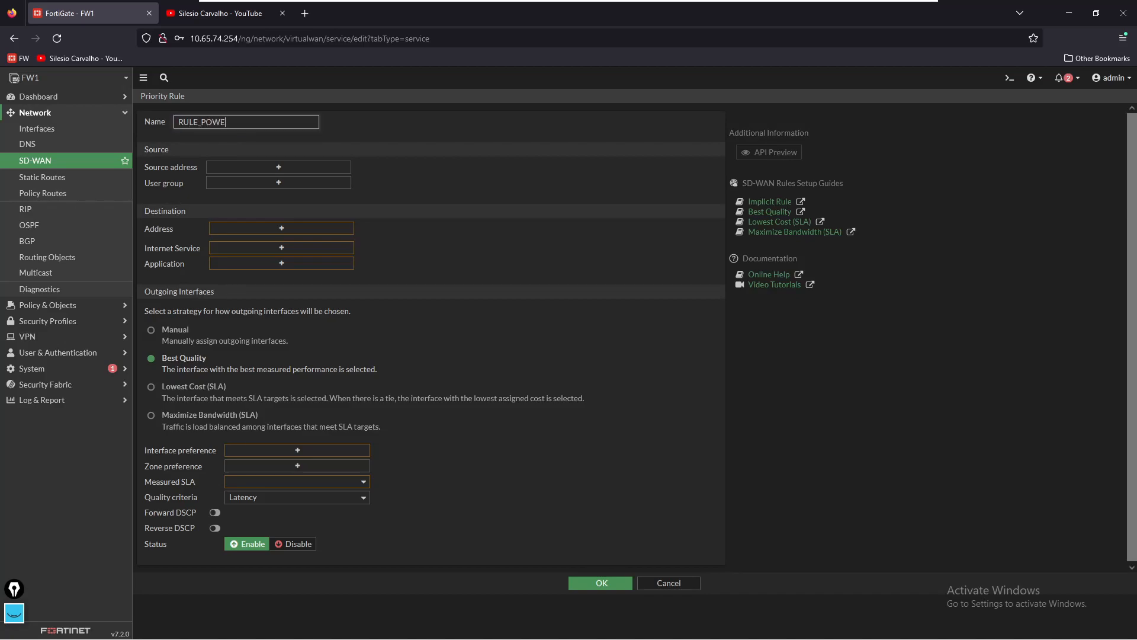
pyautogui.press('Backspace')
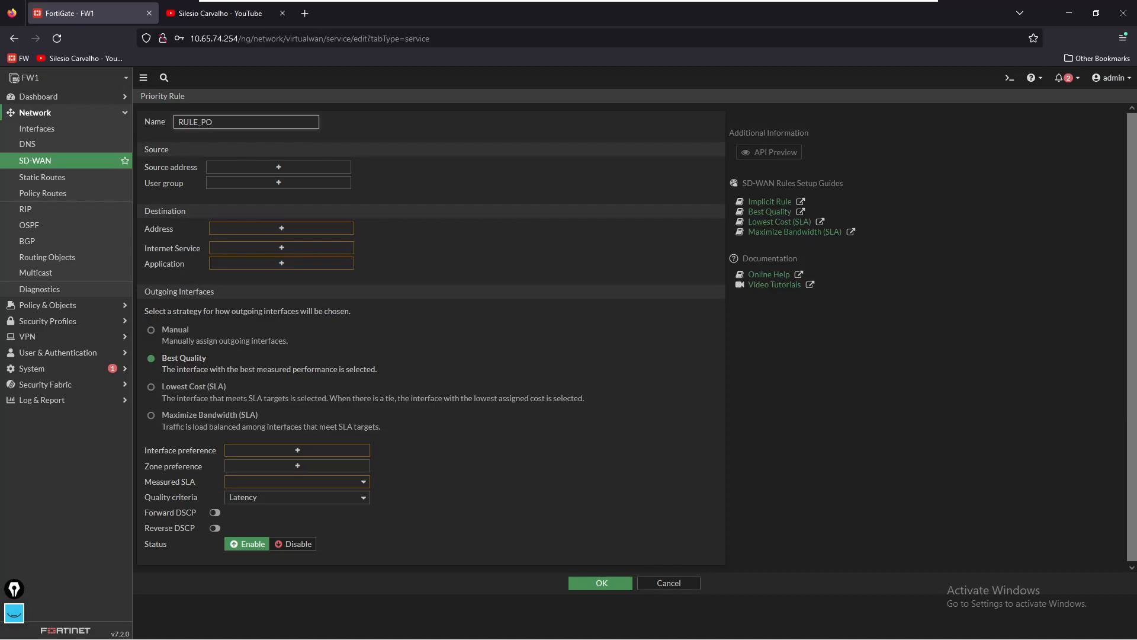
pyautogui.write('RT1')
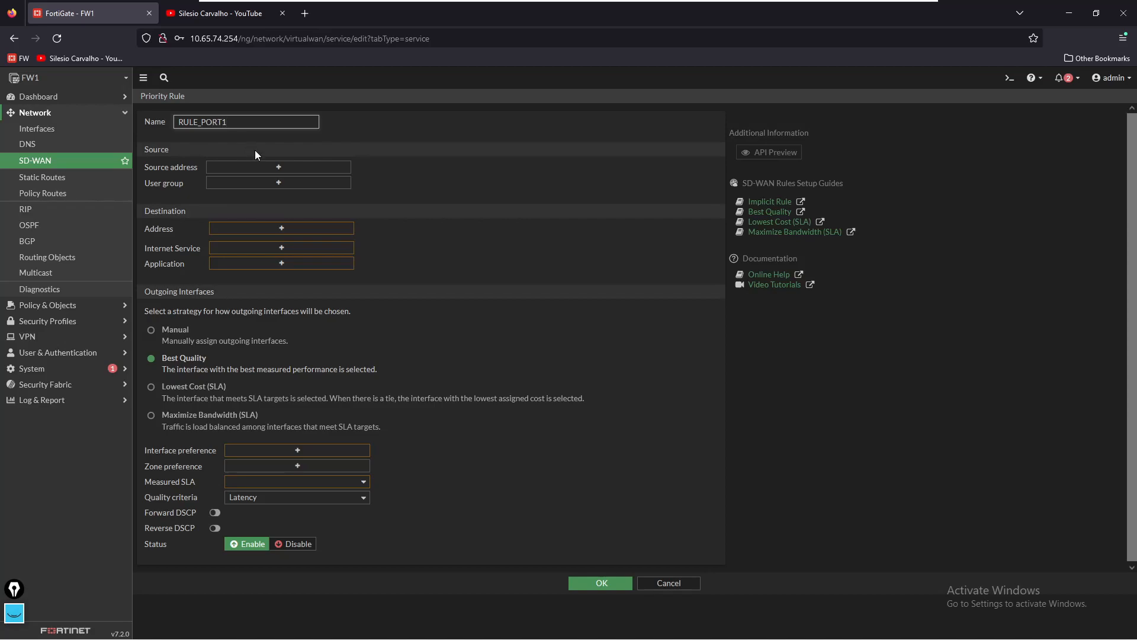
pyautogui.moveTo(314, 170)
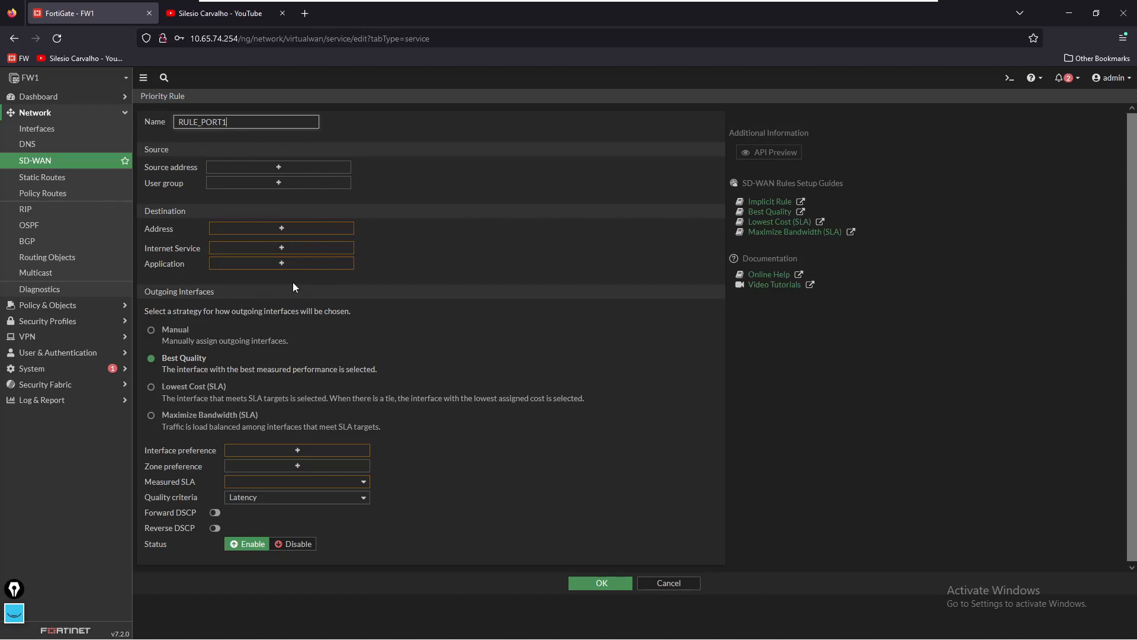
pyautogui.moveTo(325, 240)
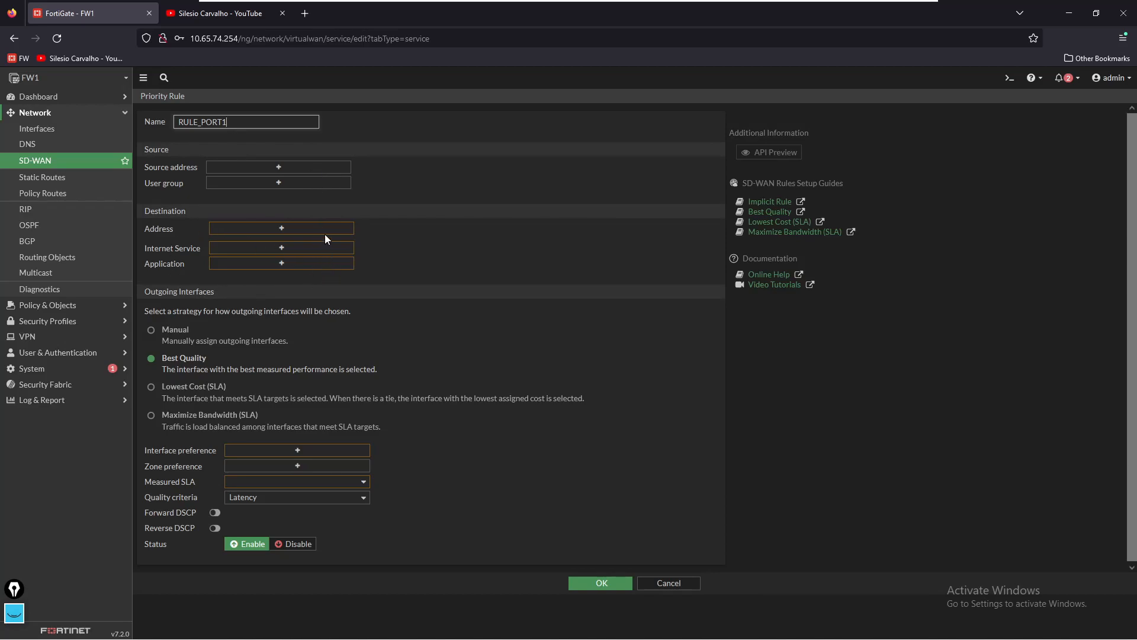
pyautogui.click(282, 228)
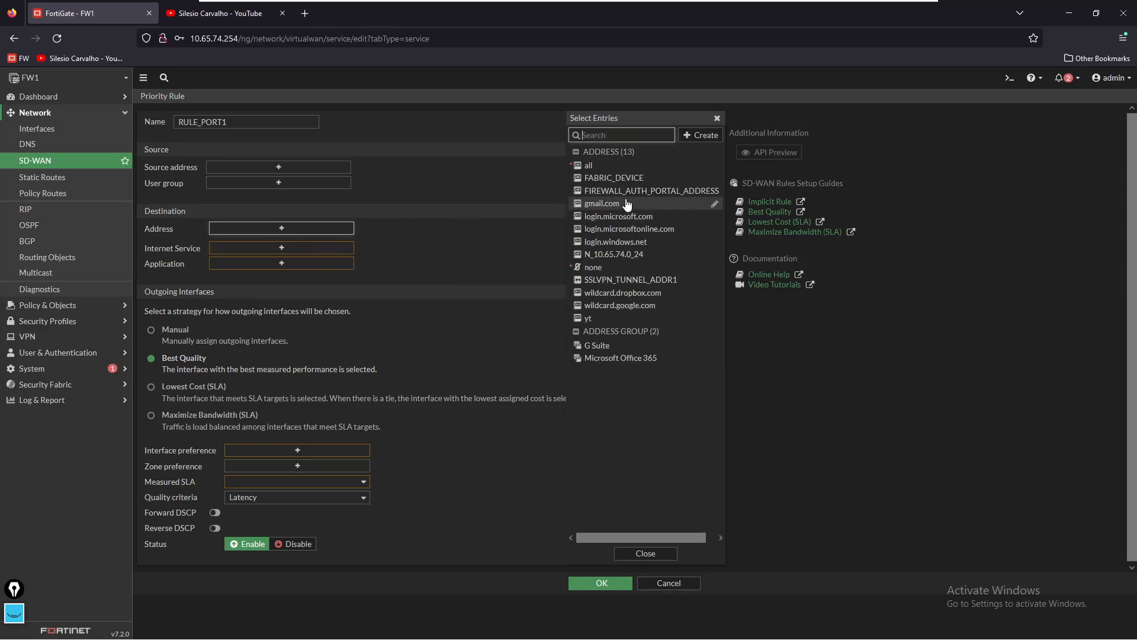
pyautogui.click(588, 165)
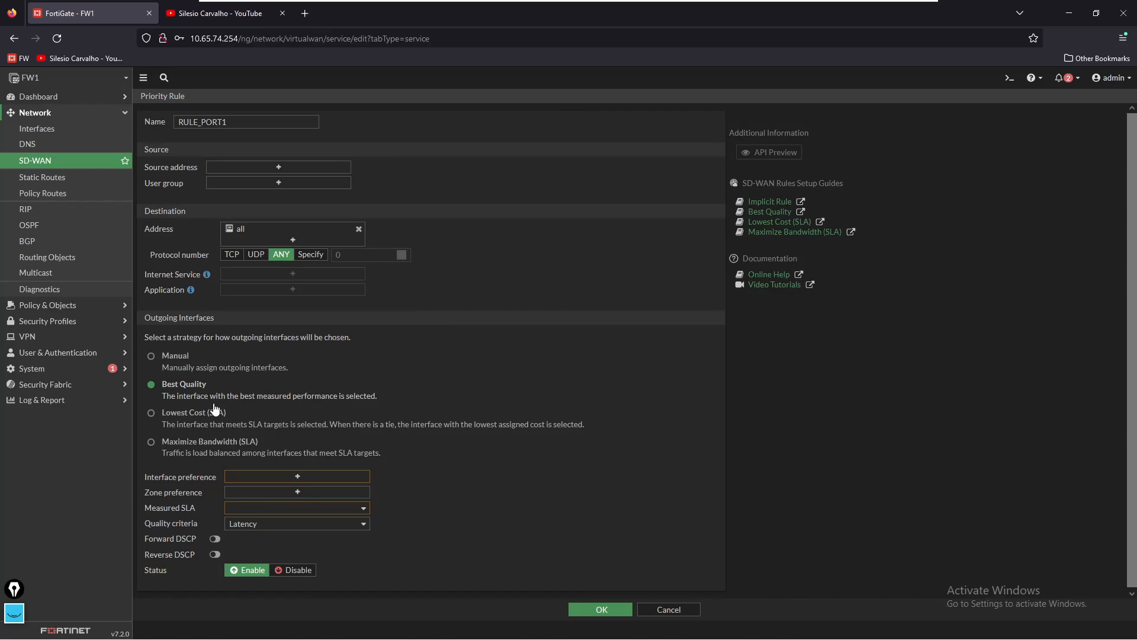
# Step: Prefer WAN1 (port1), measured by SLA_MON_WAN1 on Packet Loss, and save the rule
pyautogui.click(296, 477)
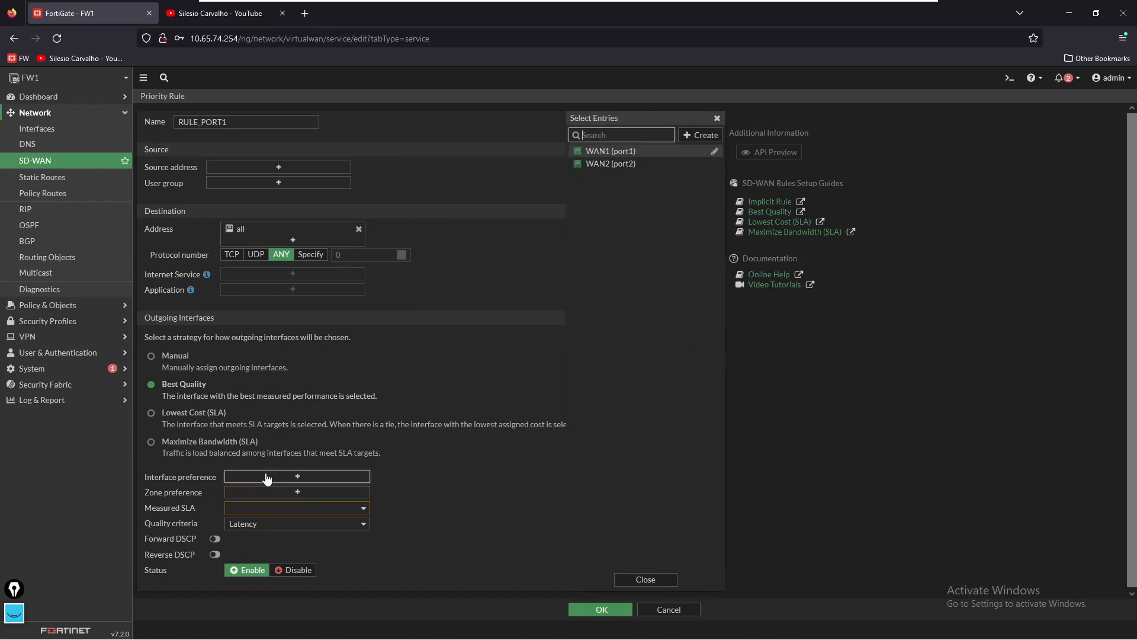
pyautogui.click(611, 151)
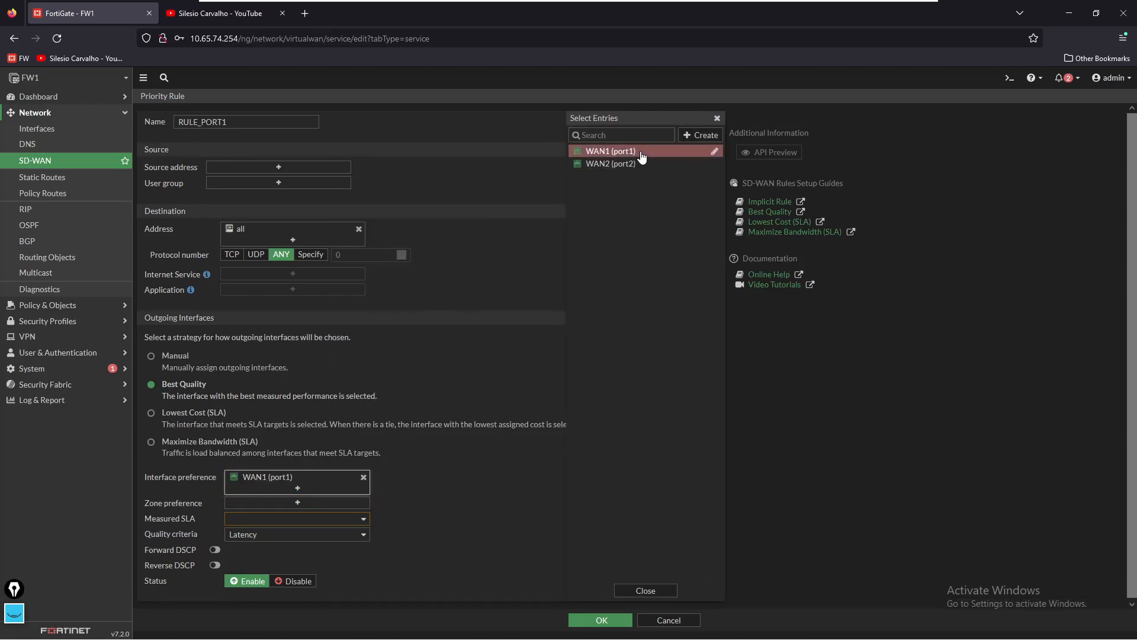
pyautogui.moveTo(191, 391)
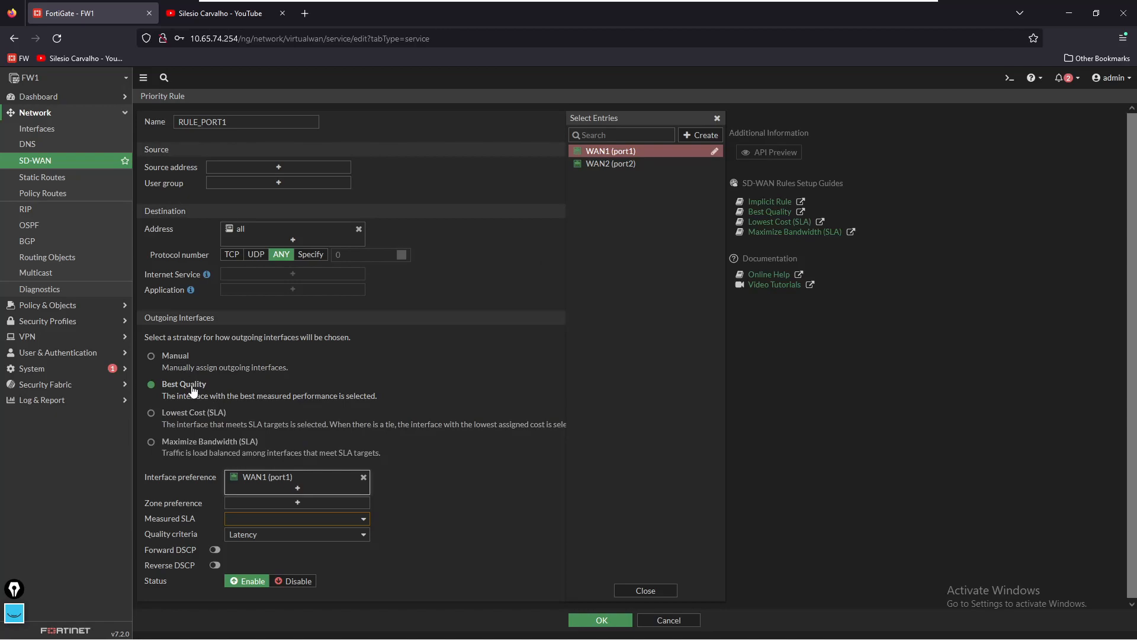
pyautogui.moveTo(248, 501)
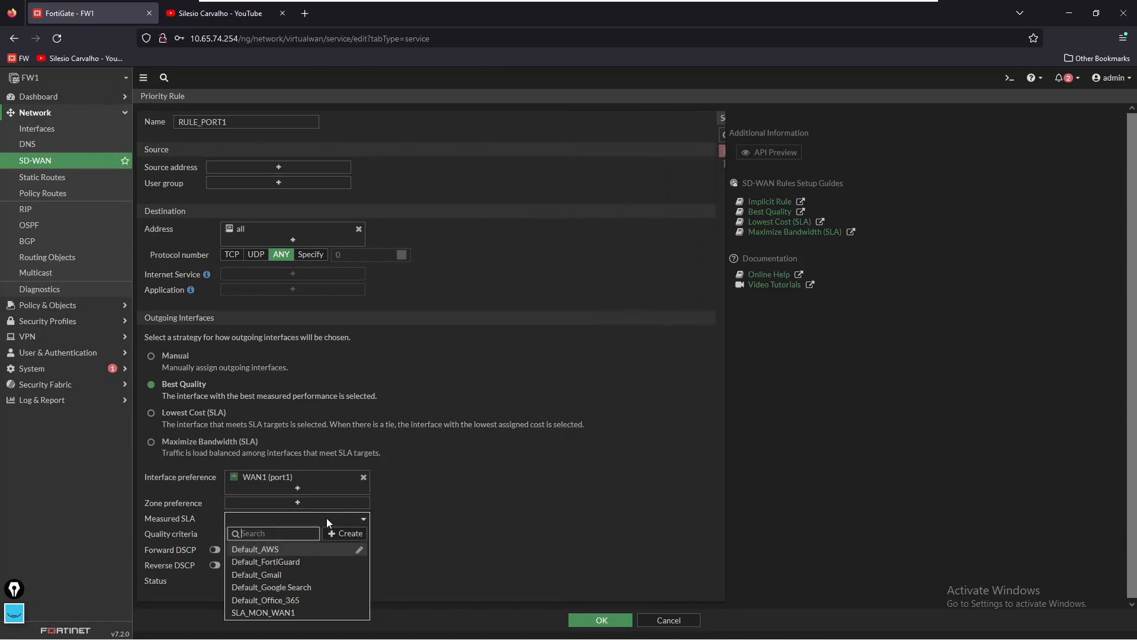
pyautogui.moveTo(262, 612)
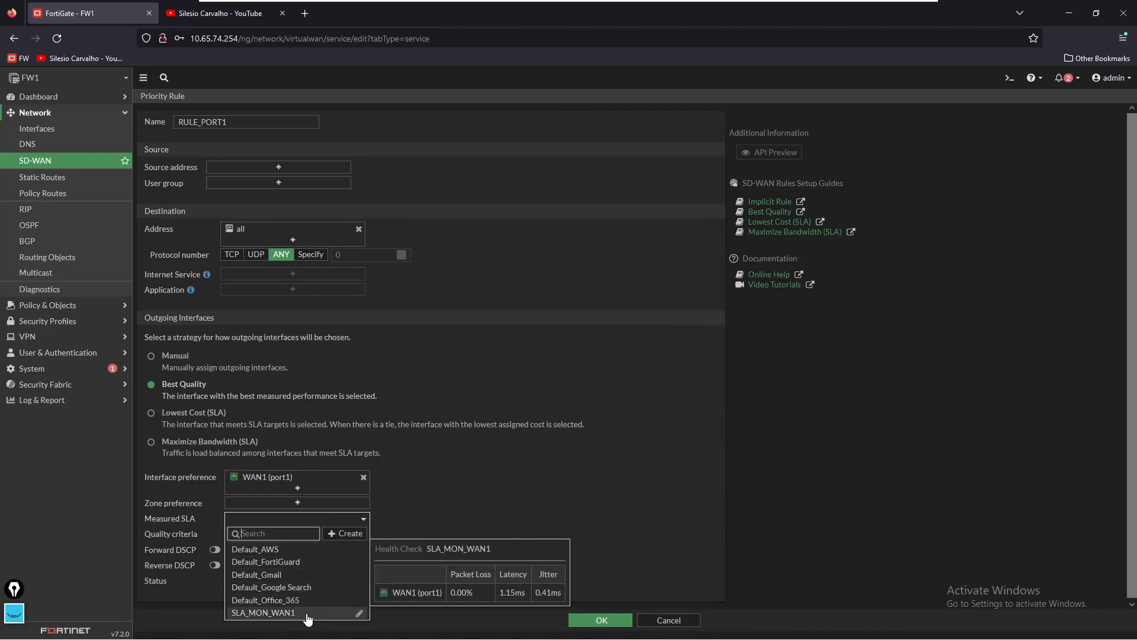
pyautogui.click(263, 612)
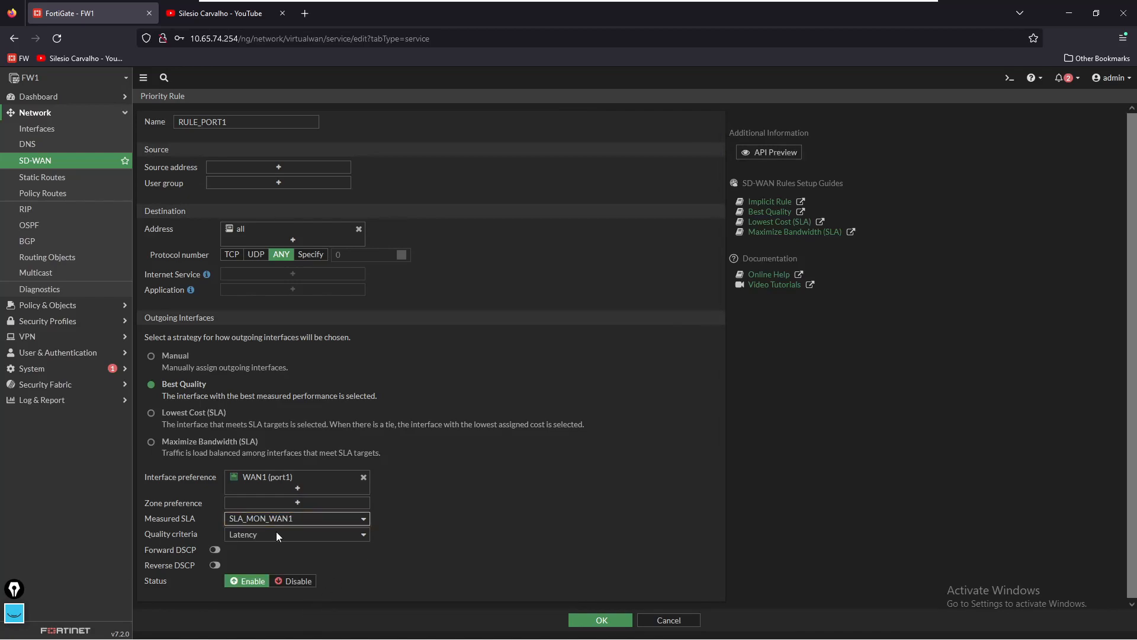
pyautogui.click(297, 534)
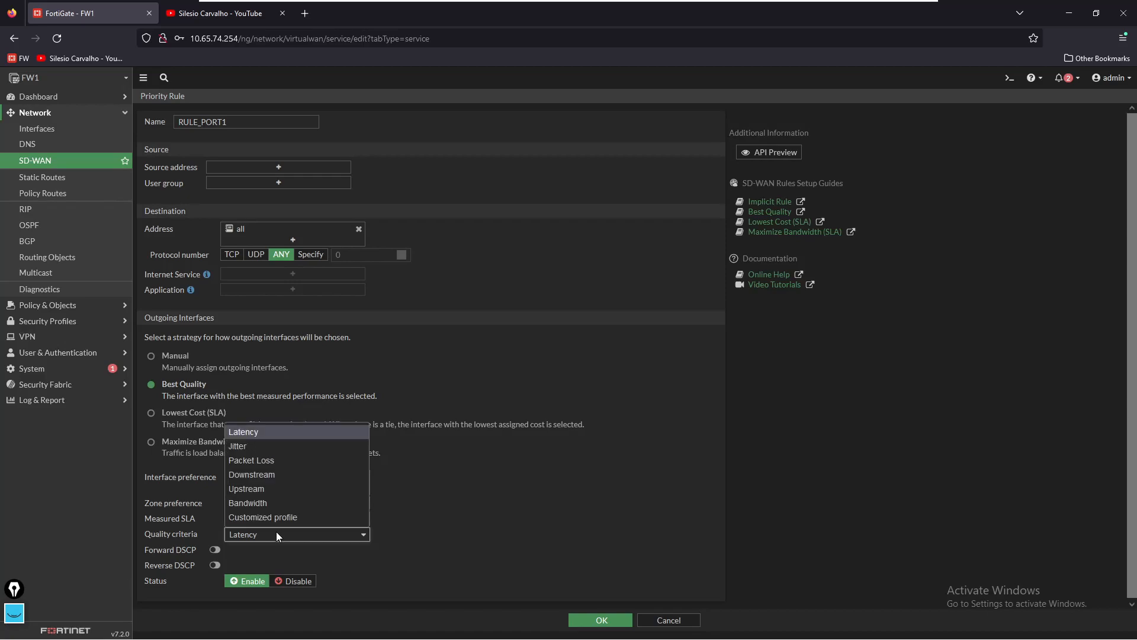
pyautogui.click(251, 460)
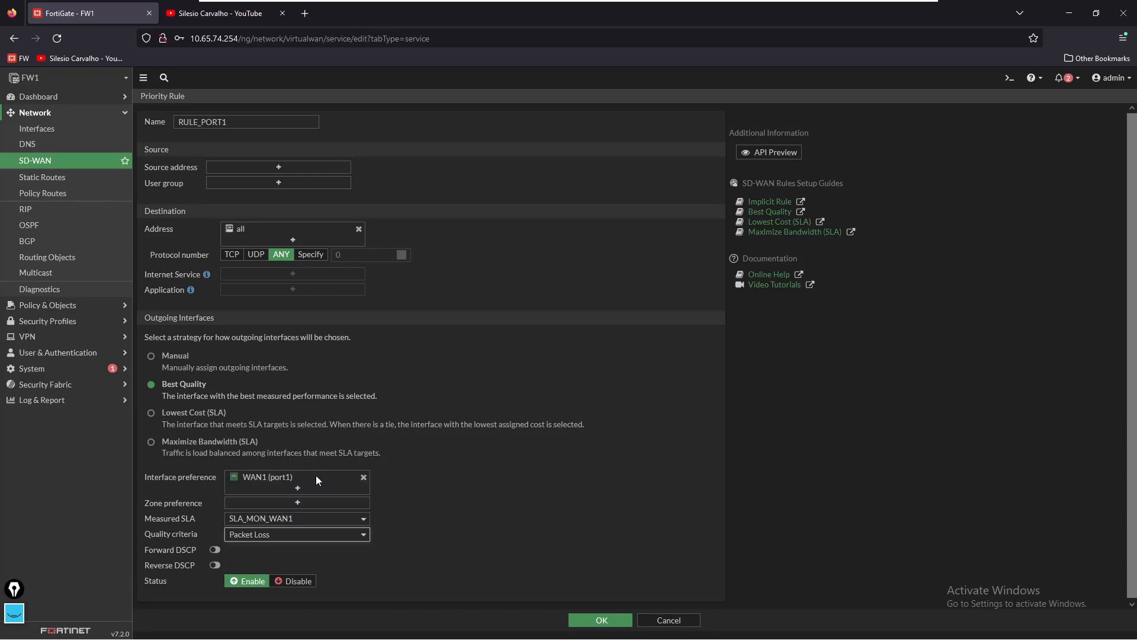
pyautogui.click(600, 619)
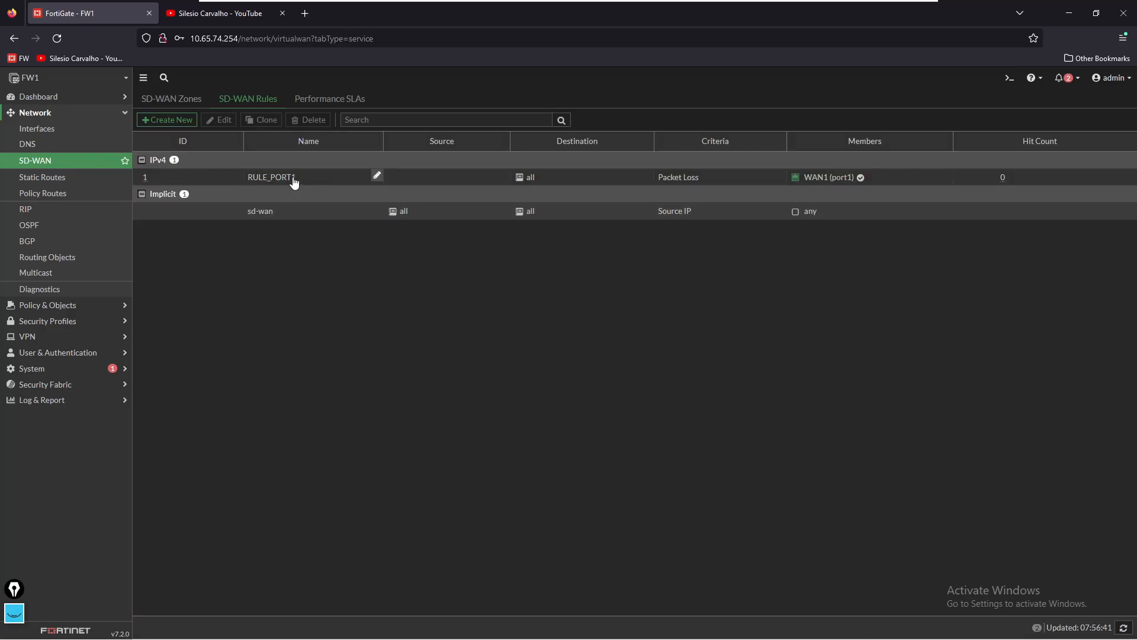
pyautogui.moveTo(376, 199)
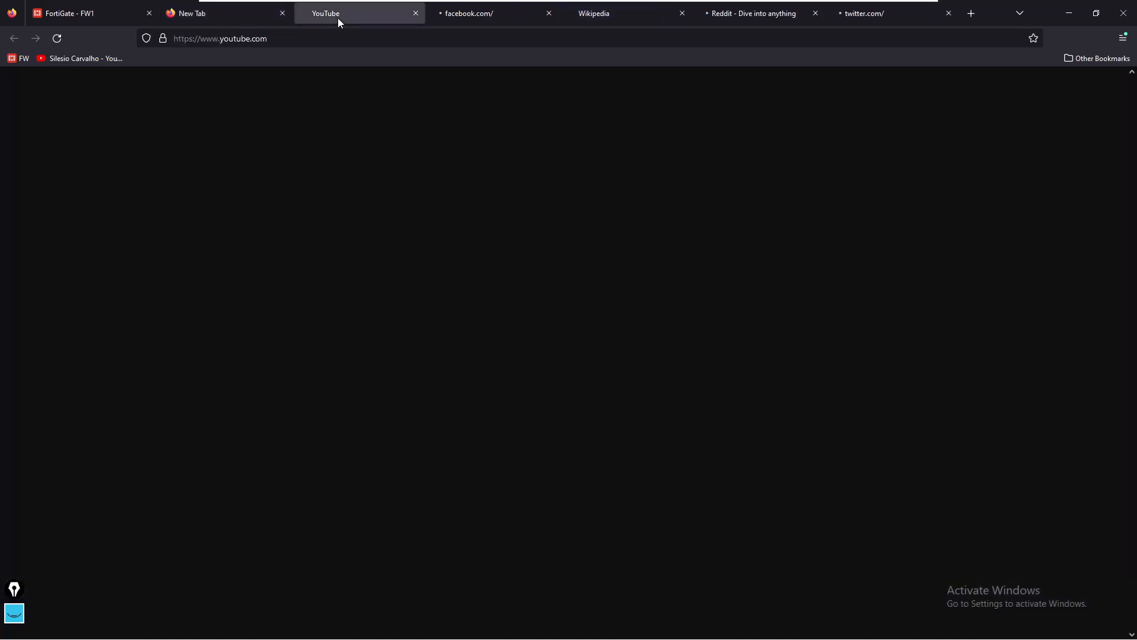
pyautogui.moveTo(497, 13)
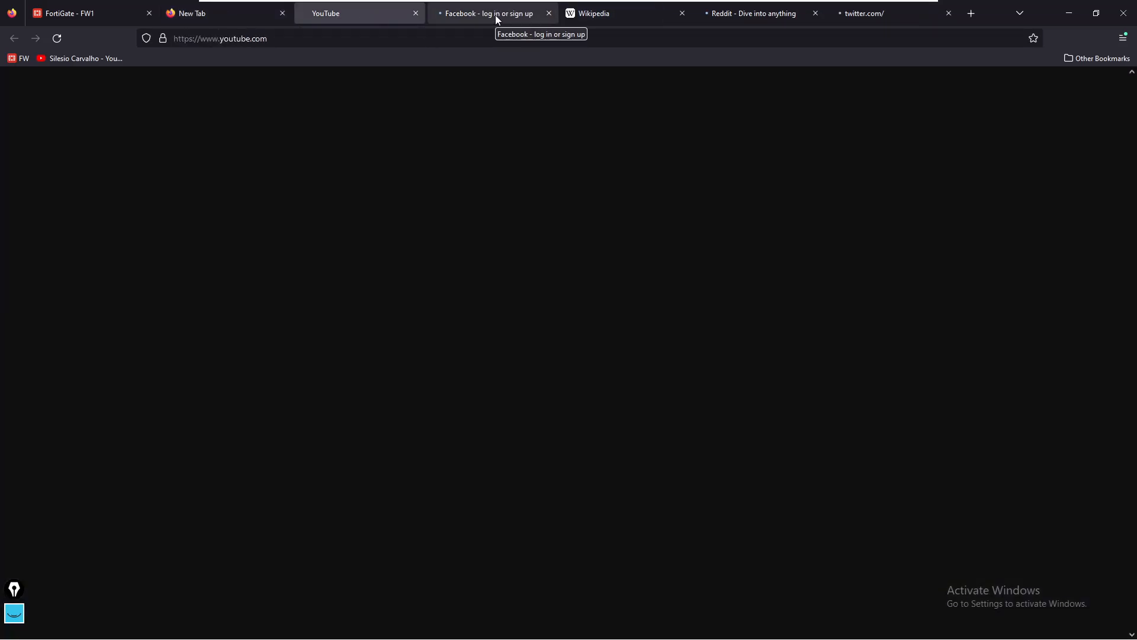
# Step: Load the Reddit page, then the YouTube home page, to generate web traffic
pyautogui.click(754, 13)
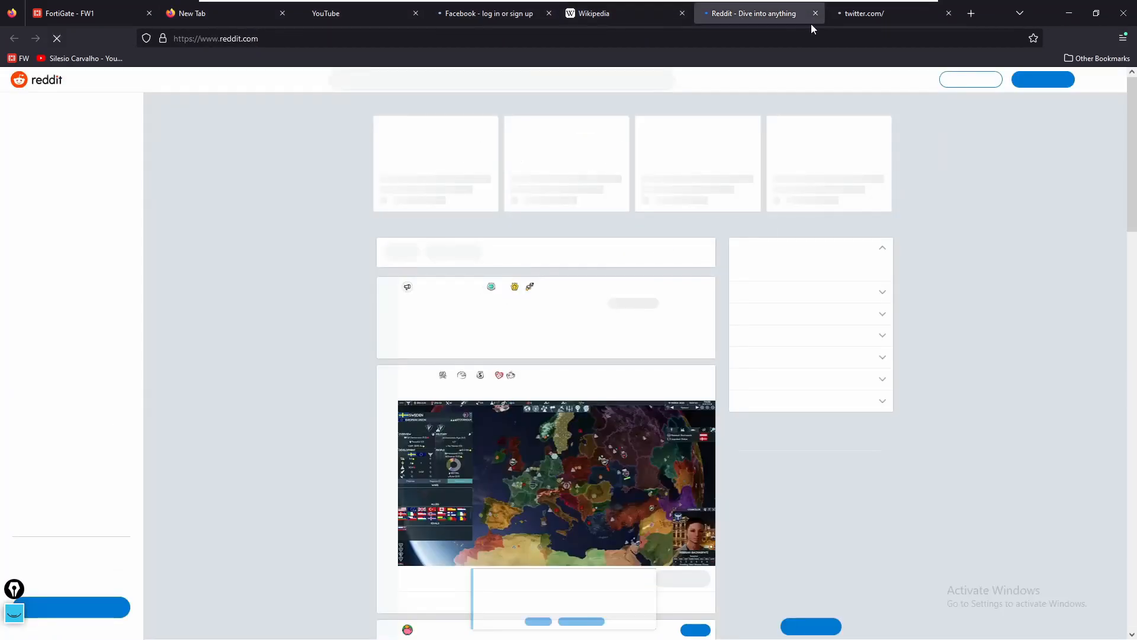
pyautogui.click(326, 13)
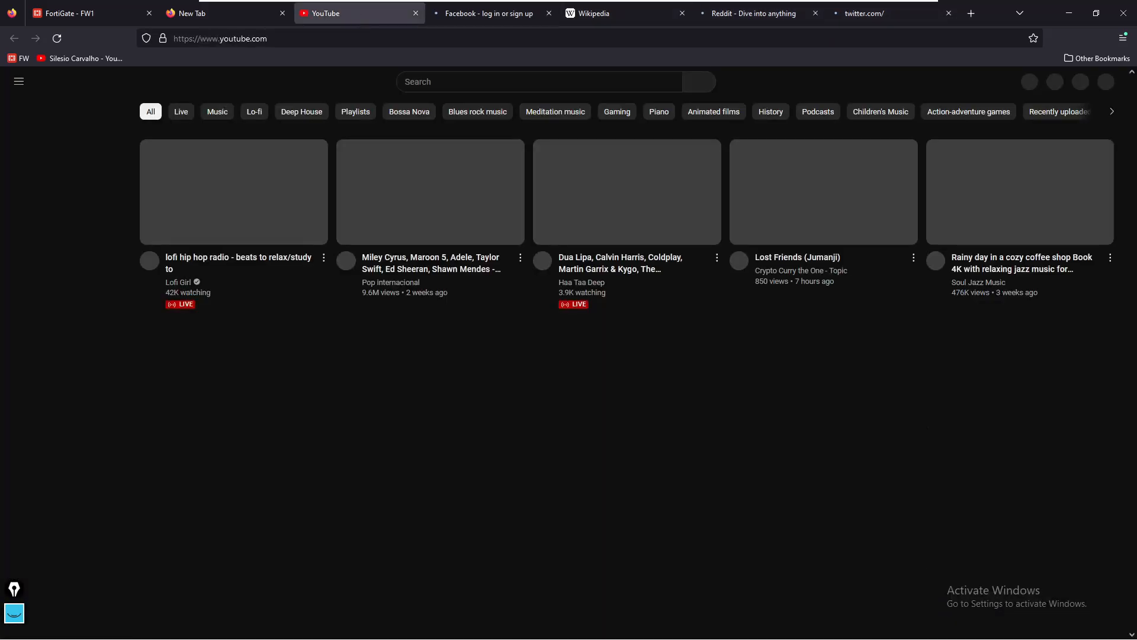
# Step: Verify RULE_PORT1 has 28 hits, WAN1 shows 0.00% loss, and bandwidth is all on port1
pyautogui.click(80, 13)
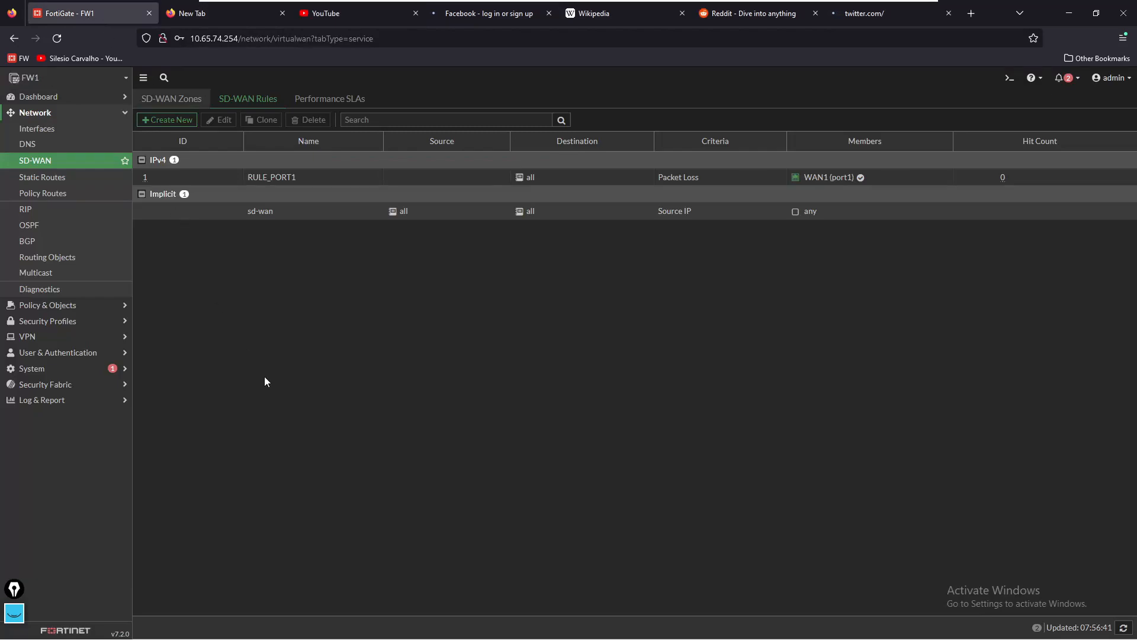
pyautogui.click(171, 99)
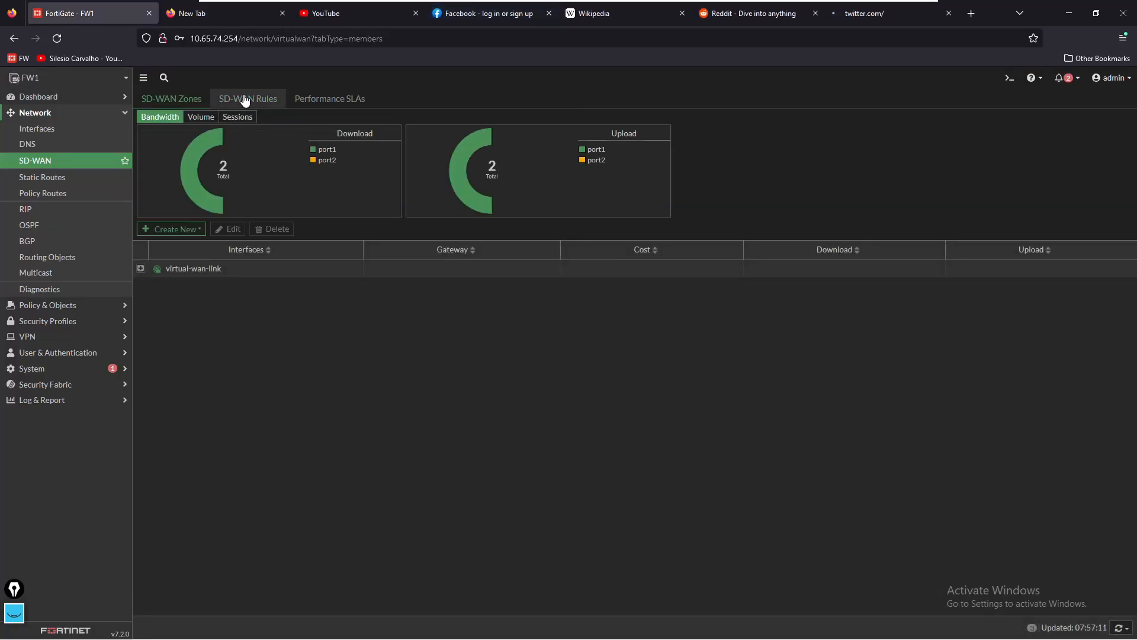
pyautogui.moveTo(462, 184)
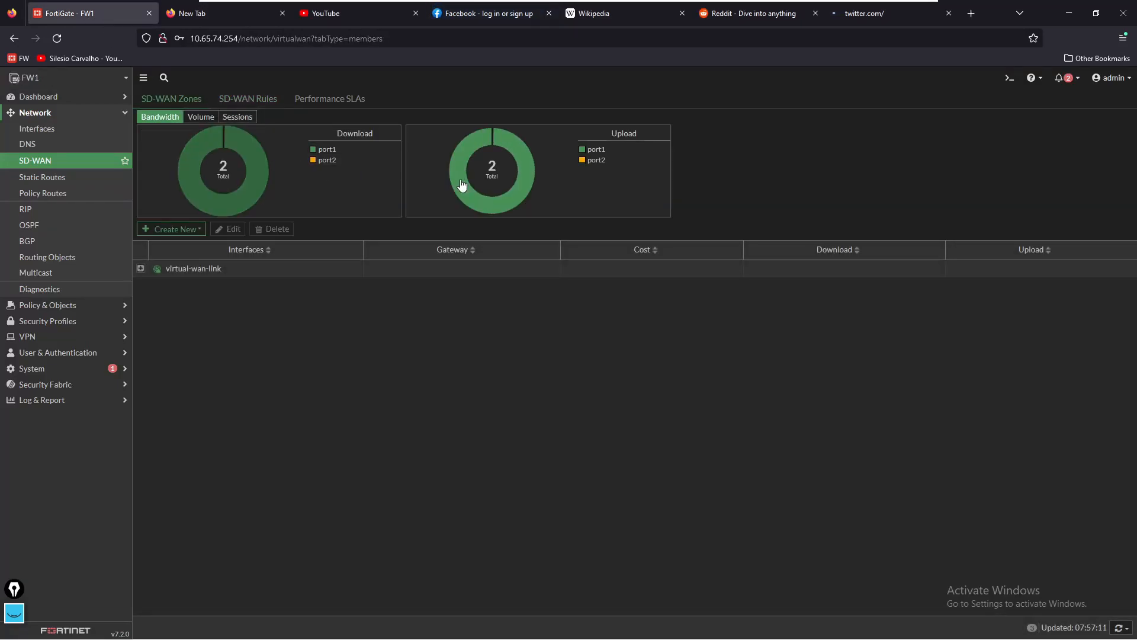
pyautogui.click(248, 99)
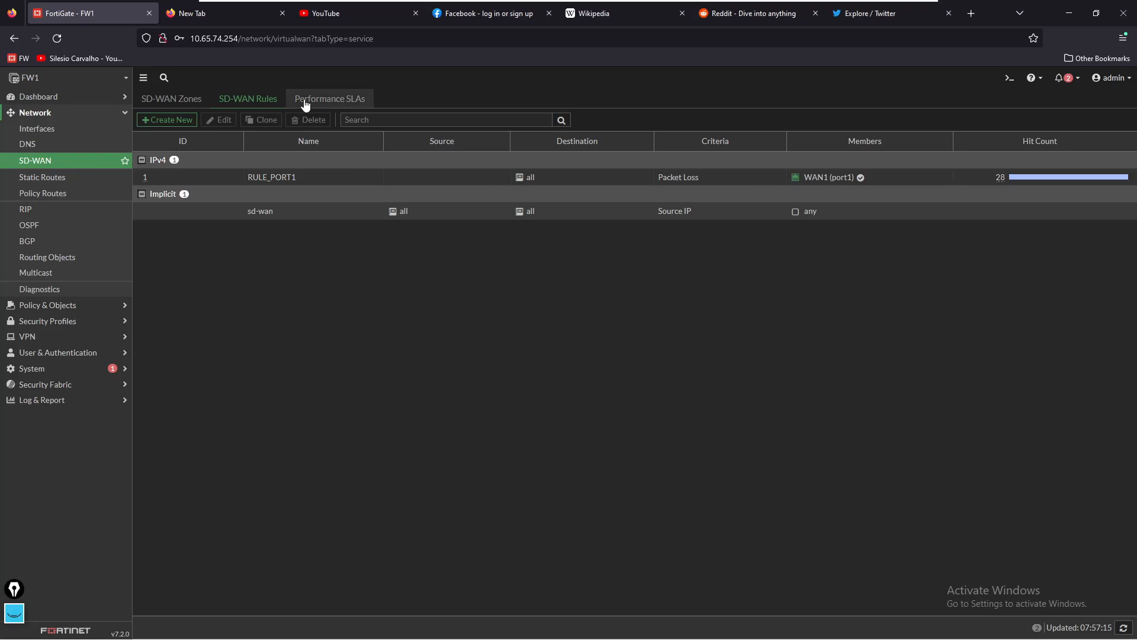
pyautogui.click(328, 99)
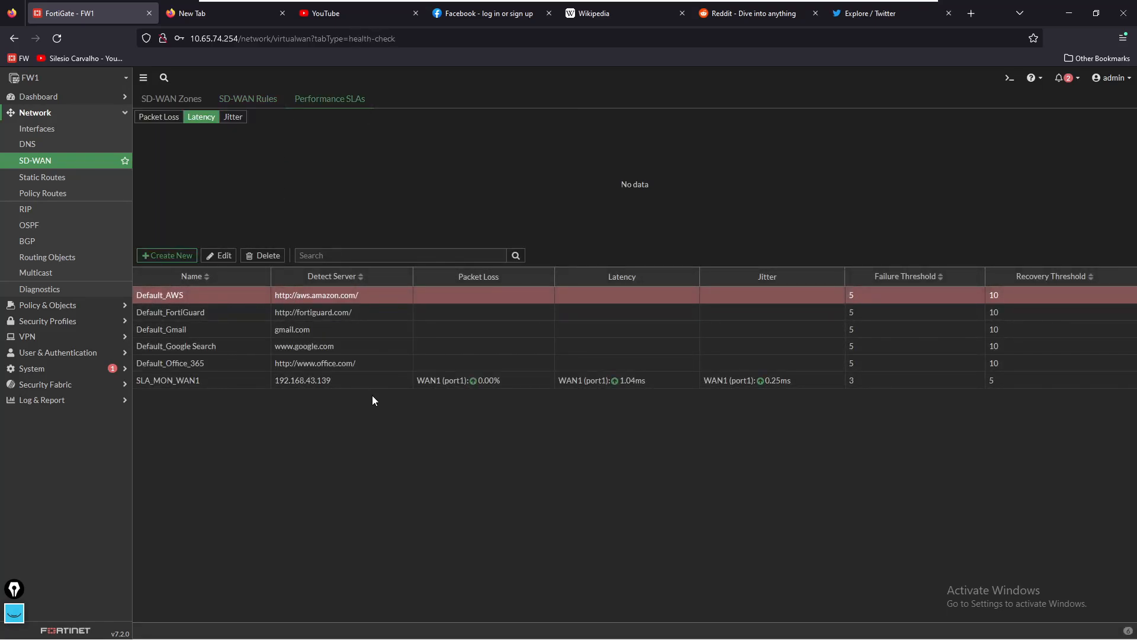
pyautogui.moveTo(283, 398)
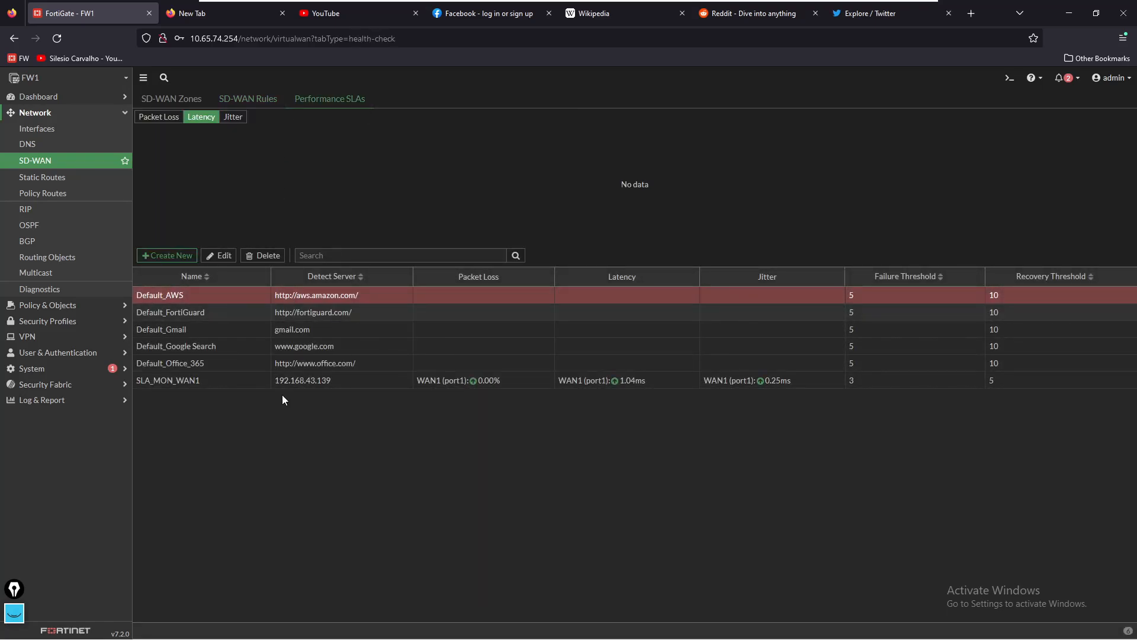
pyautogui.moveTo(324, 393)
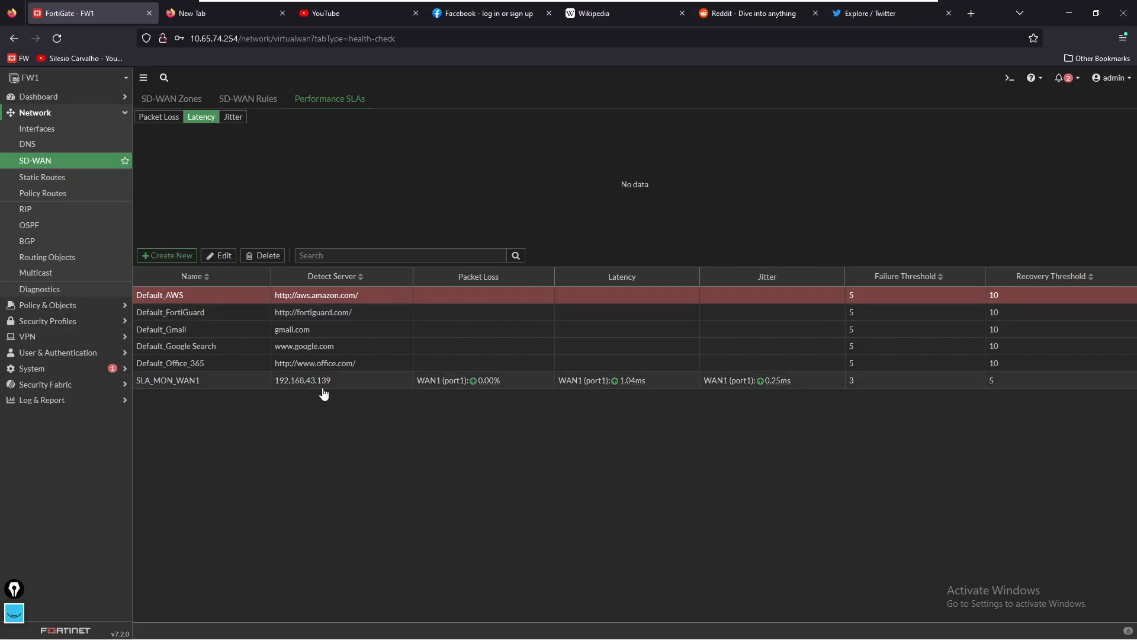
pyautogui.moveTo(335, 382)
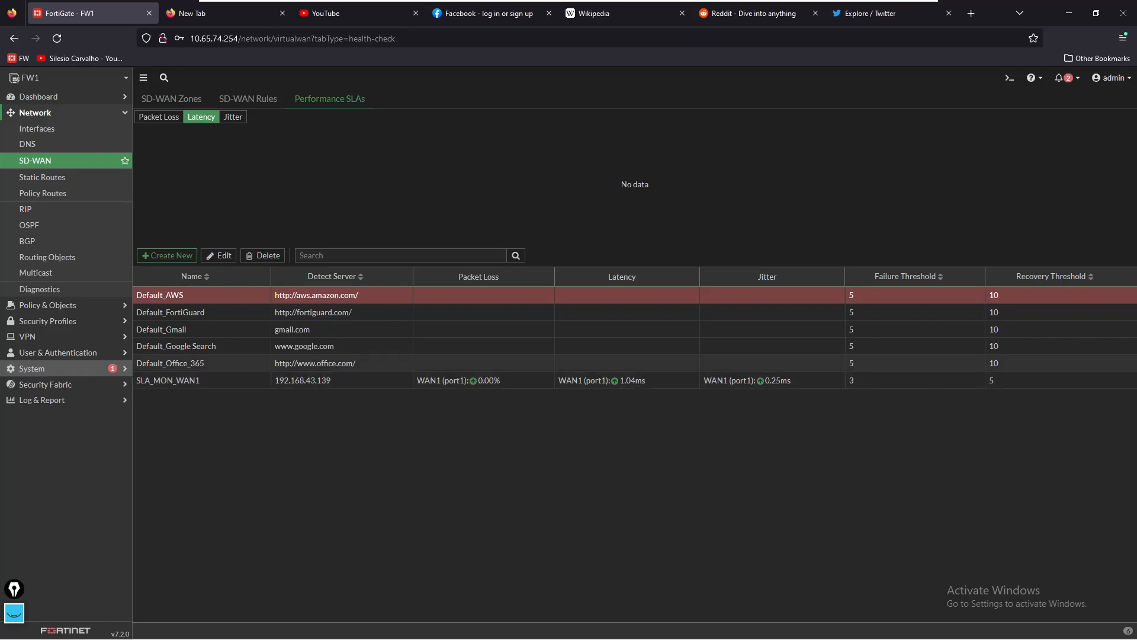
pyautogui.moveTo(210, 481)
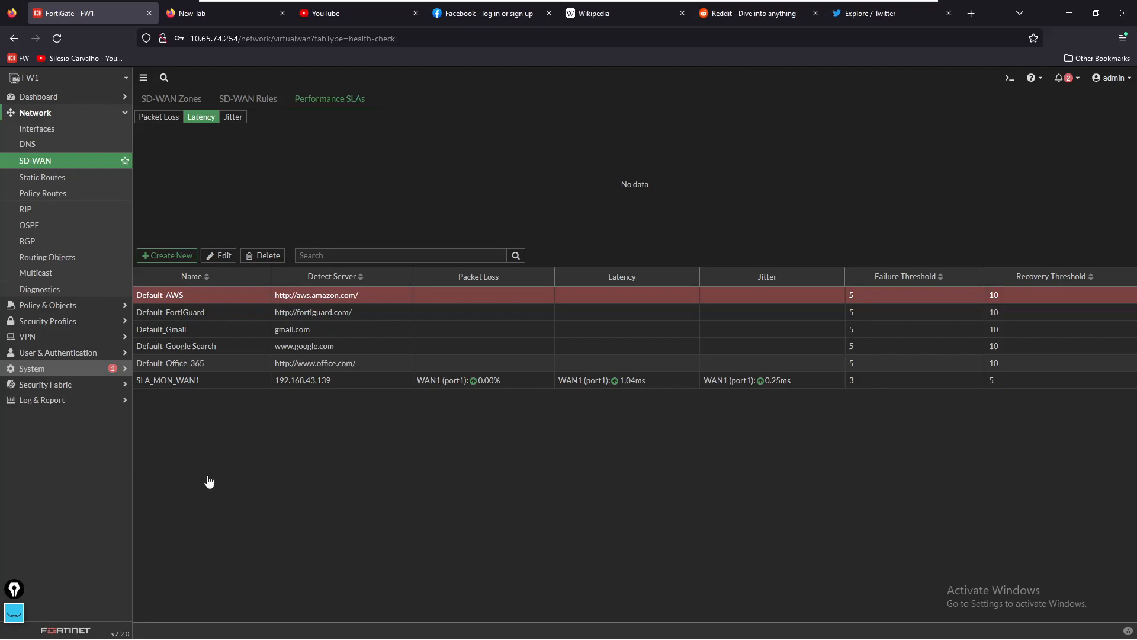
pyautogui.click(171, 99)
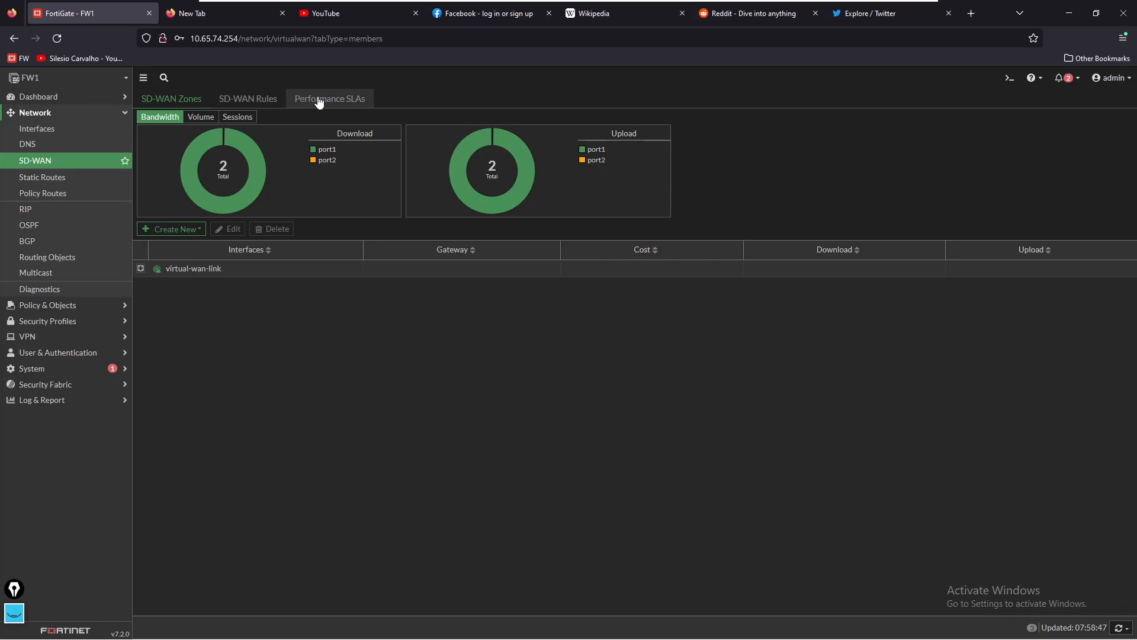
# Step: Check SLA_MON_WAN1 marks WAN1 probes failed and upload bandwidth shows some port2 traffic
pyautogui.click(329, 98)
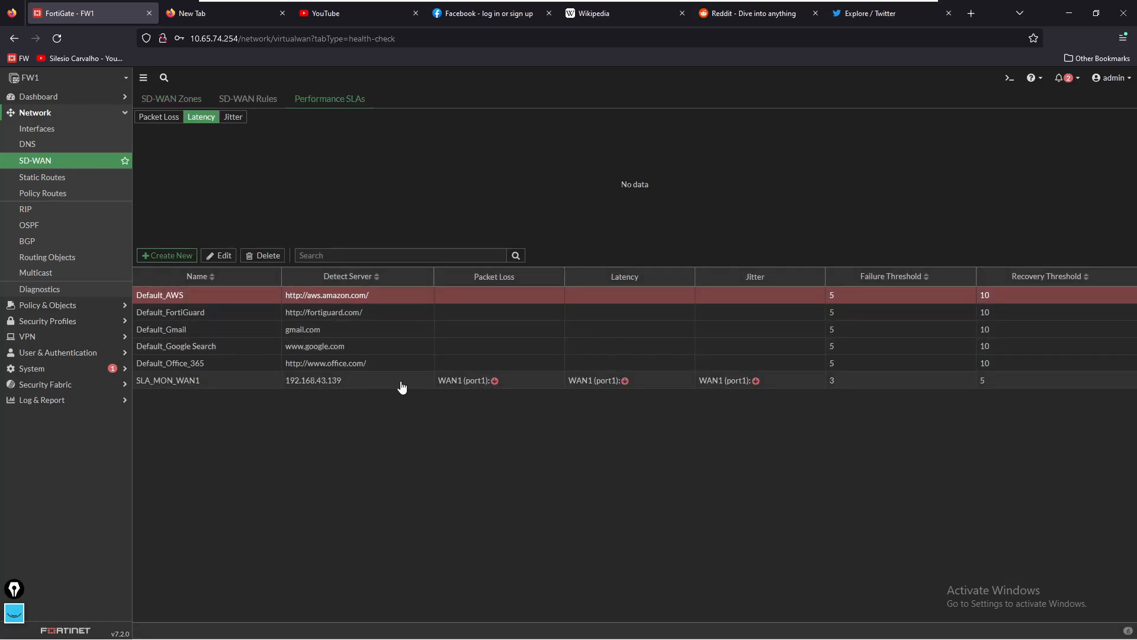
pyautogui.moveTo(503, 388)
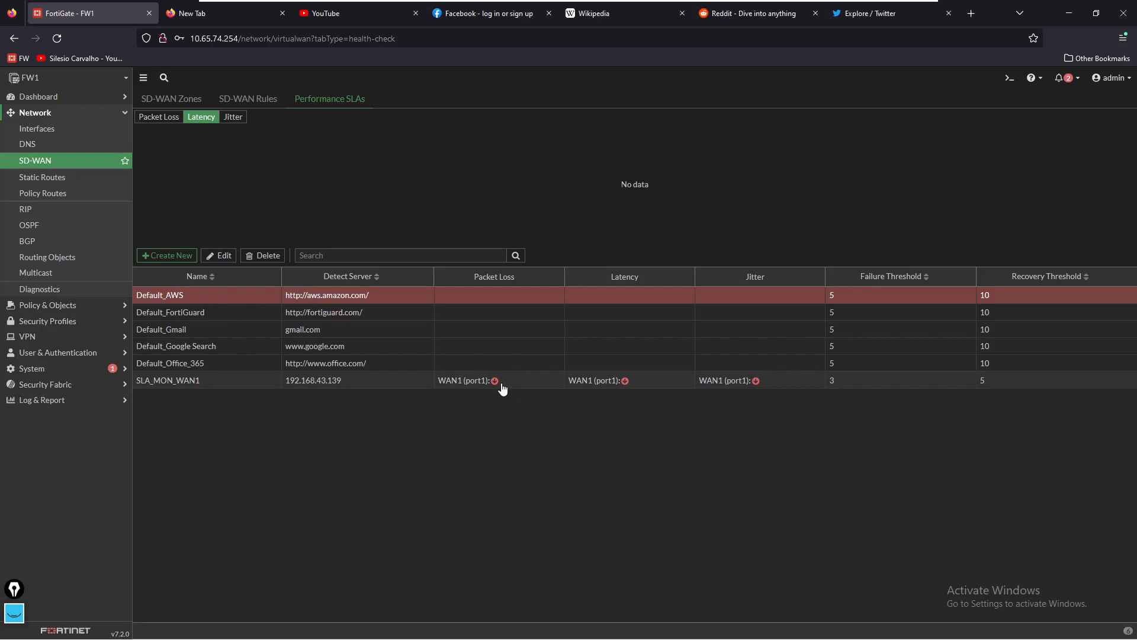
pyautogui.moveTo(171, 98)
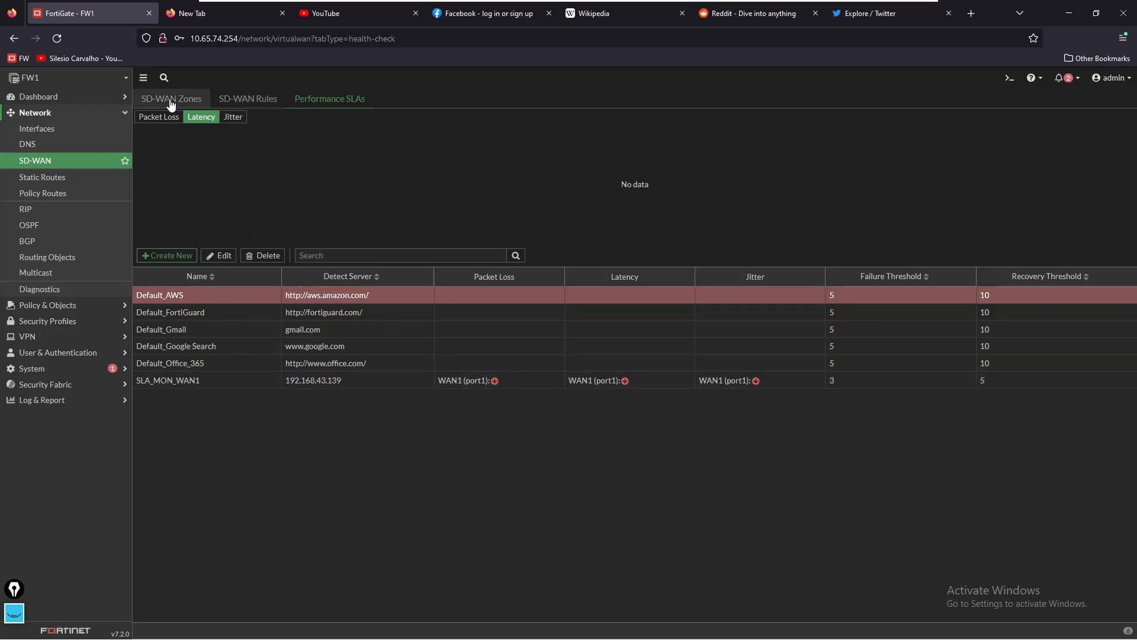
pyautogui.click(171, 99)
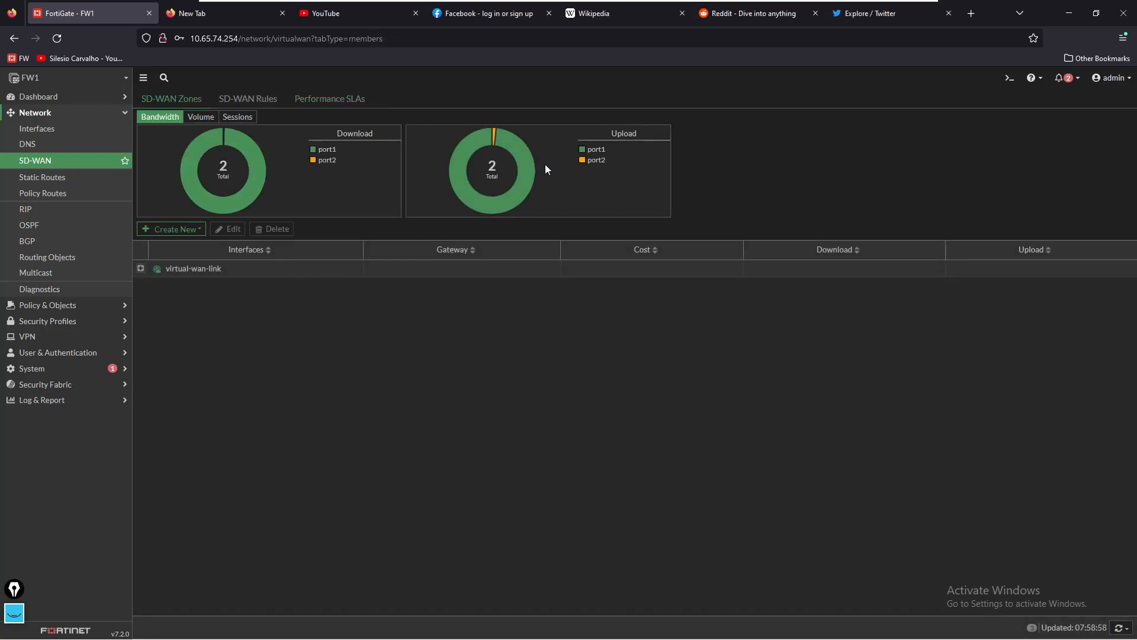
pyautogui.moveTo(246, 132)
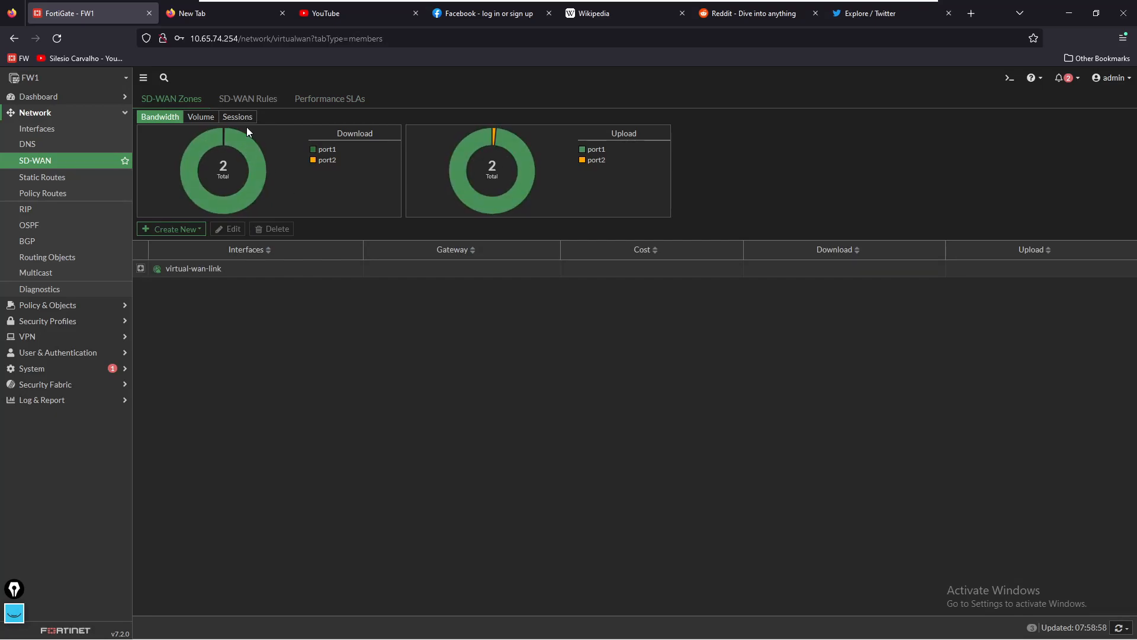
pyautogui.click(237, 116)
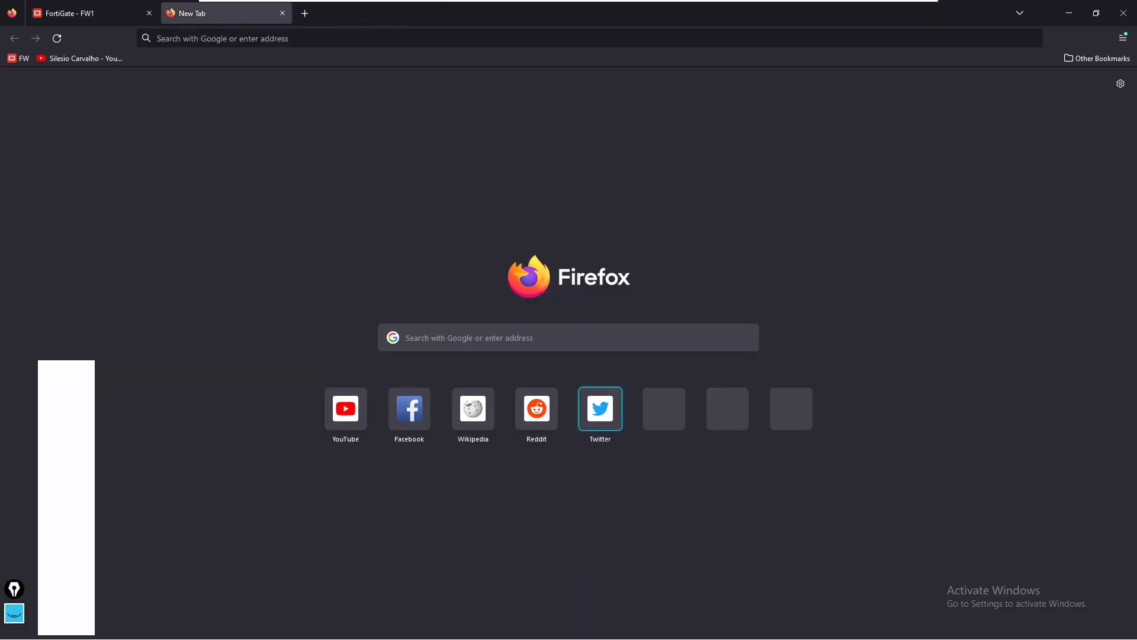
# Step: Load YouTube, Facebook and Twitter for more traffic, then return to FortiGate
pyautogui.click(345, 407)
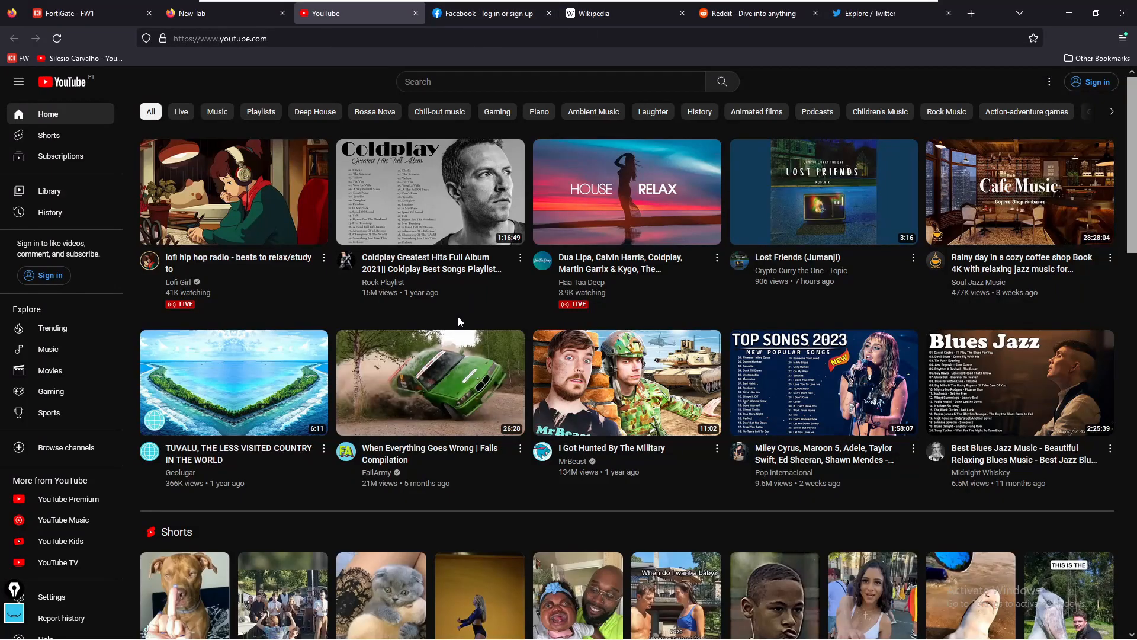
pyautogui.click(482, 13)
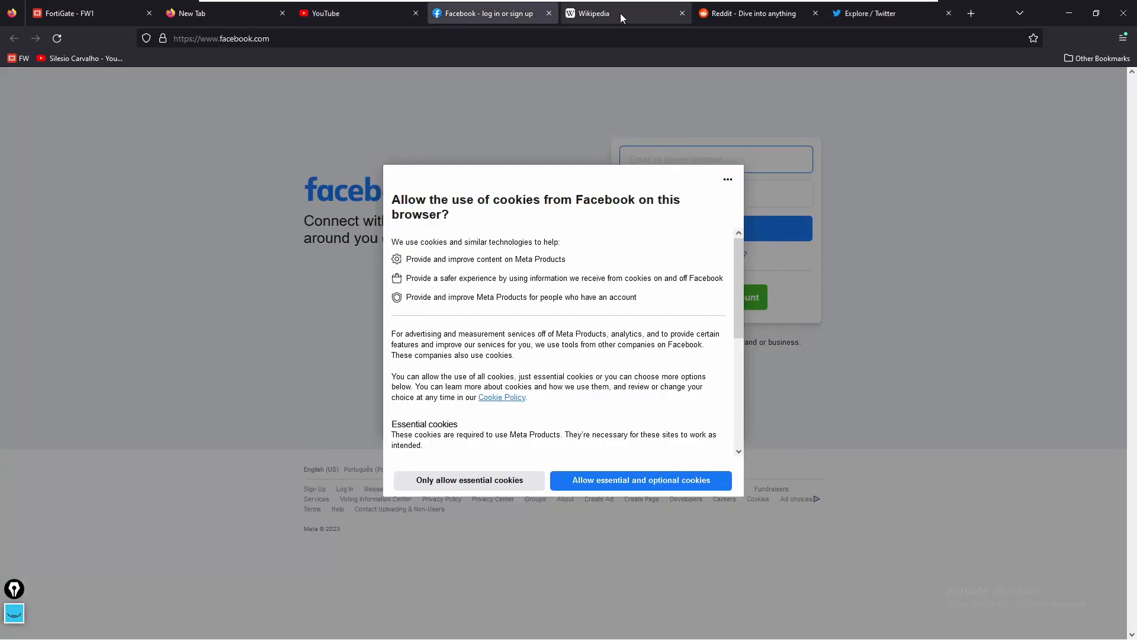
pyautogui.click(891, 13)
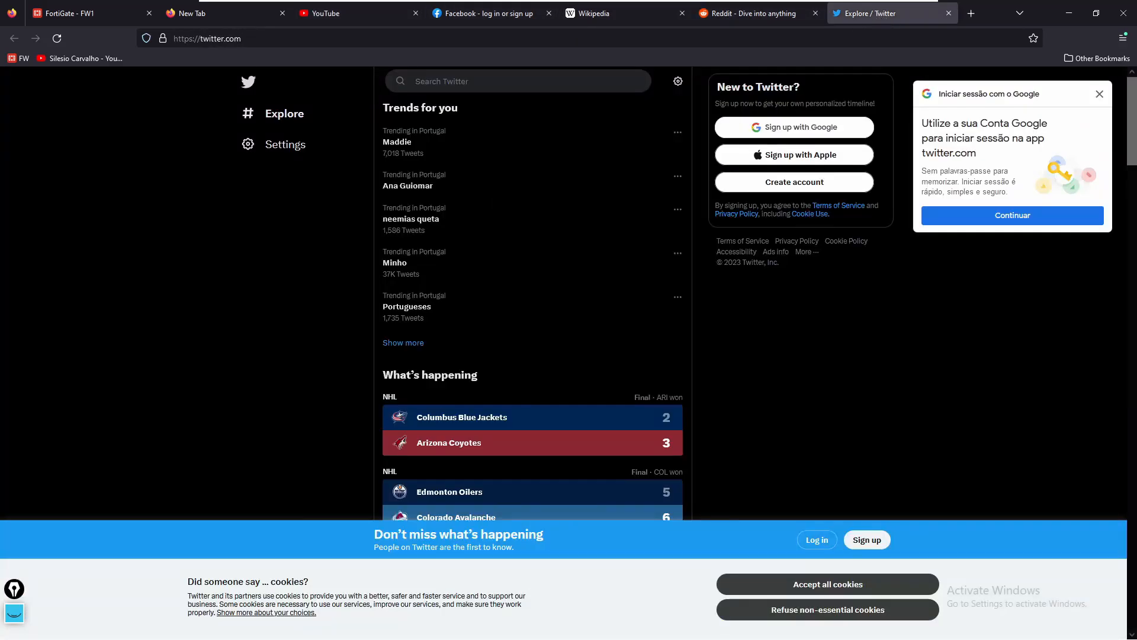
pyautogui.click(80, 13)
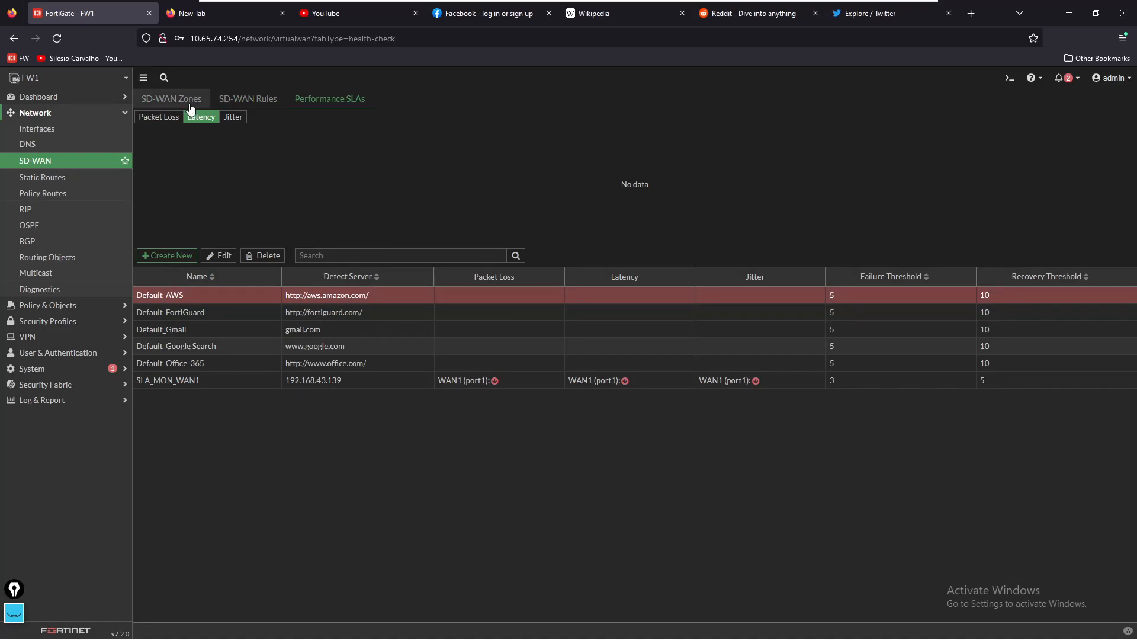
# Step: Review SD-WAN bandwidth and session charts showing traffic shifted almost entirely to port2
pyautogui.click(171, 98)
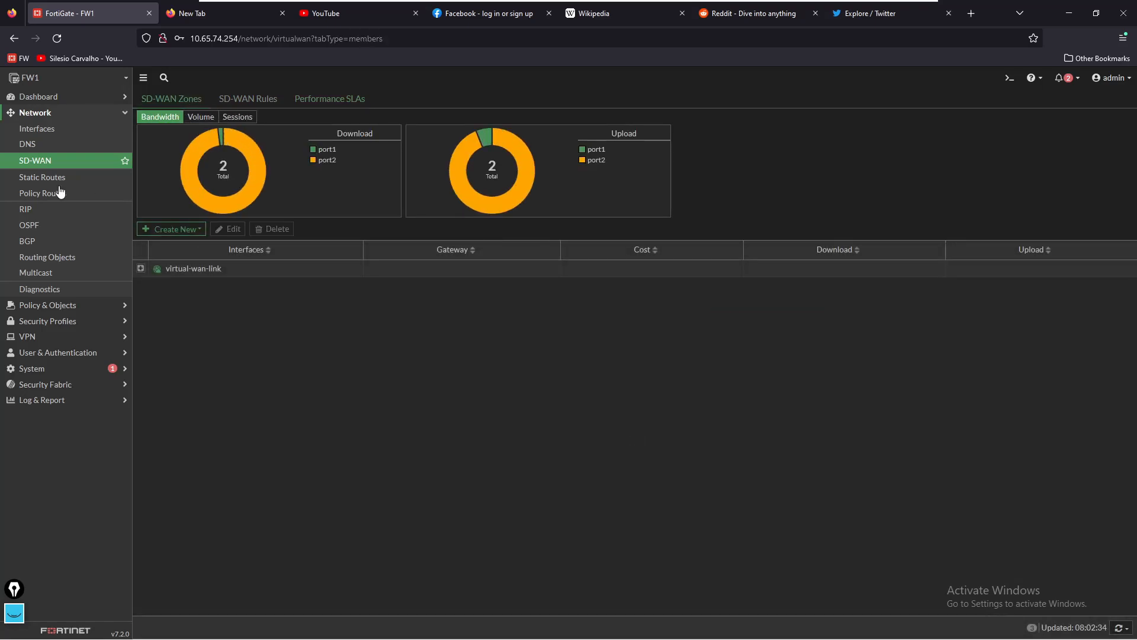
pyautogui.moveTo(289, 147)
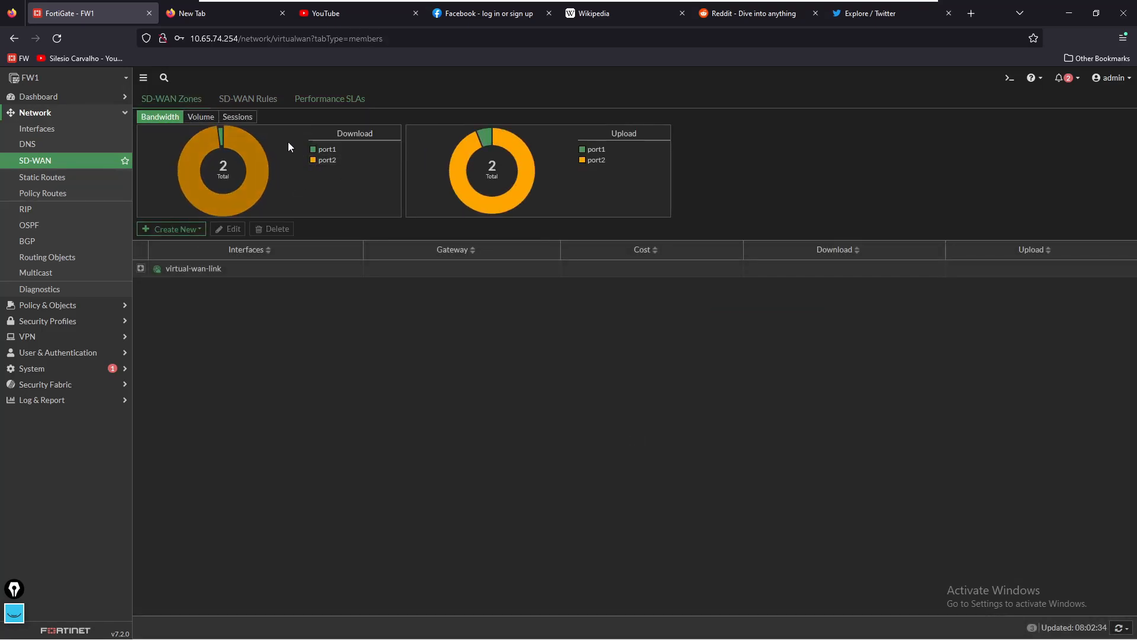
pyautogui.click(237, 117)
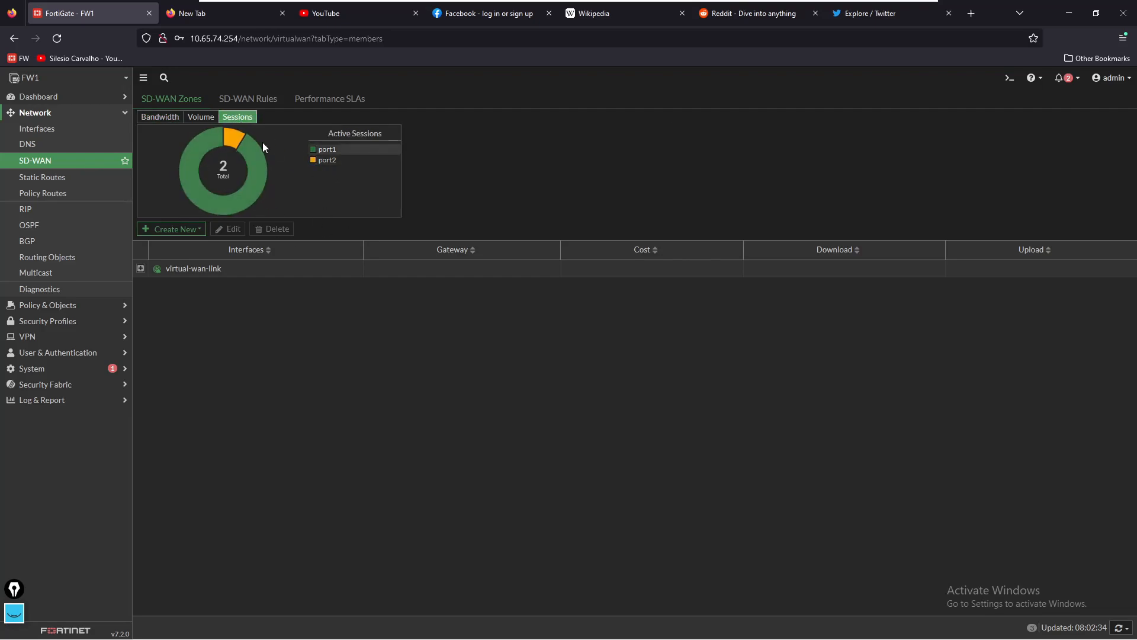
pyautogui.click(158, 117)
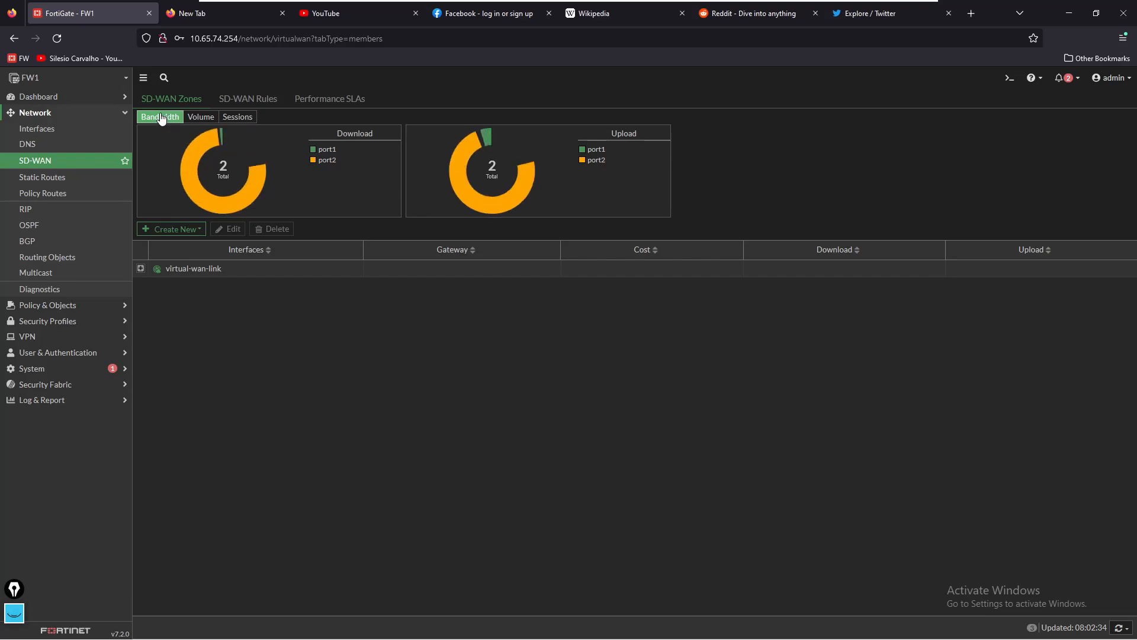
pyautogui.moveTo(418, 325)
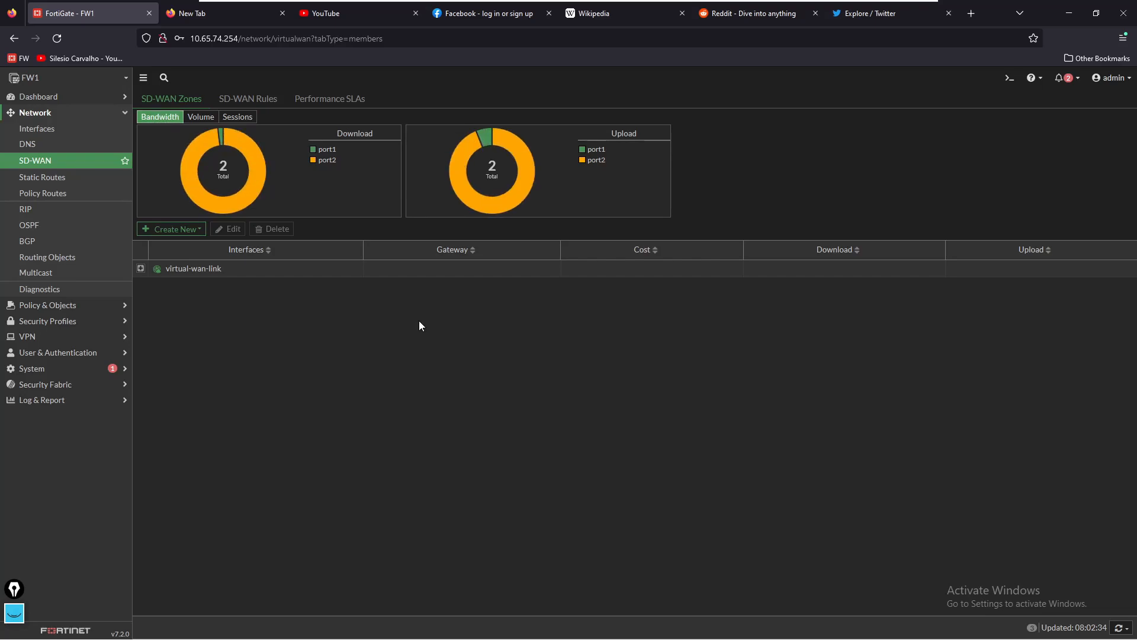